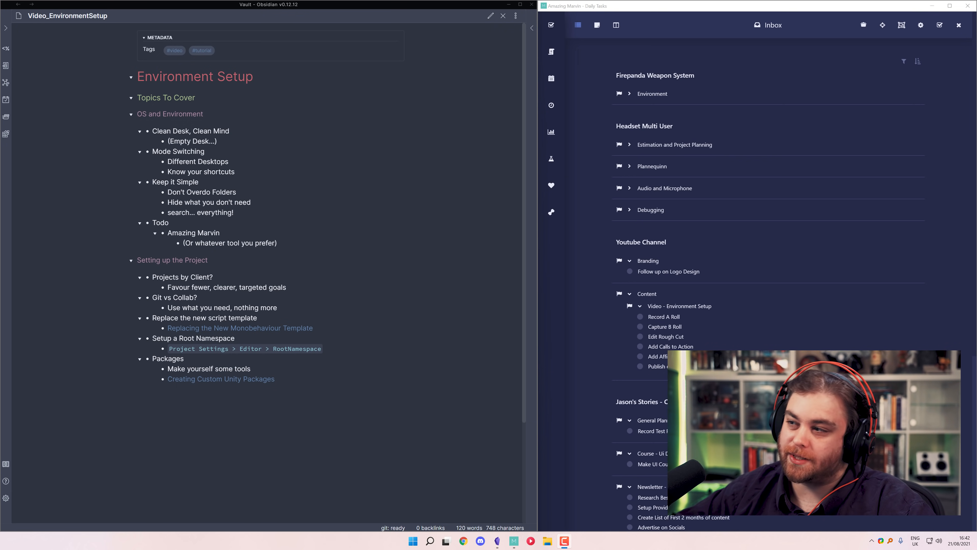
Switch to the desktop showing Rider's welcome window.
left_click(571, 541)
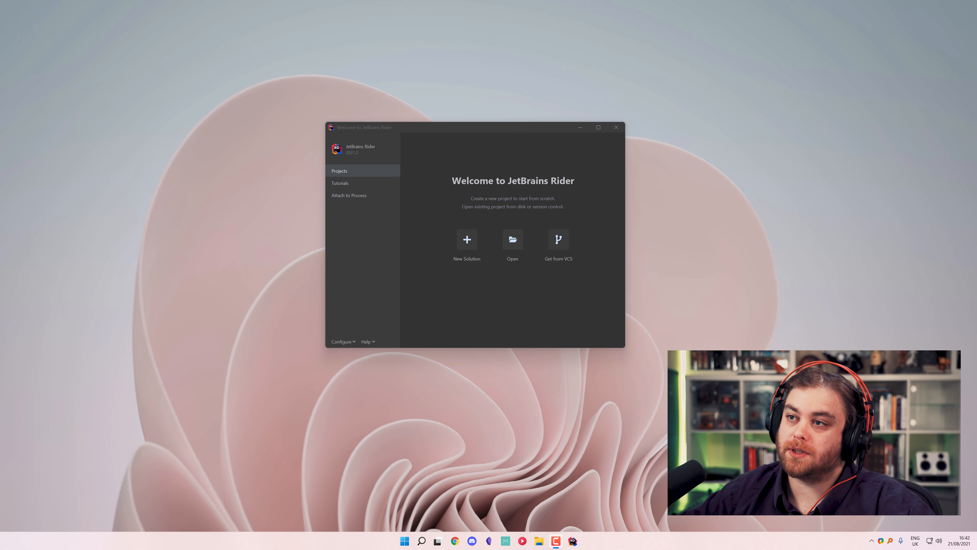
Browse This PC in File Explorer and look inside the Storage (D:) drive.
left_click(436, 540)
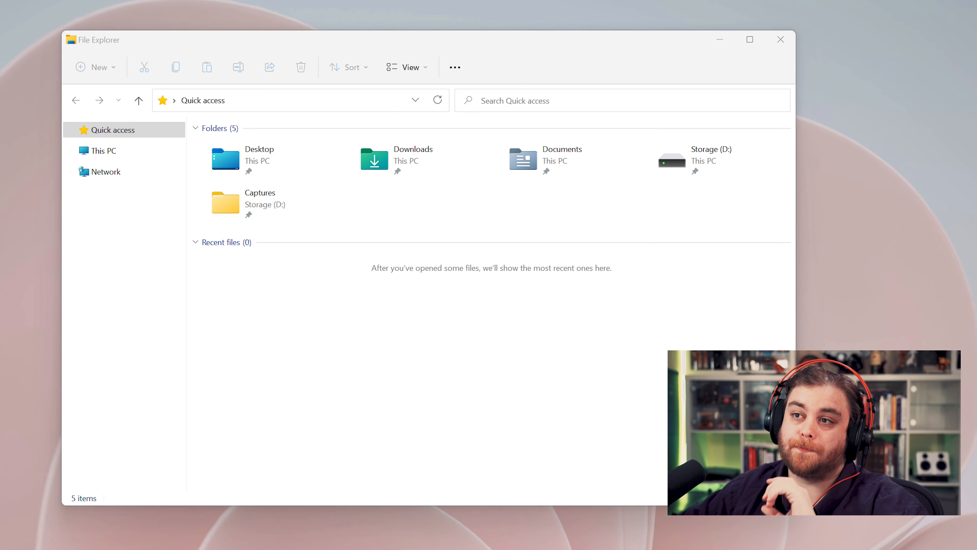
left_click(103, 150)
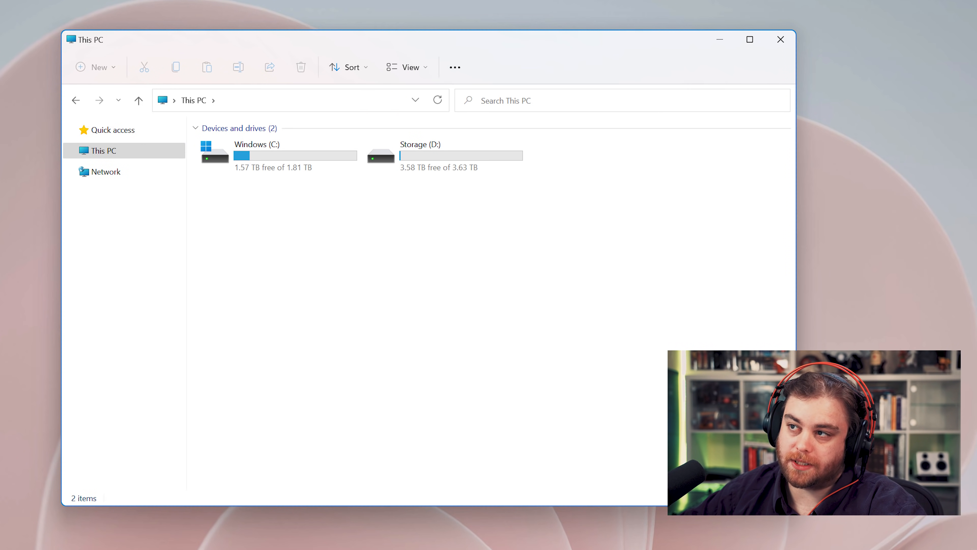
double_click(420, 154)
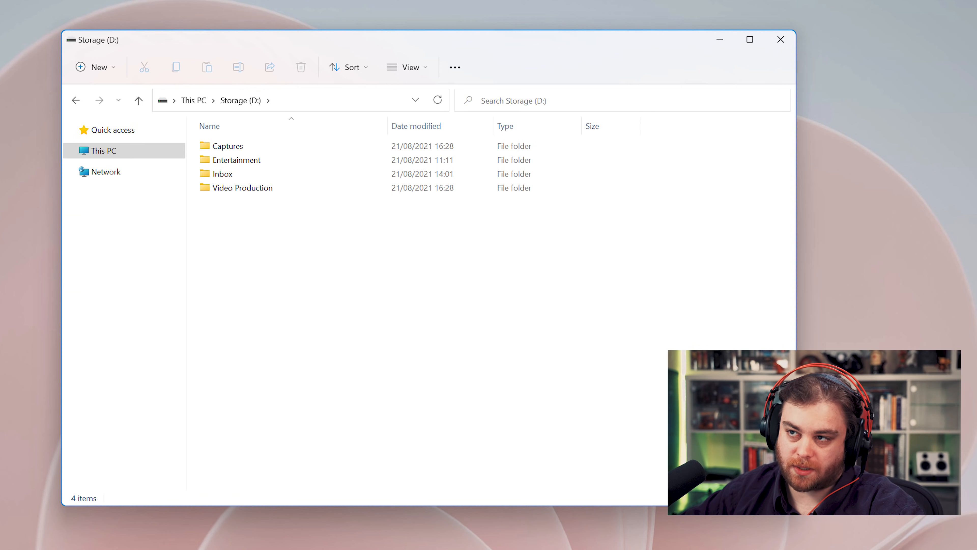
left_click(223, 173)
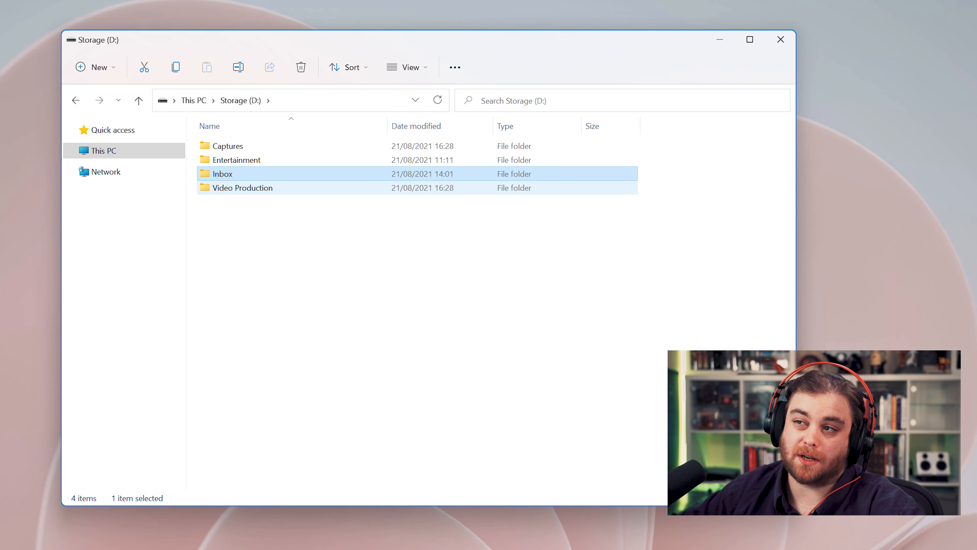
left_click(249, 173)
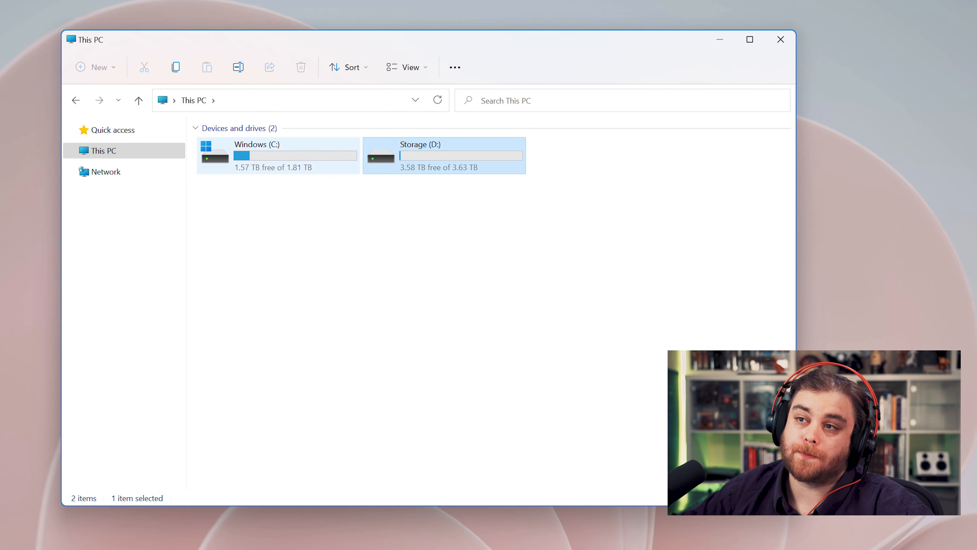
Look into the Downloads folder from Quick access and return to This PC.
left_click(114, 130)
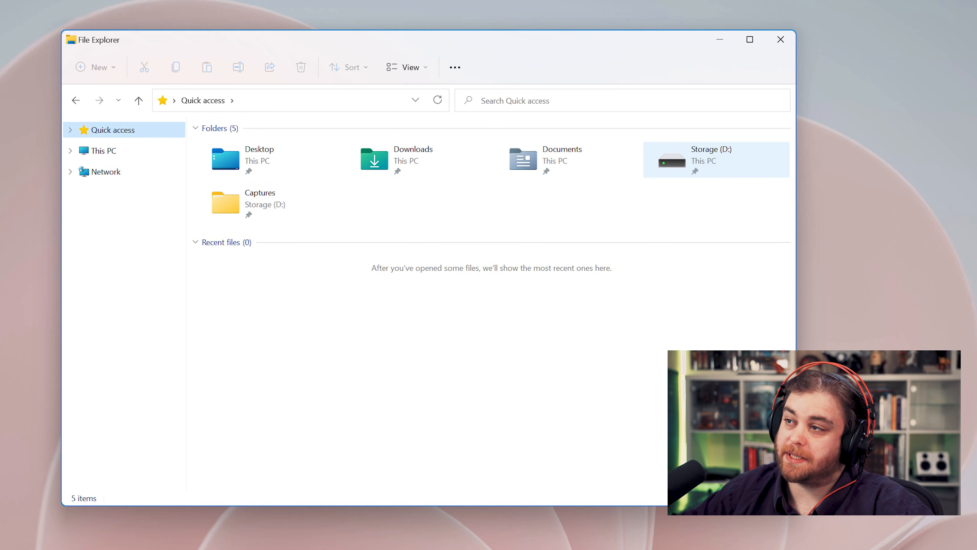
left_click(418, 159)
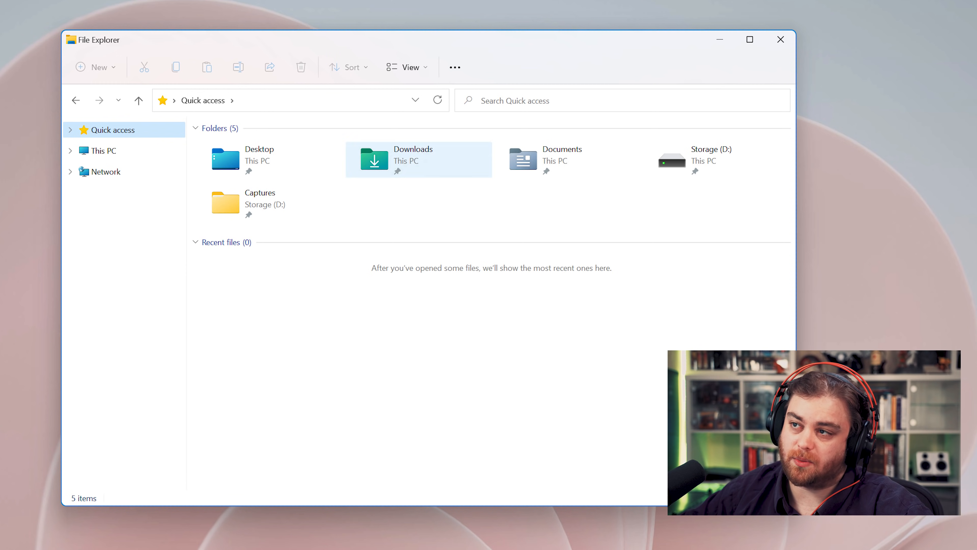
double_click(413, 159)
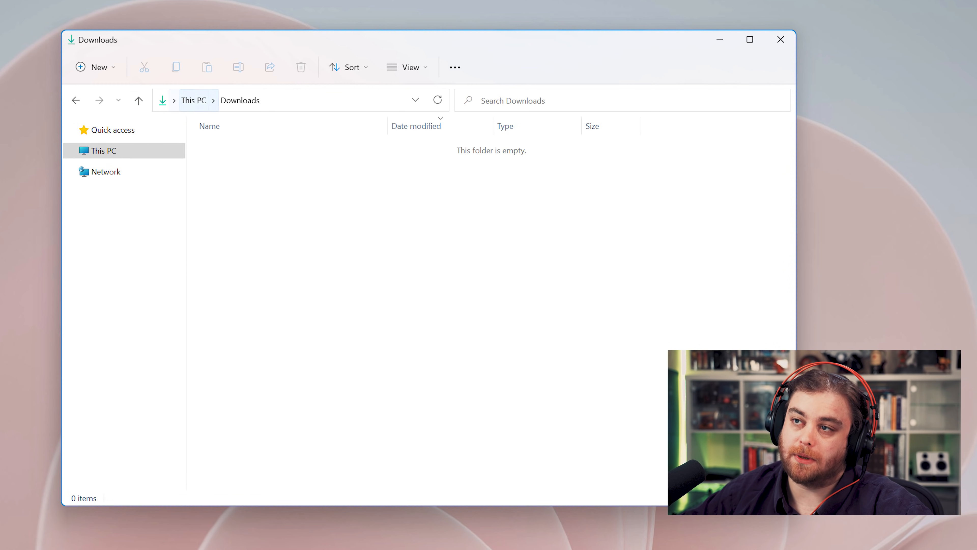
left_click(102, 150)
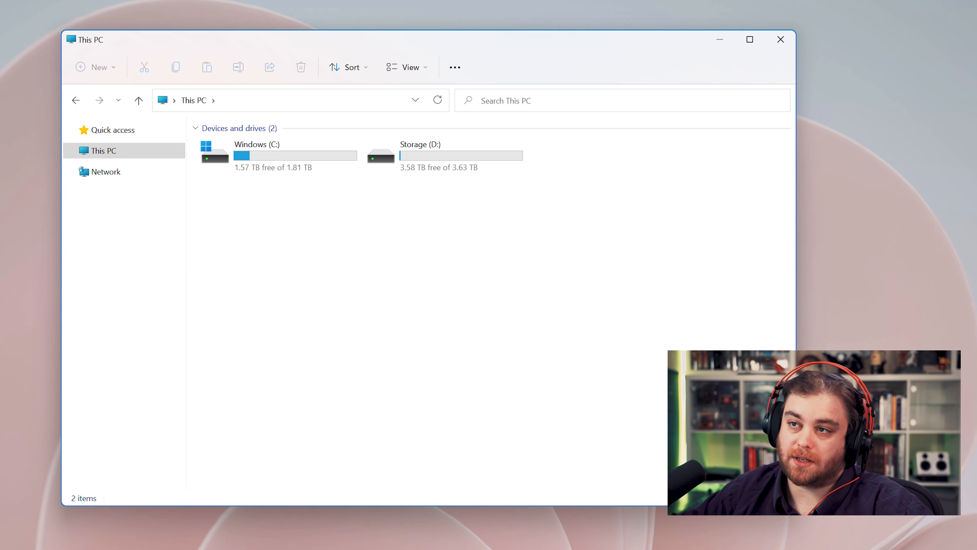
Open the Documents folder from Quick access.
left_click(114, 130)
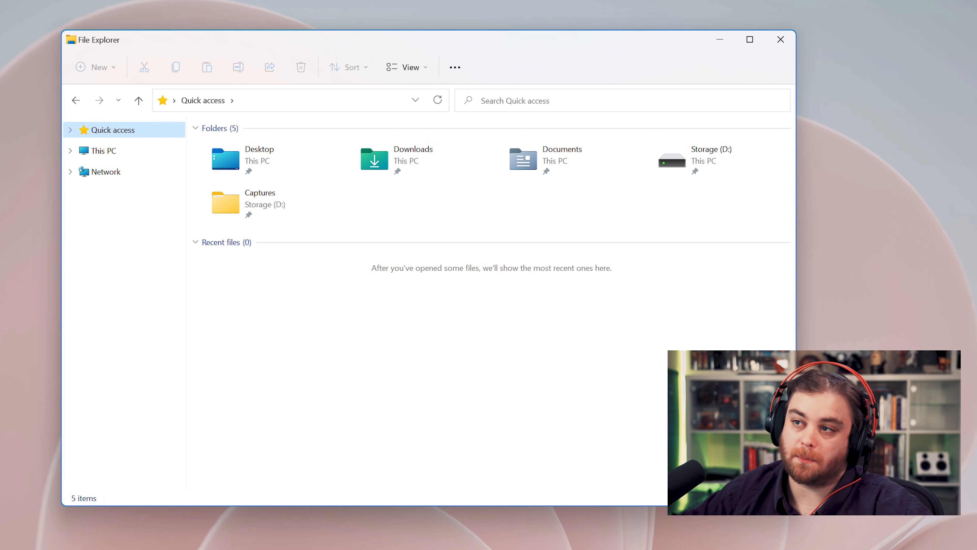
left_click(562, 159)
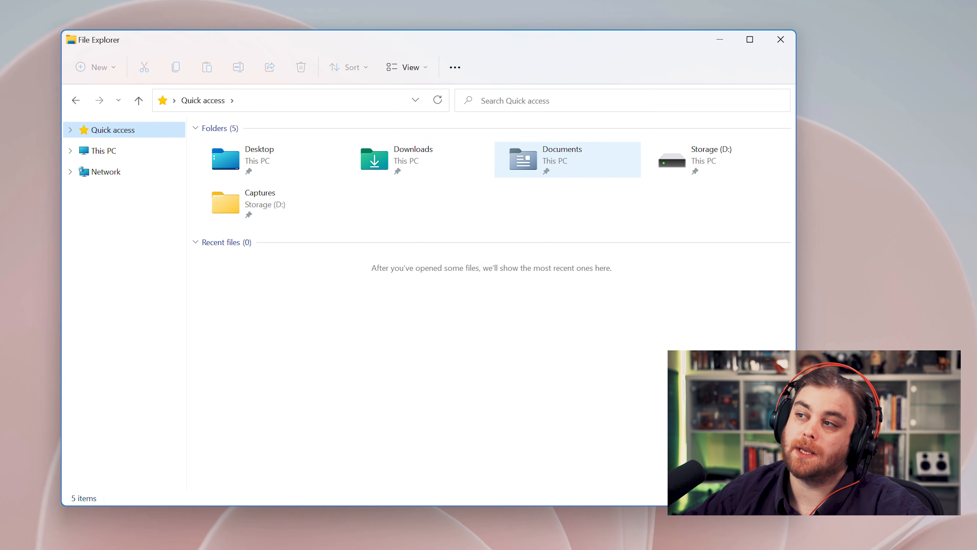
left_click(566, 159)
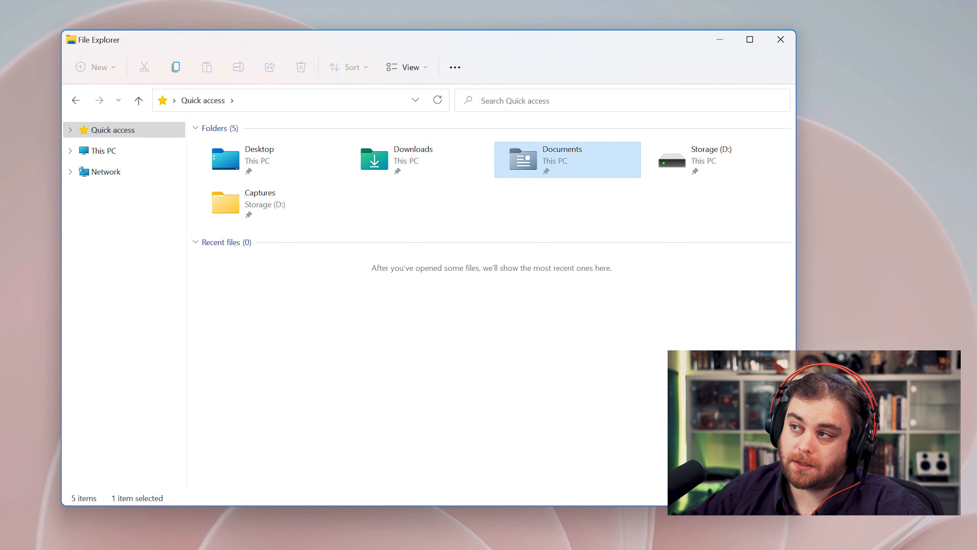
double_click(566, 159)
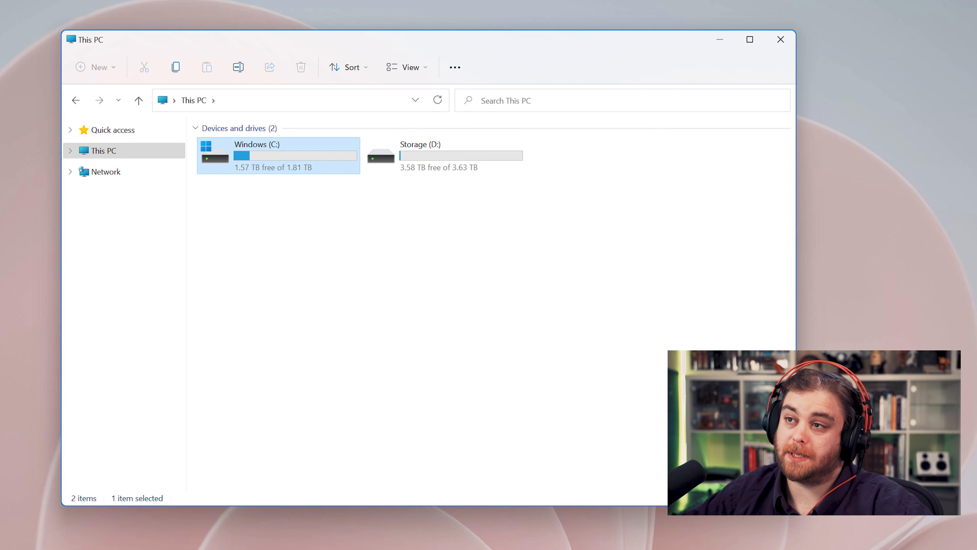
Look through C:\Program Files and return to Quick access.
double_click(256, 154)
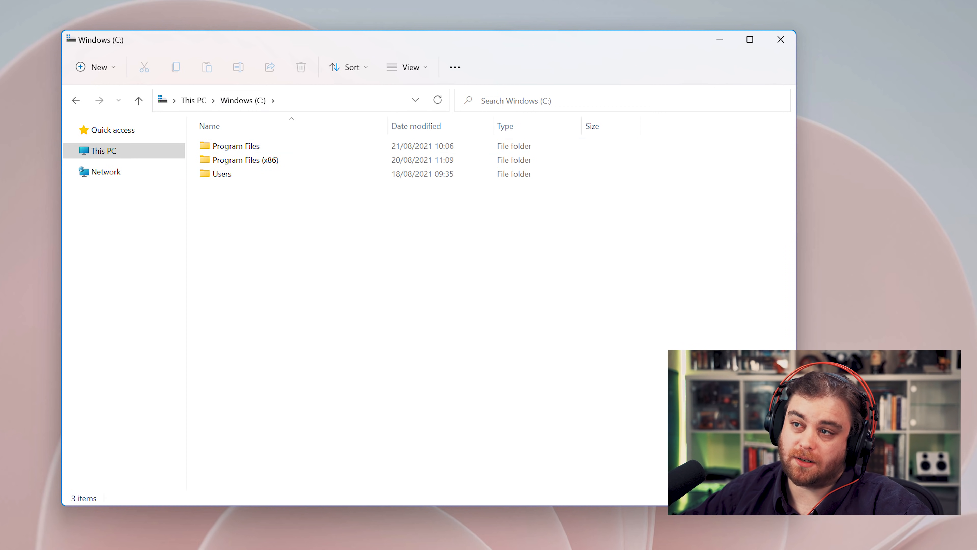
double_click(240, 145)
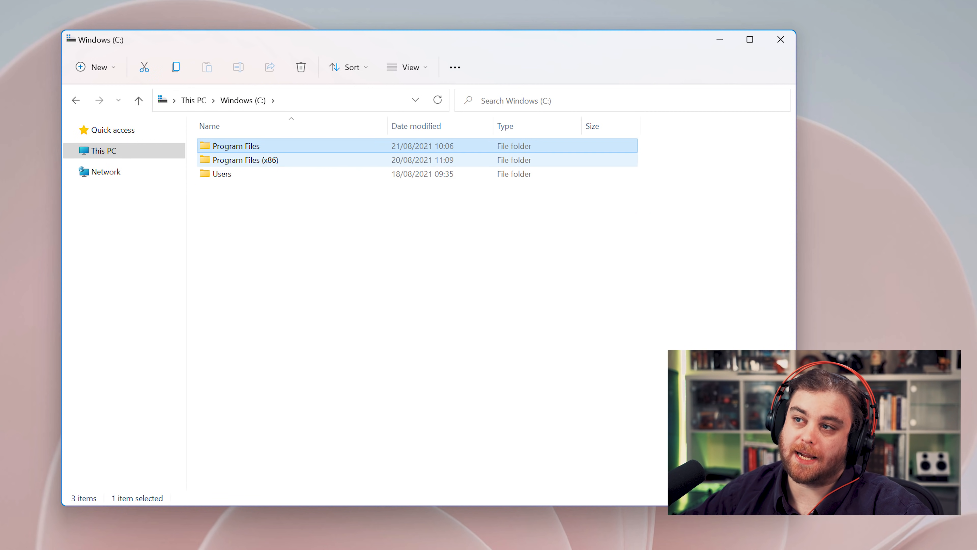
double_click(236, 145)
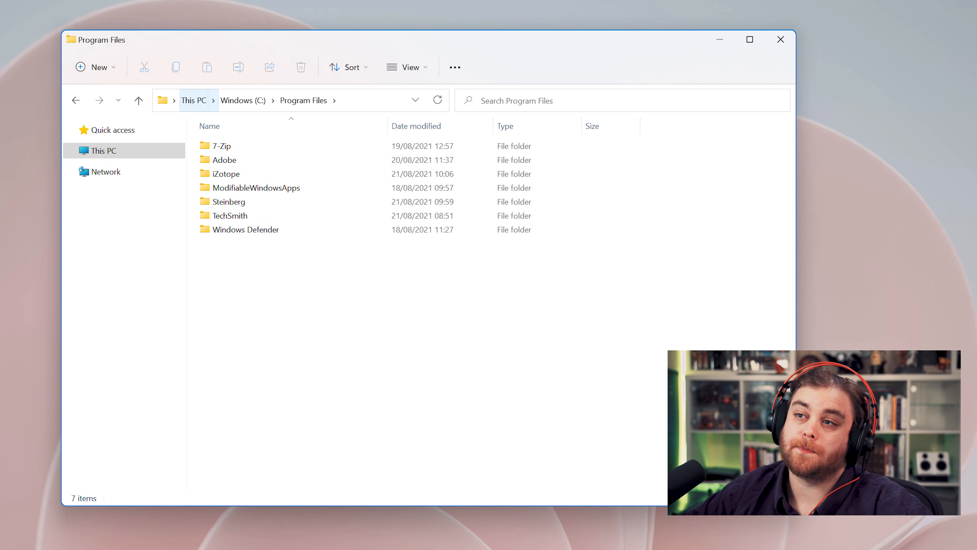
left_click(114, 130)
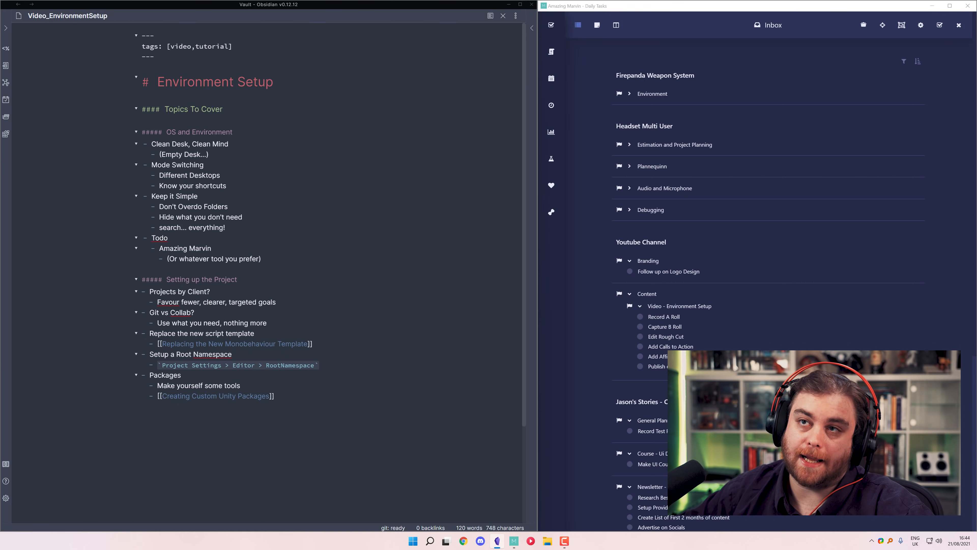
View the Documents folder on the other desktop and launch Unity Hub.
left_click(443, 541)
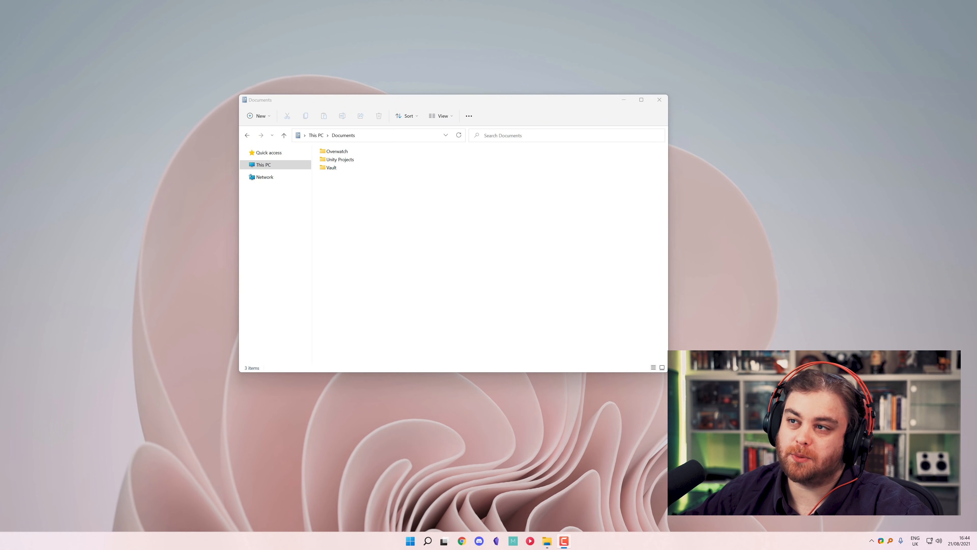
double_click(339, 159)
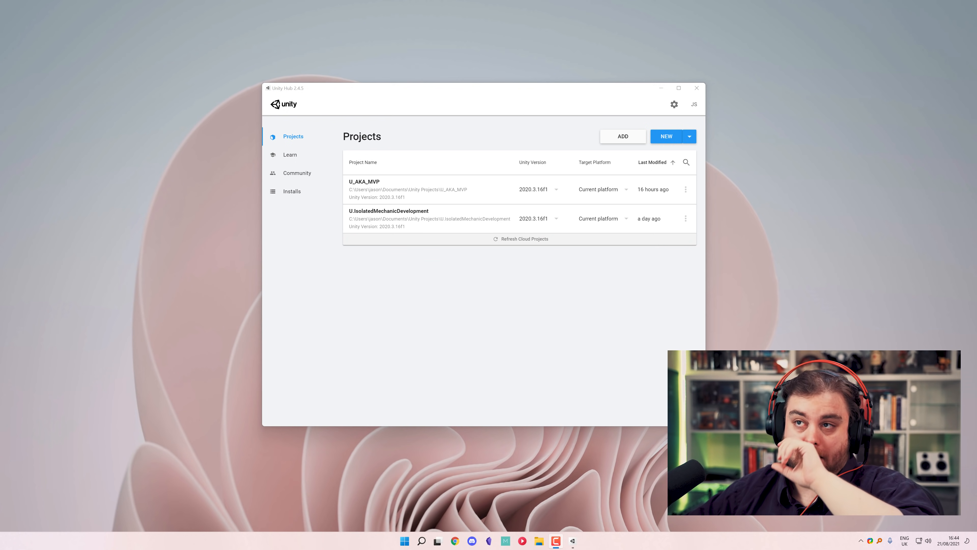
Start a new 3D project in Unity Hub named U.NewProjectExample.
left_click(666, 136)
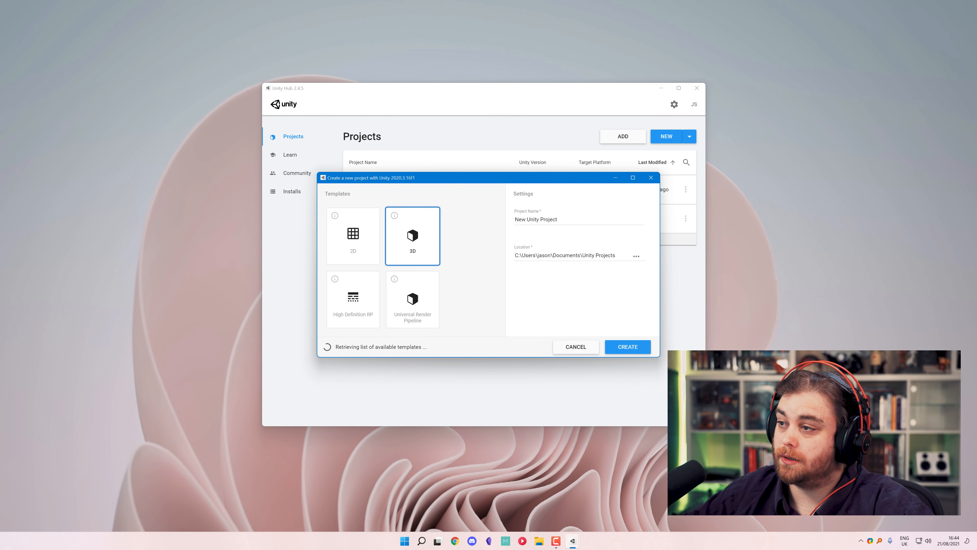
left_click(561, 219)
type("U")
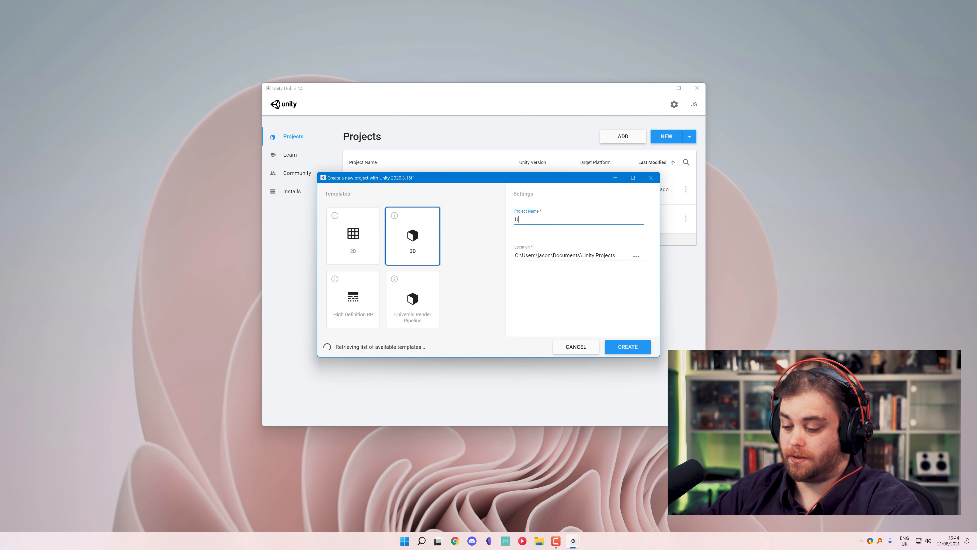
type(".")
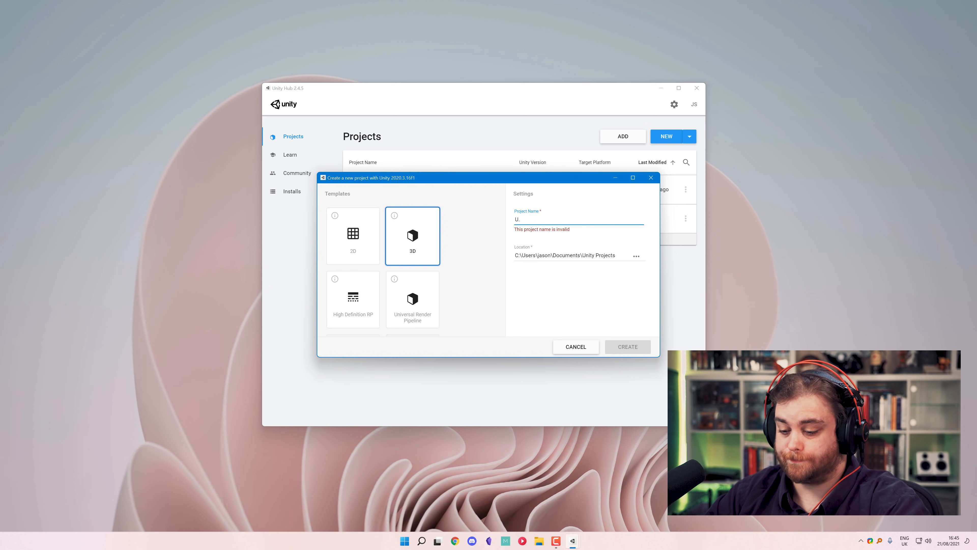
type("NewProjectE")
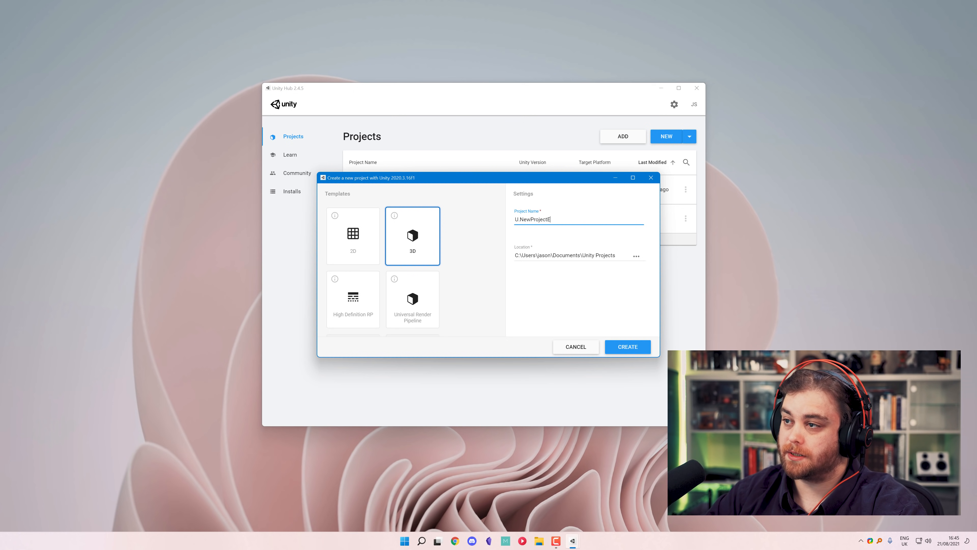
type("xample")
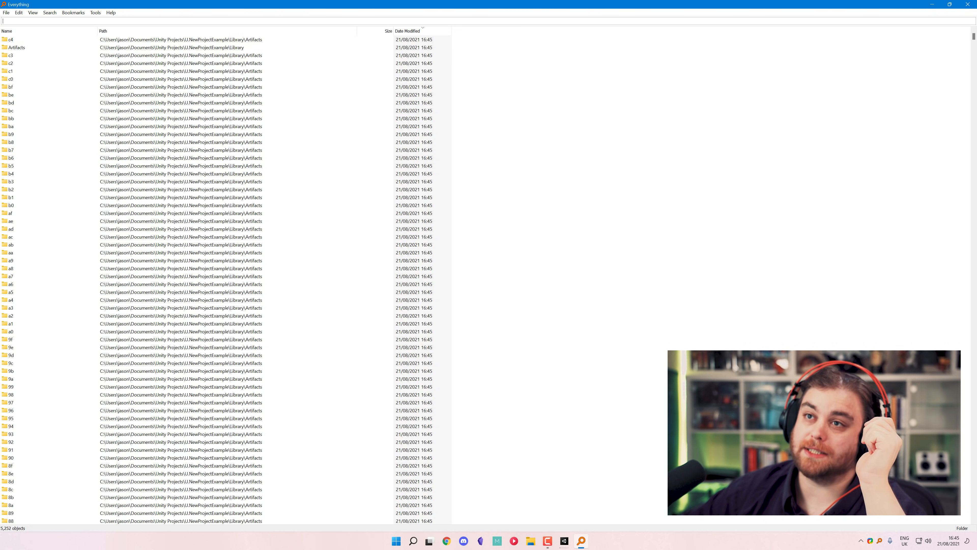
scroll("up", 3)
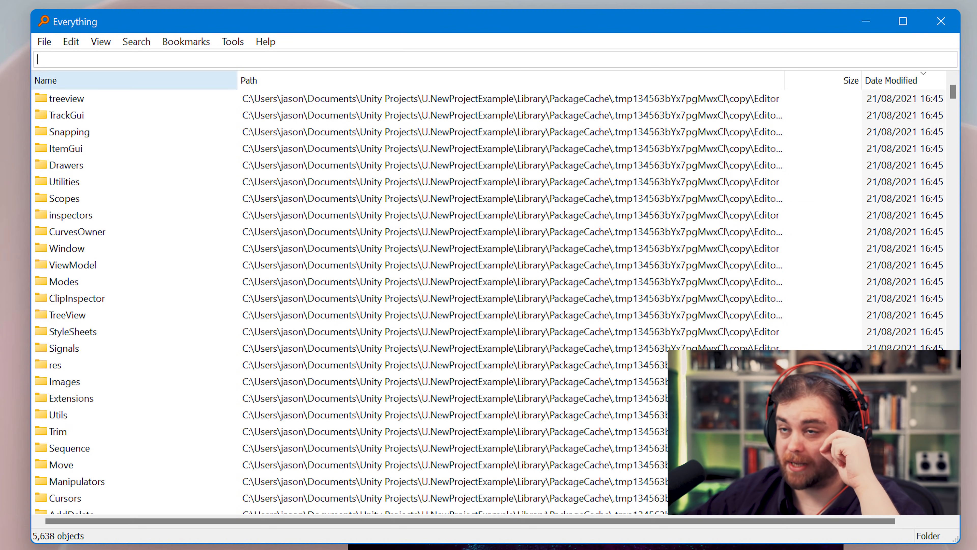
left_click(136, 41)
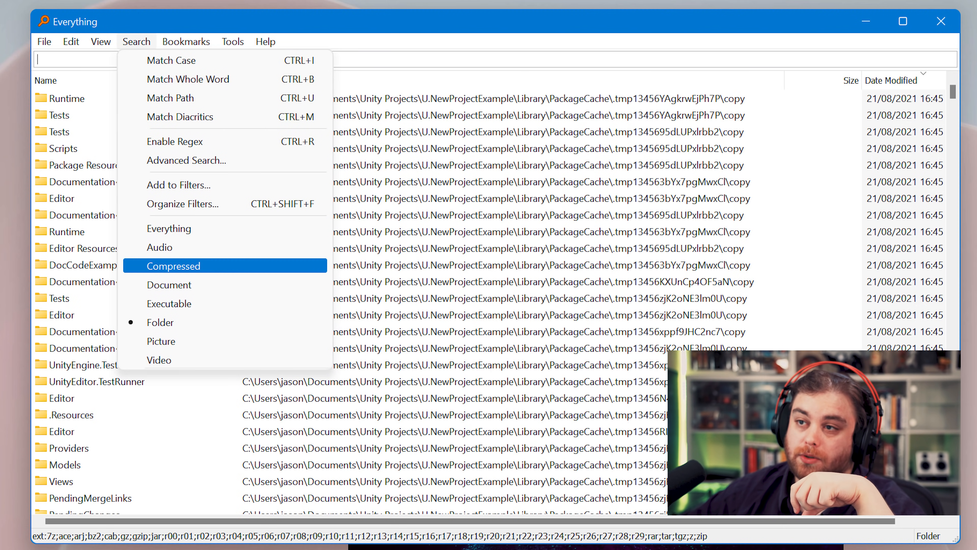
left_click(173, 266)
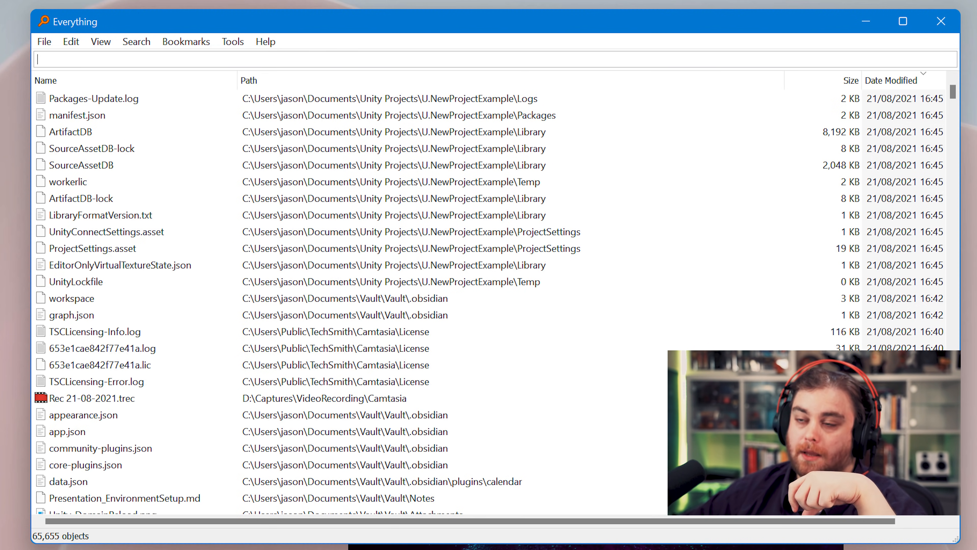
type("*.cs")
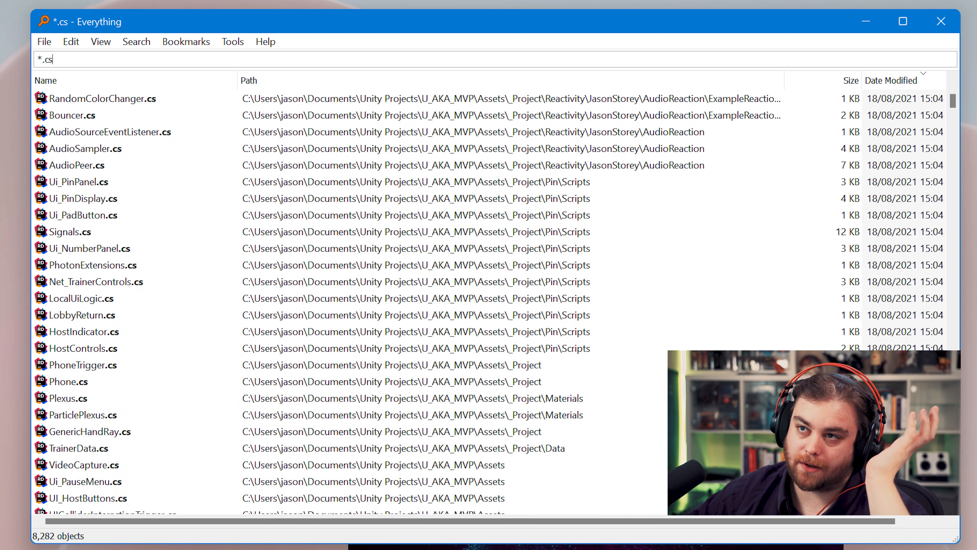
left_click(890, 80)
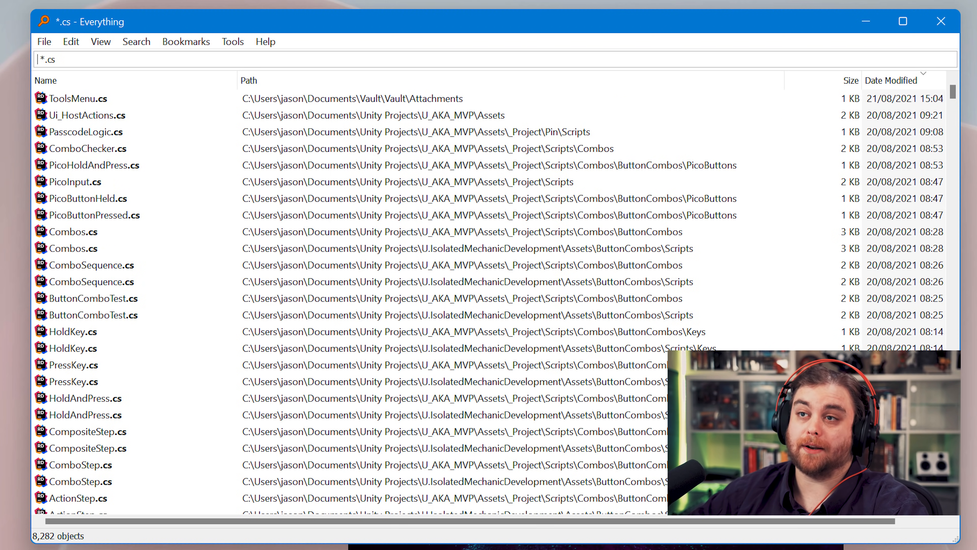
type("ScreenF")
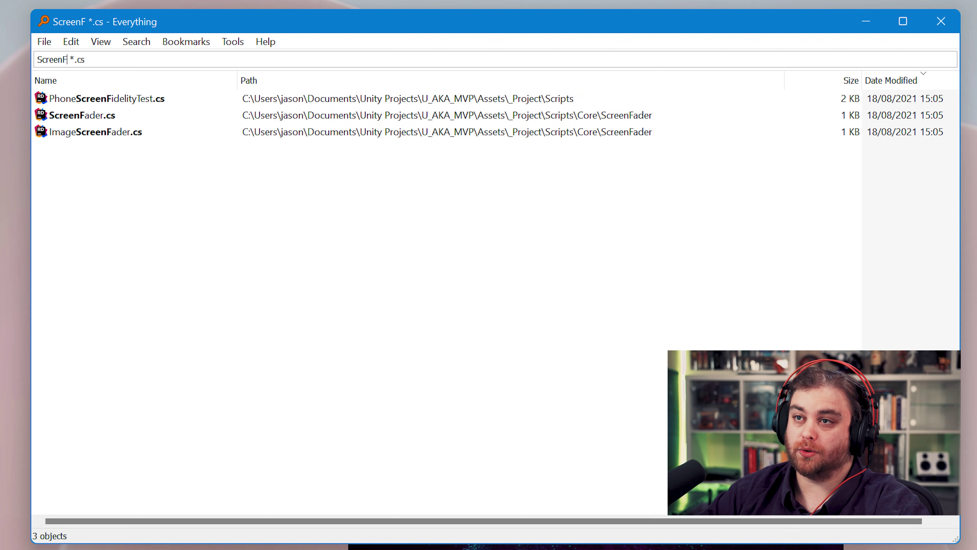
left_click(84, 114)
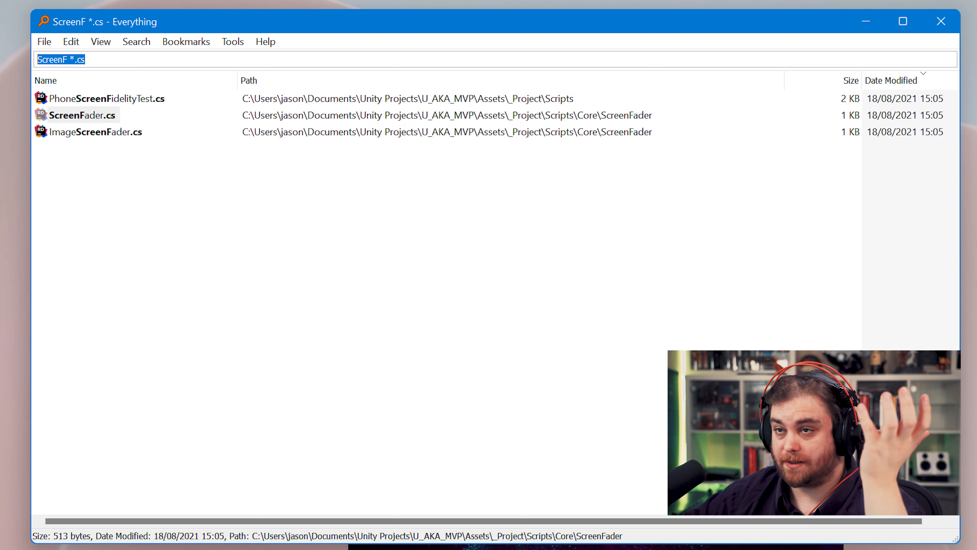
key("ctrl+a")
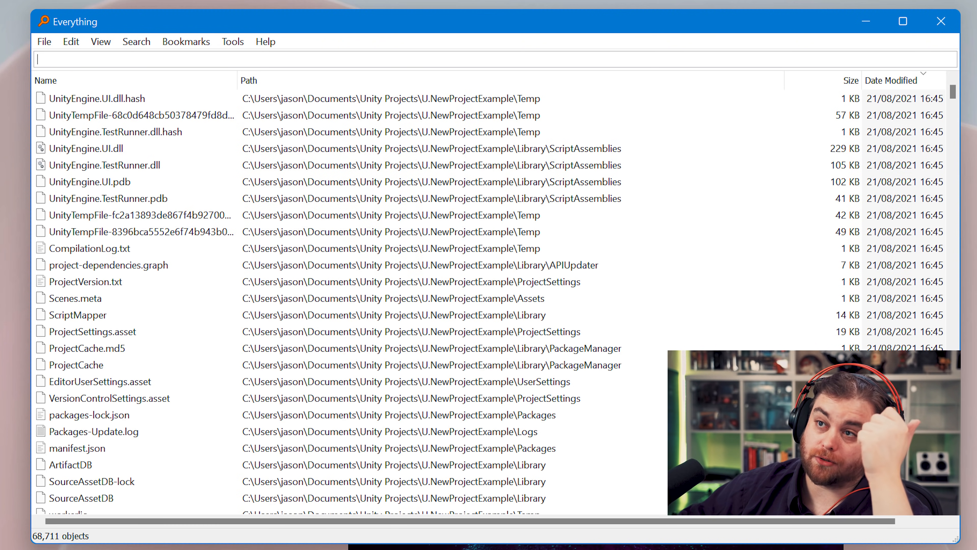
Restrict Everything results to folders and select the U.NewProjectExample folder.
left_click(136, 42)
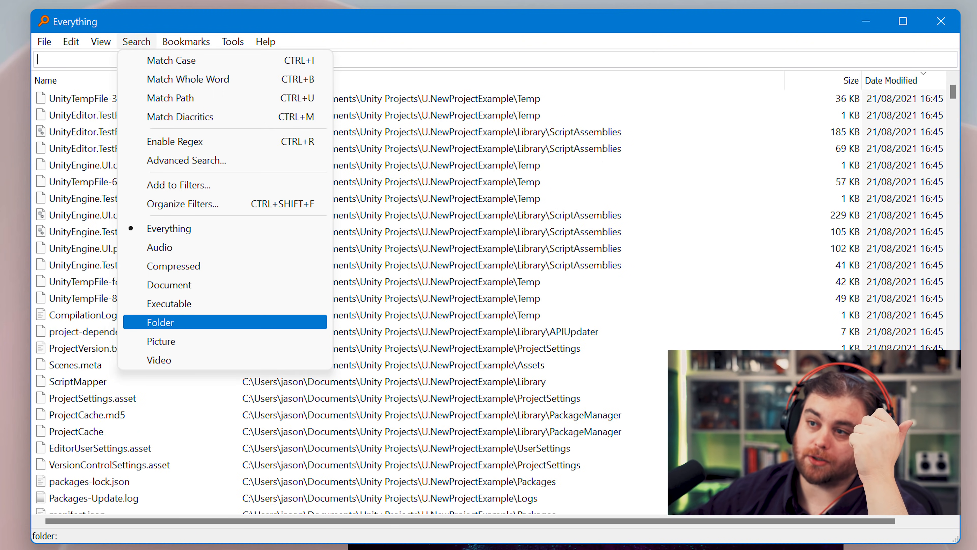
left_click(159, 322)
type("U.")
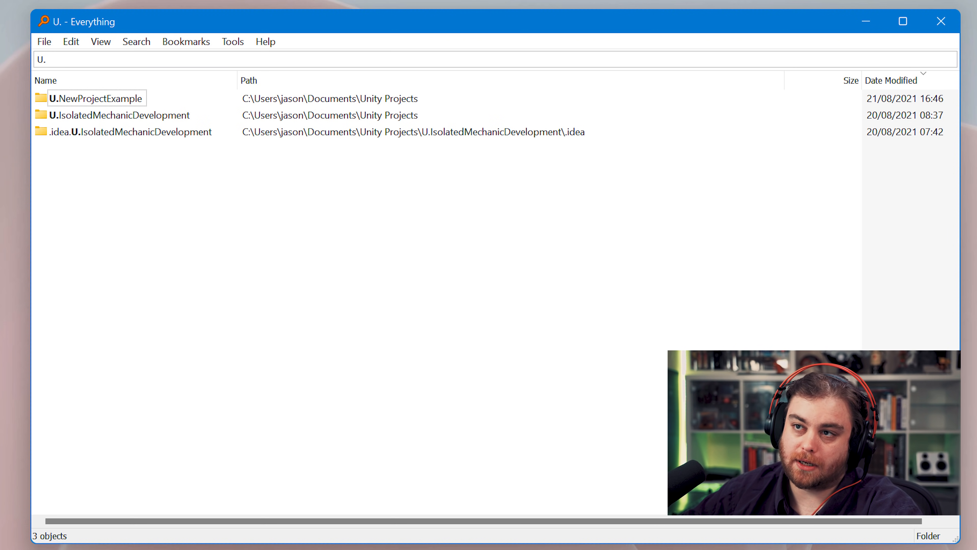
left_click(97, 98)
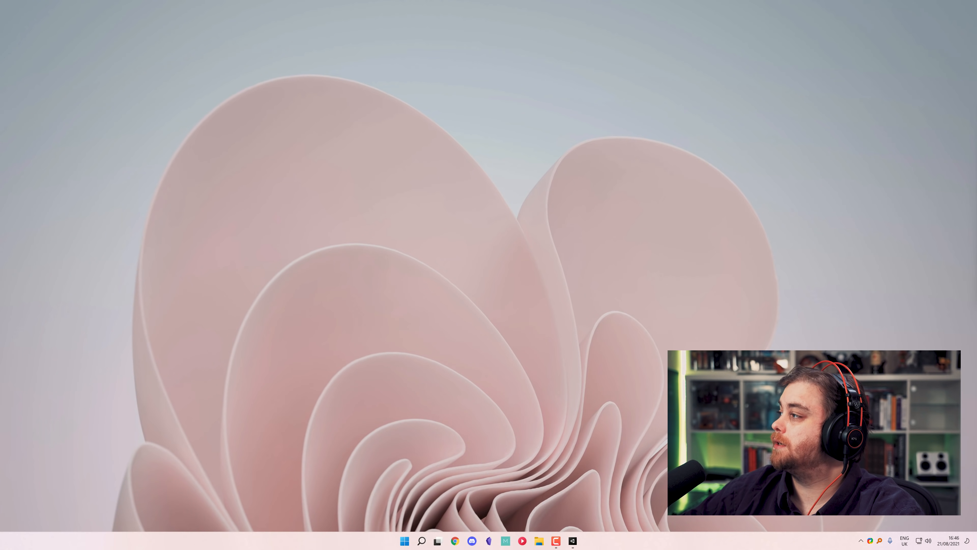
Create a new Basic (Built-in) scene with camera and light in the Unity project.
left_click(572, 541)
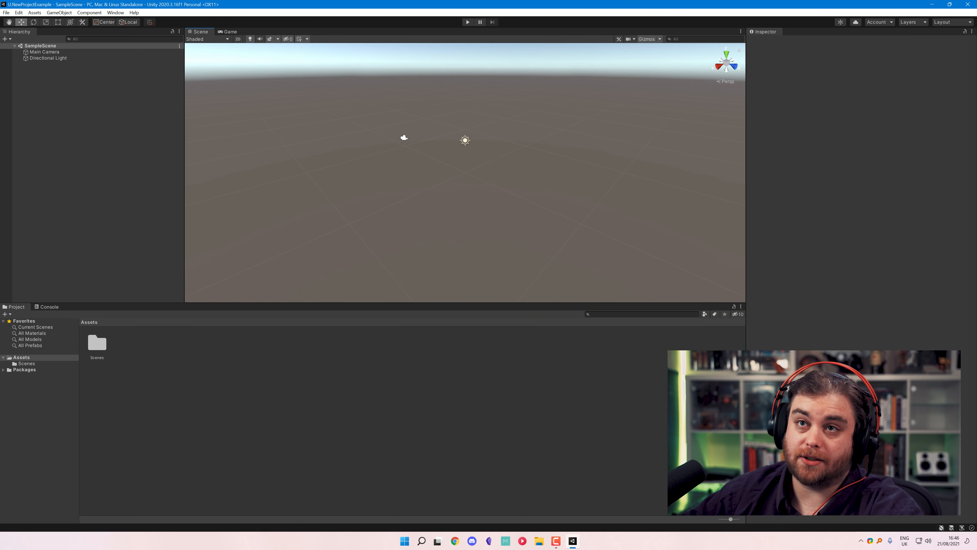
left_click(97, 343)
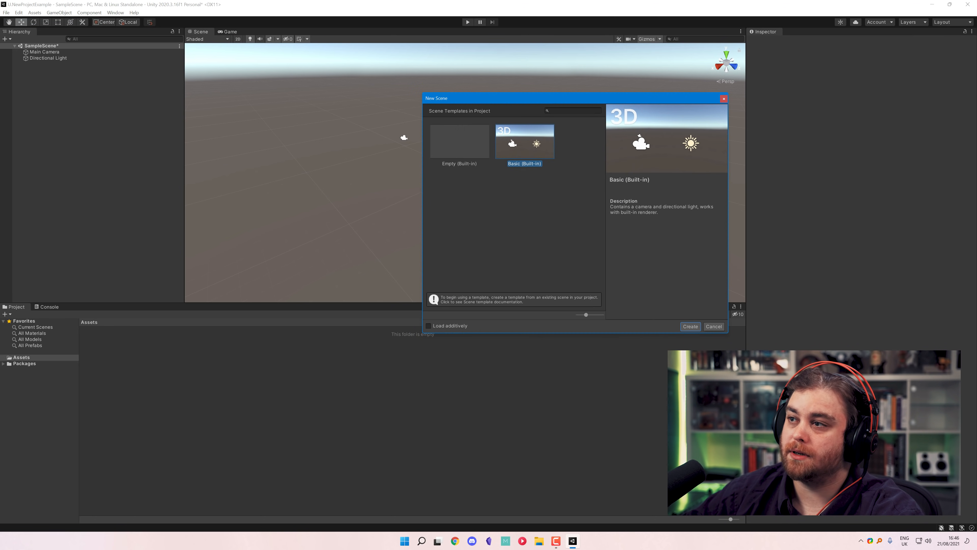
left_click(689, 326)
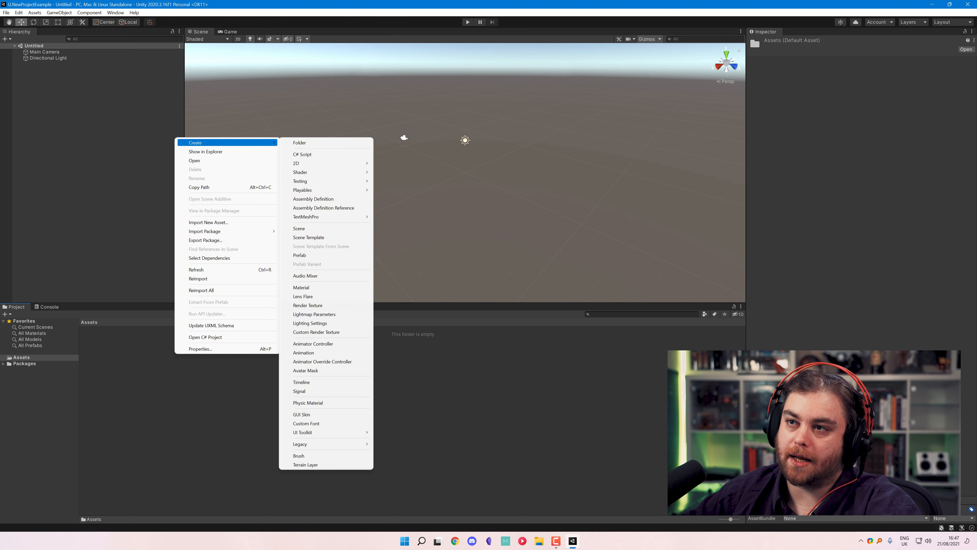
Create a _Project folder in Assets with Art, Scenes and Scripts subfolders.
left_click(300, 142)
type("_Project")
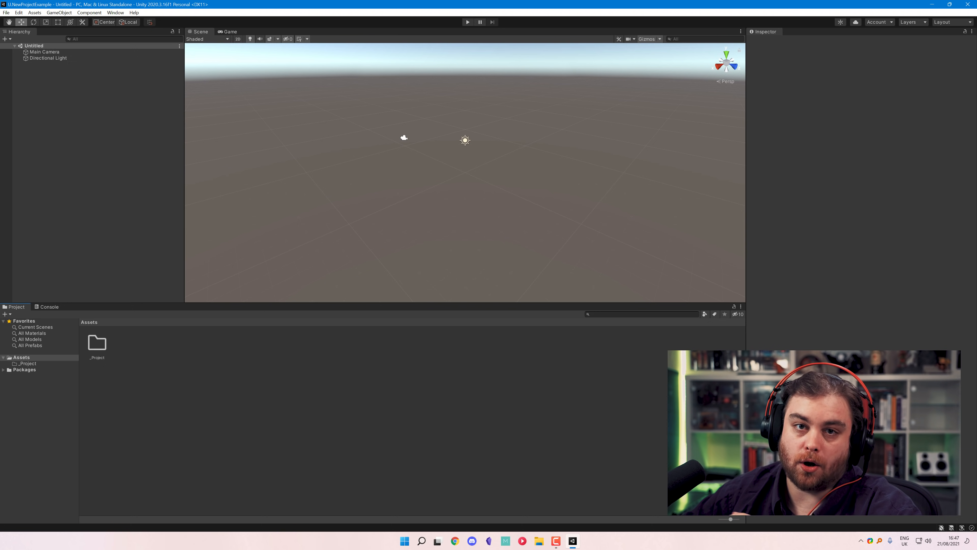
left_click(97, 342)
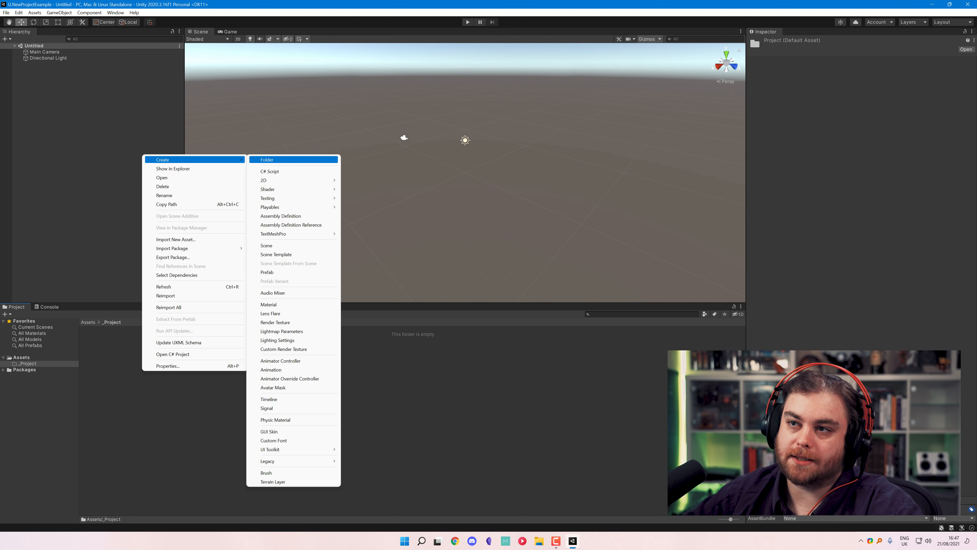
left_click(266, 159)
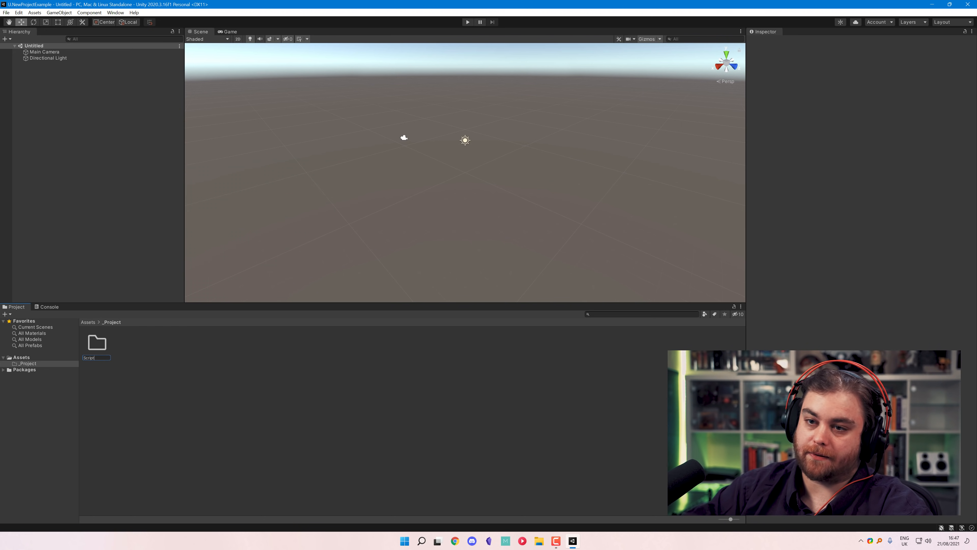
right_click(97, 342)
type("Art")
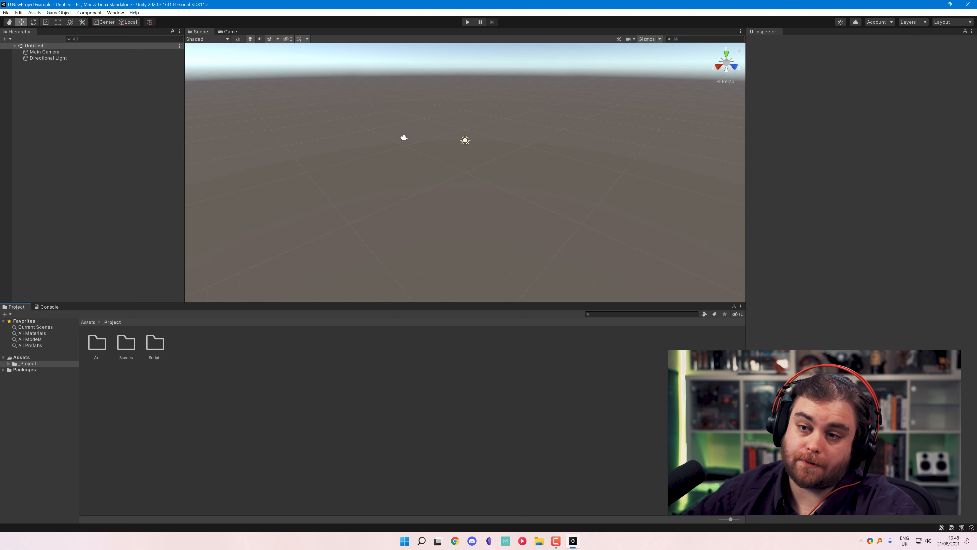
Clear Assets and create an empty Editor folder.
left_click(22, 357)
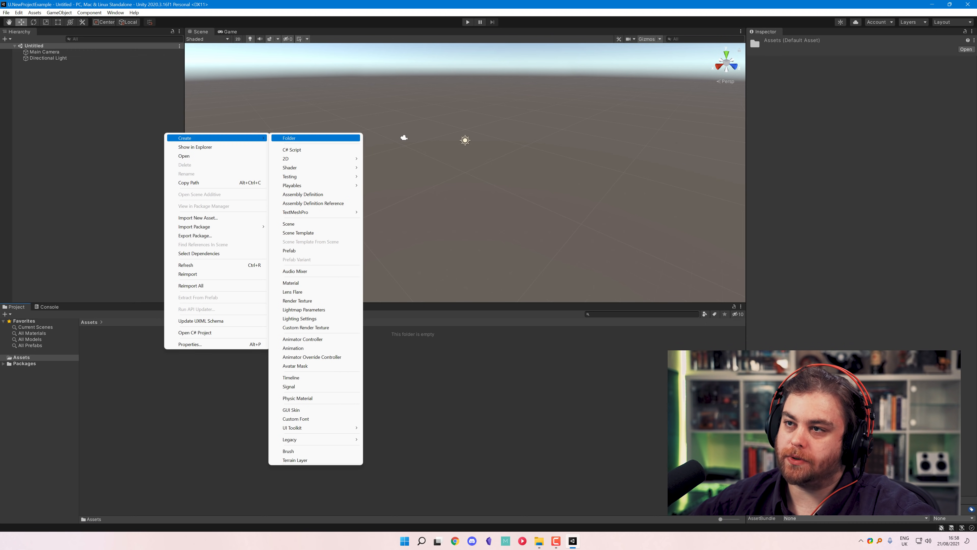
left_click(289, 138)
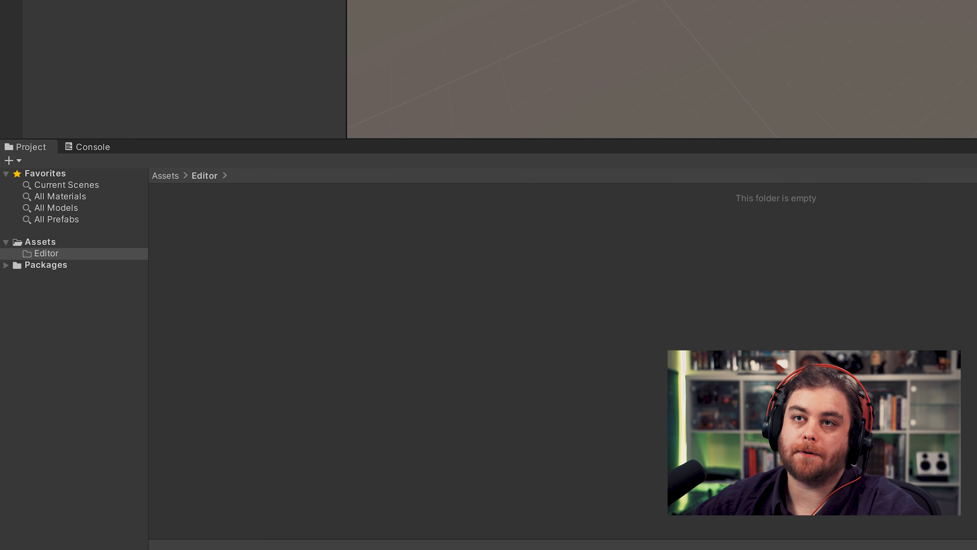
Set the Editor project settings Root namespace to jasonstorey.
left_click(18, 12)
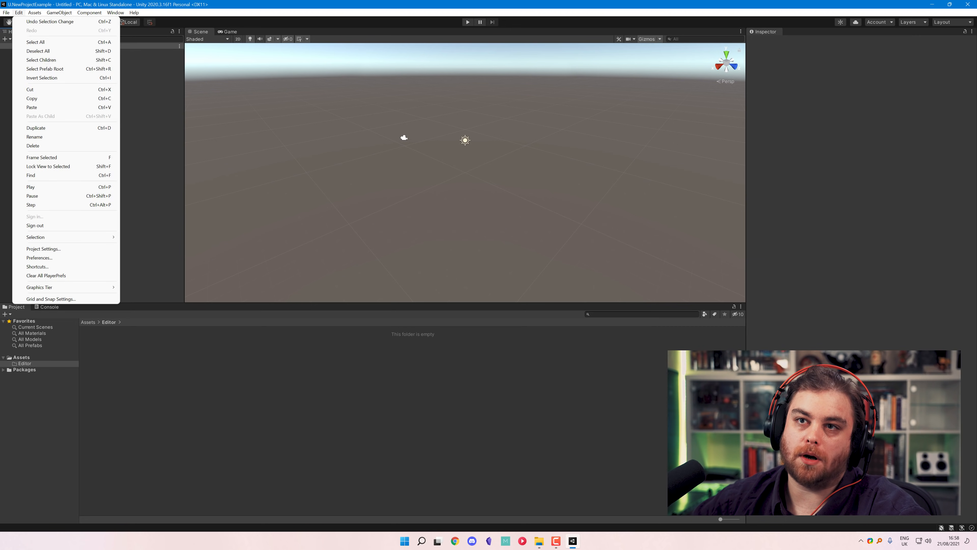
left_click(42, 249)
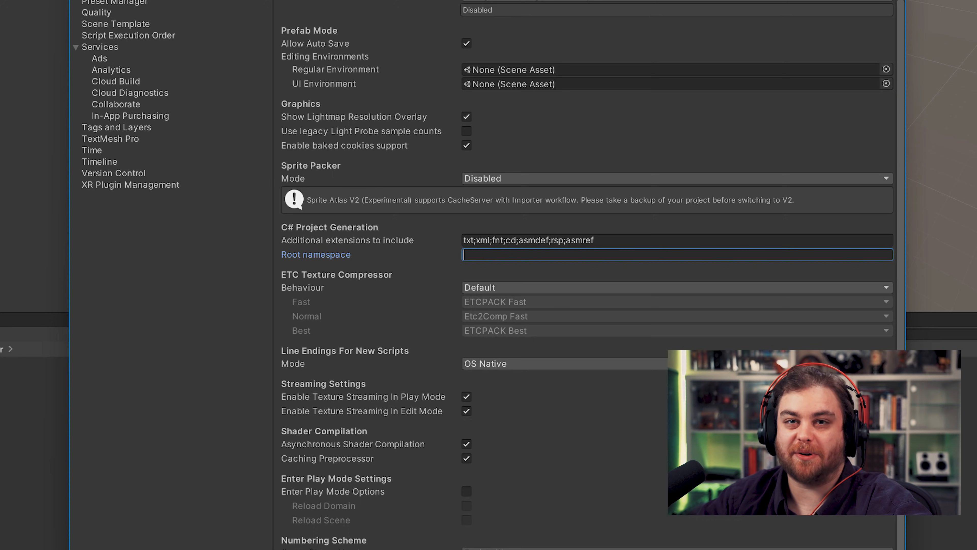
type("jasonstorey")
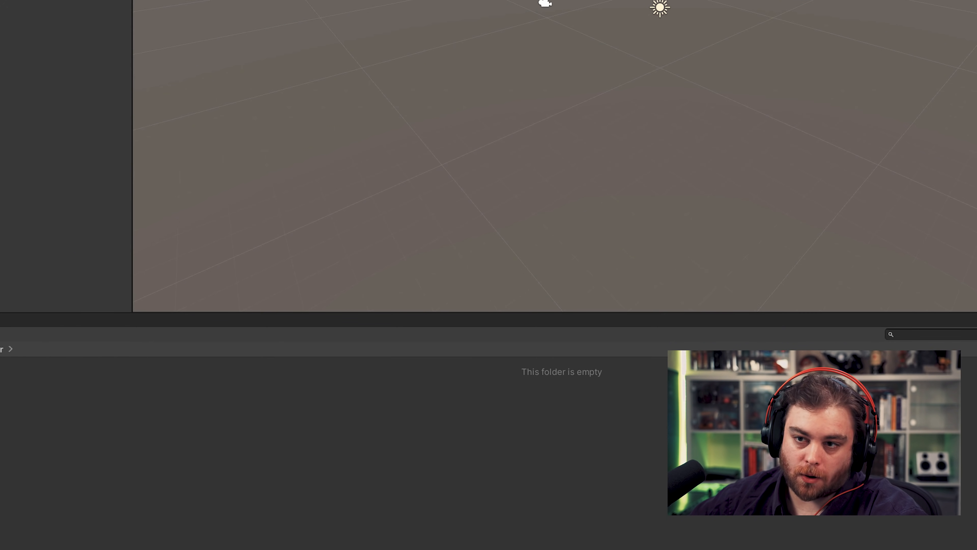
Create a ToolsMenu C# script in the Editor folder and open it for editing.
right_click(250, 374)
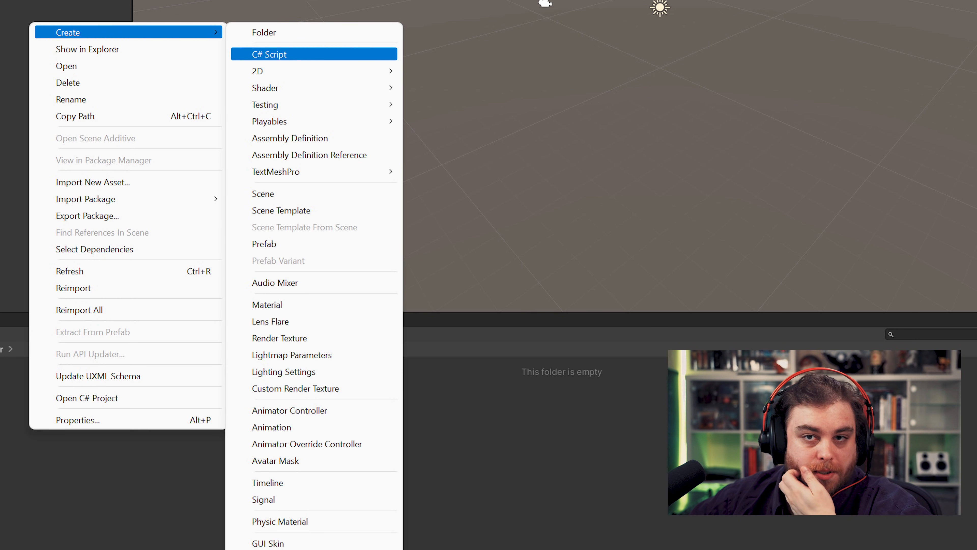
left_click(270, 54)
type("ToolsMenu")
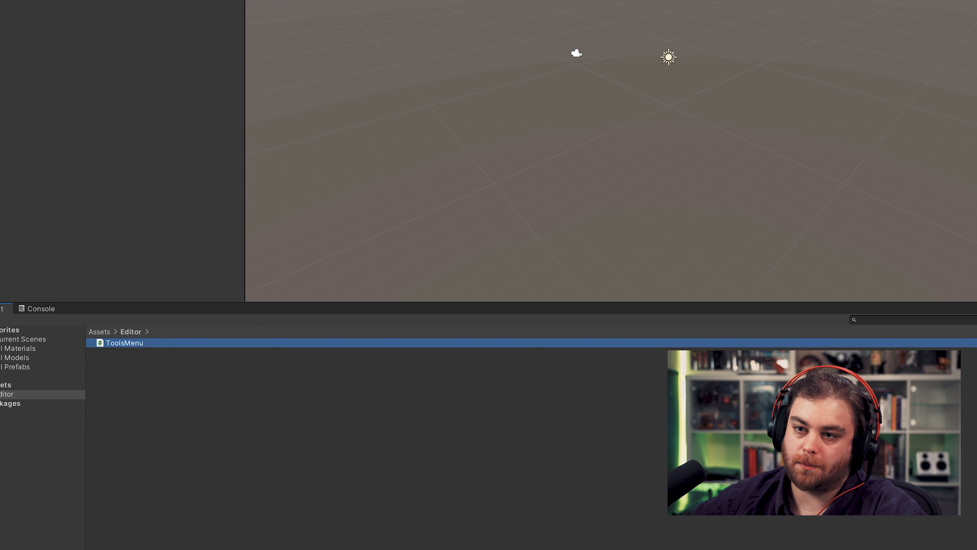
double_click(125, 342)
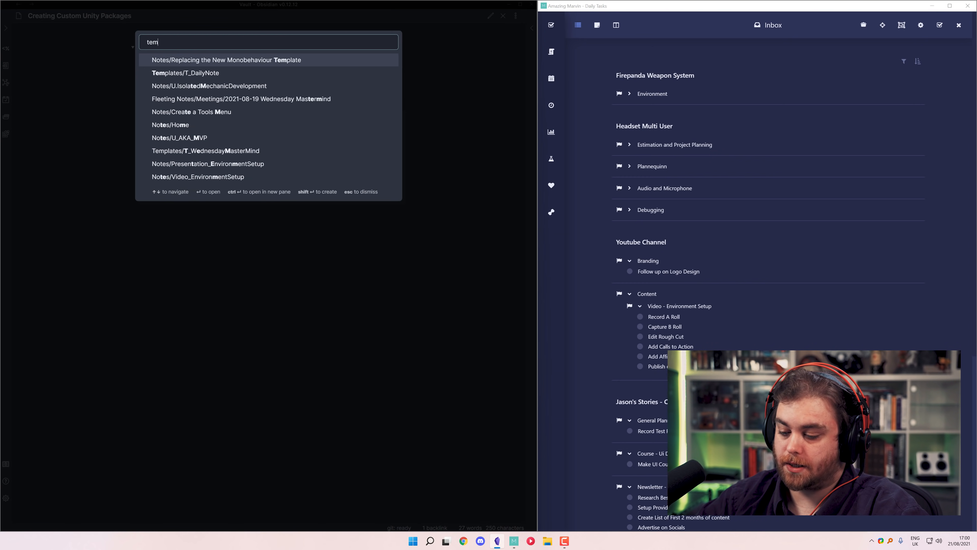
Open the Replacing the New Monobehaviour Template note in Obsidian.
left_click(225, 60)
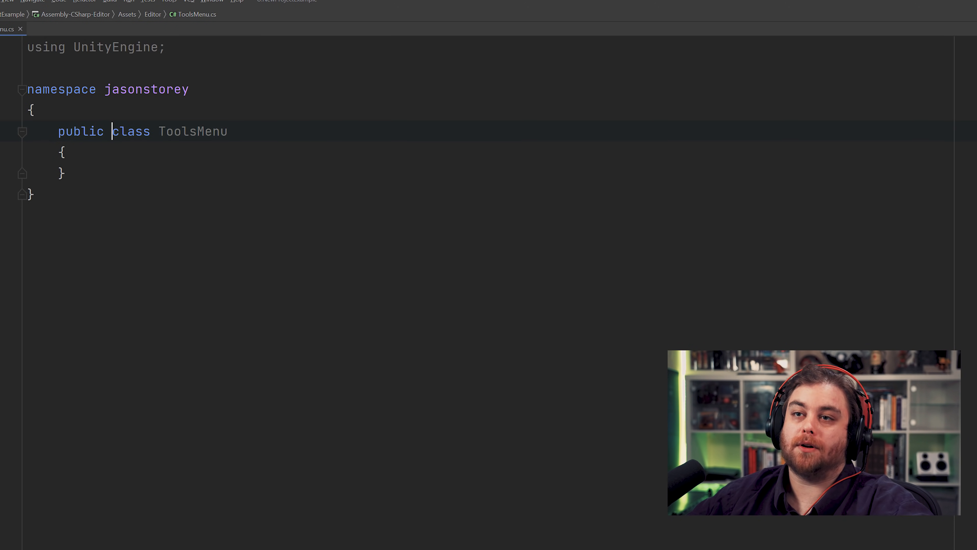
Make ToolsMenu static and add an empty public static CreateDefaultFolders() method.
type("static")
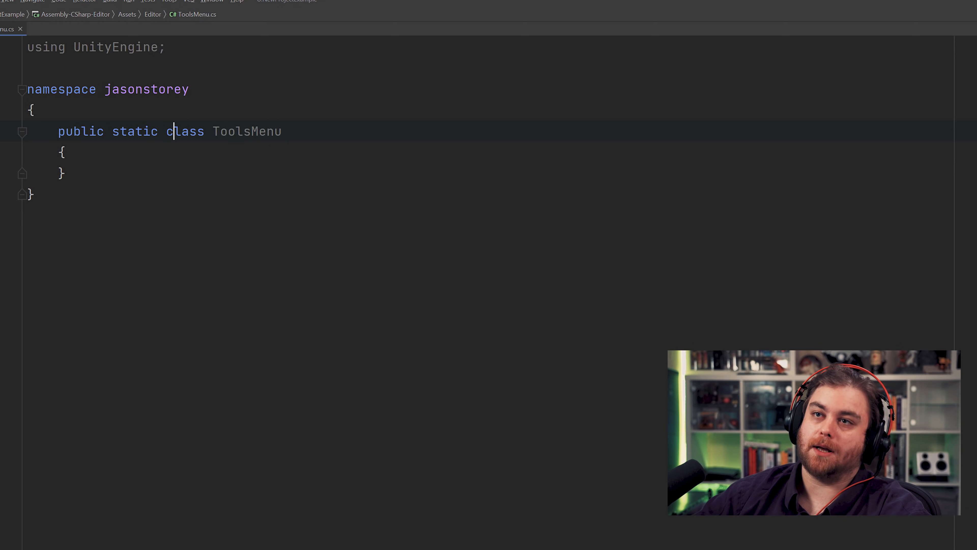
key("enter")
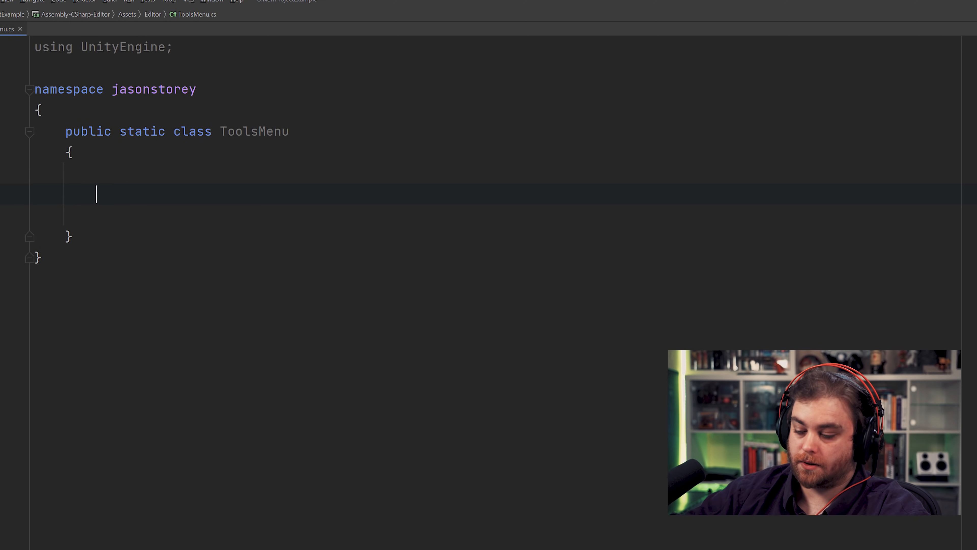
type("public static void")
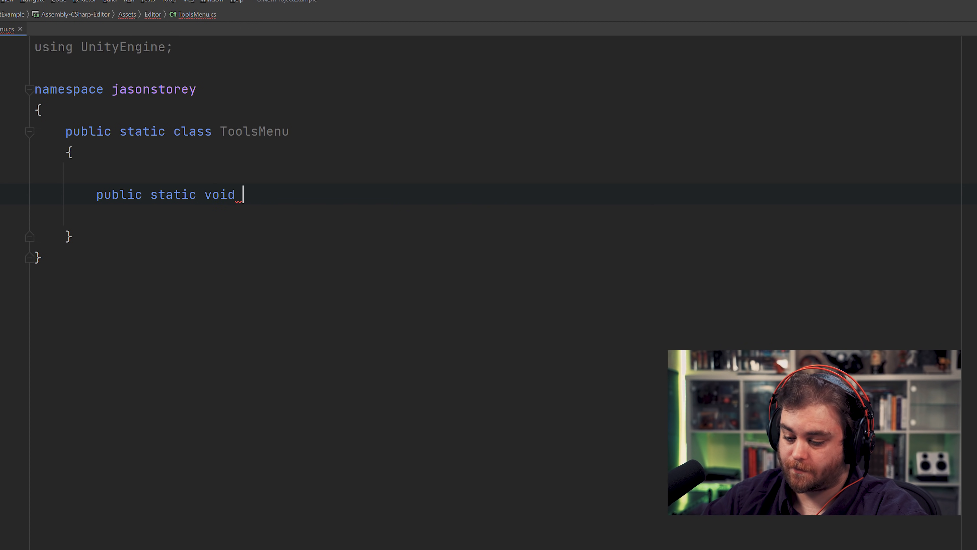
type("CreateDefa")
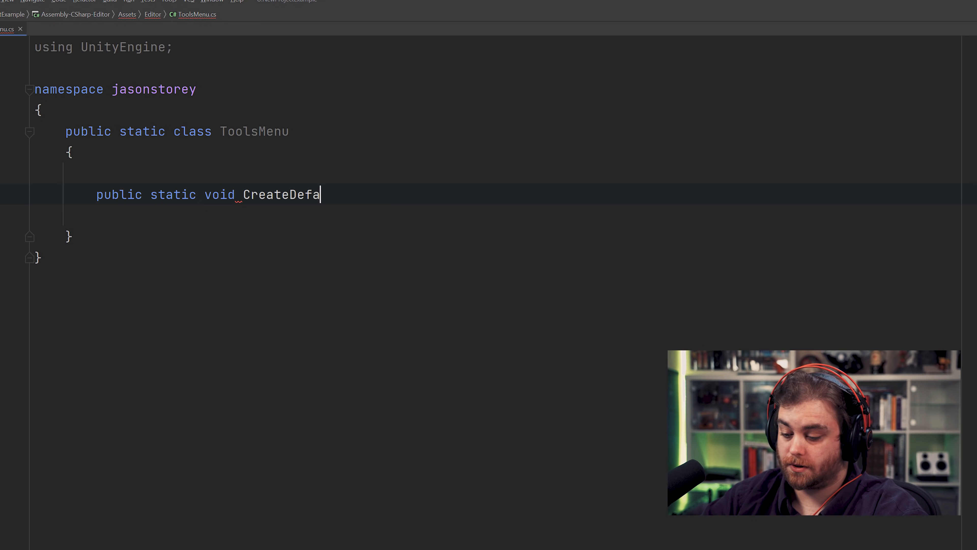
type("ultFolders()")
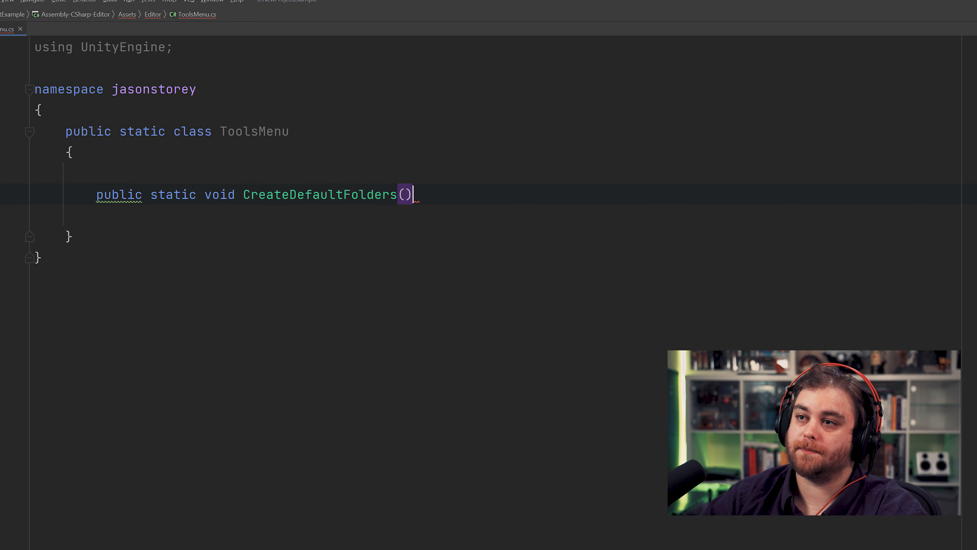
key("Enter")
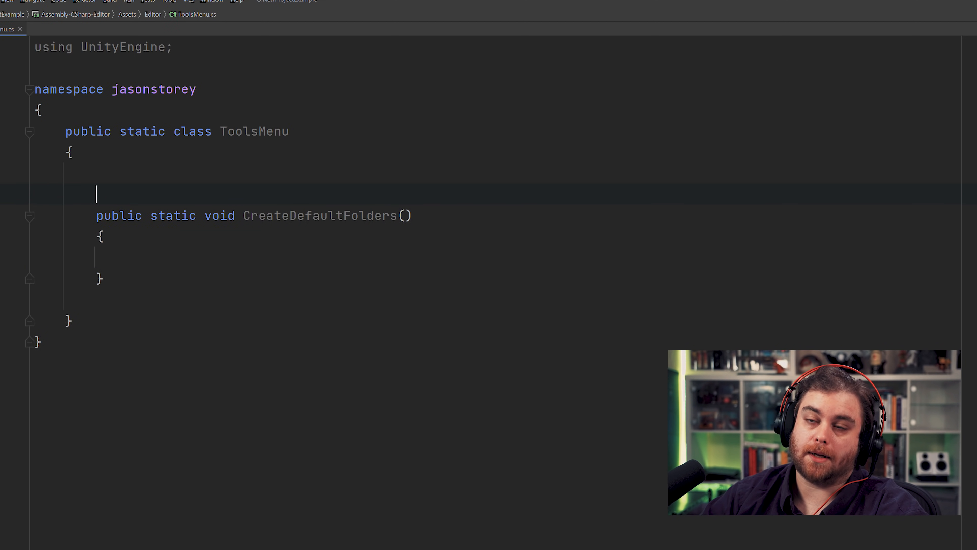
Tag the method with [MenuItem("Tools/Setup/Create Default Folders")].
type("[MenuItem(")
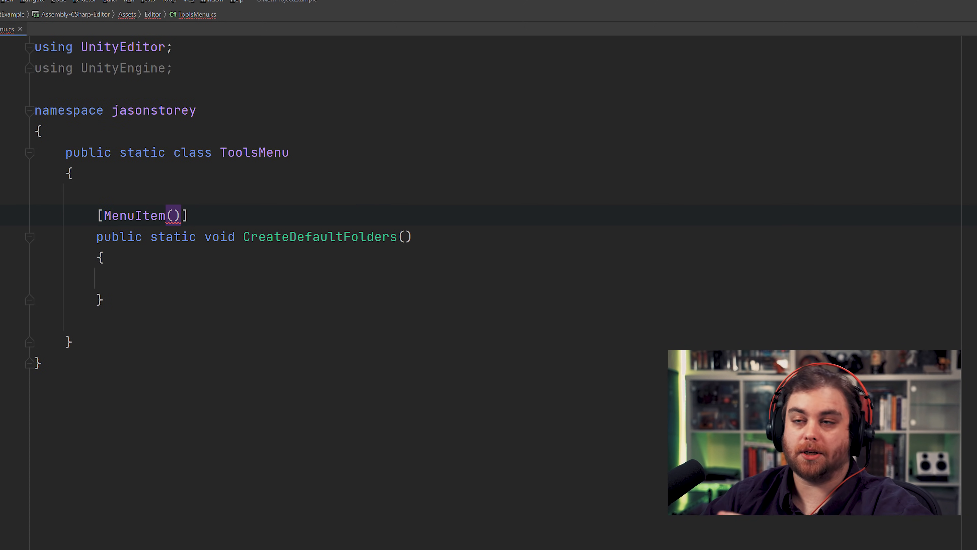
type("@")
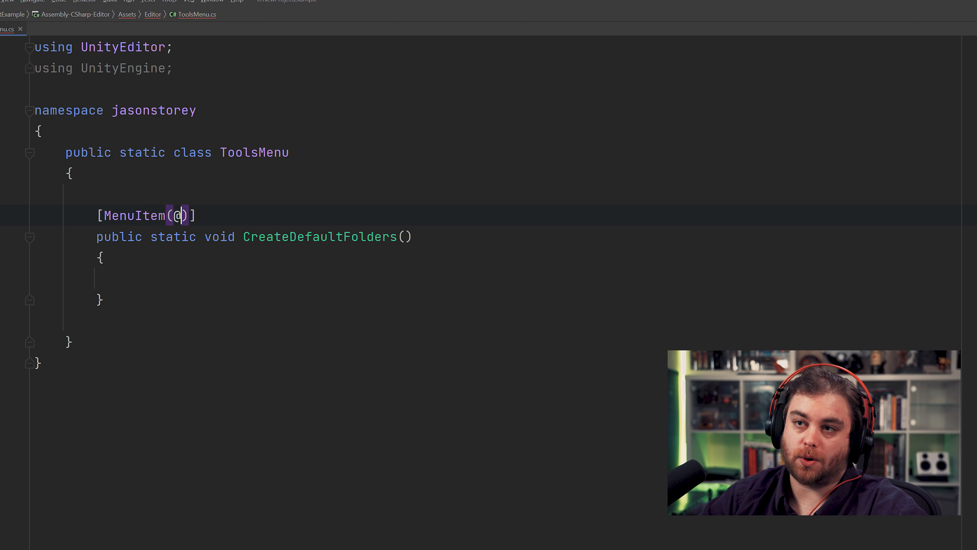
type("\"")
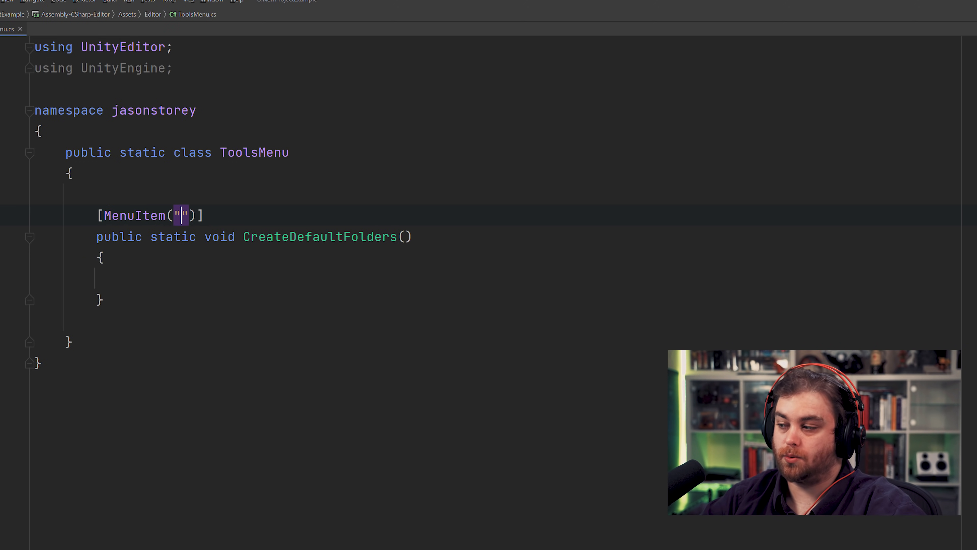
type("Tools\\")
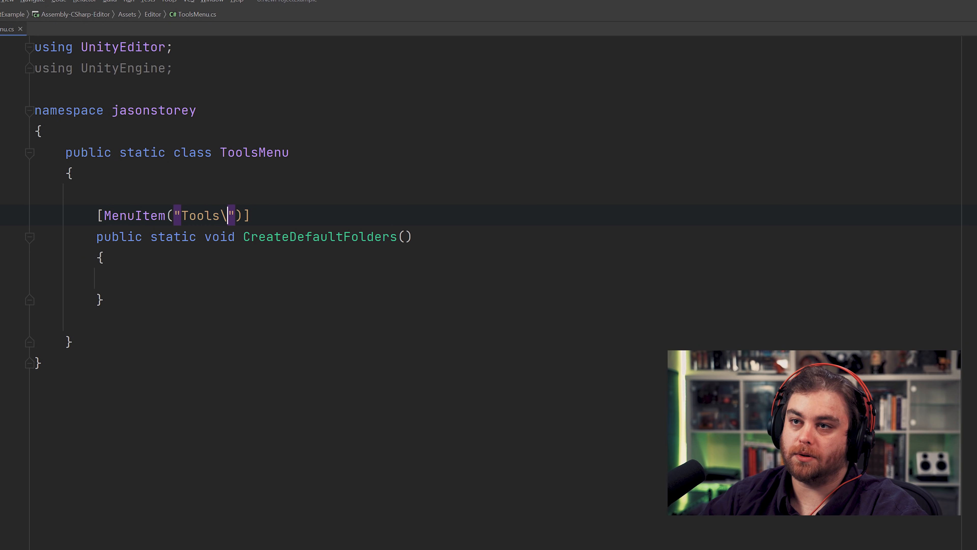
type("/")
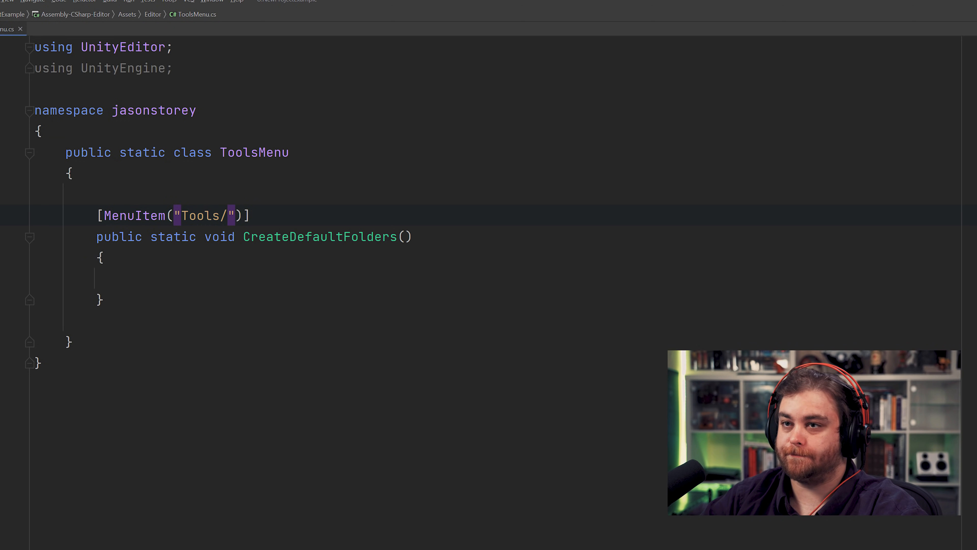
type("Set")
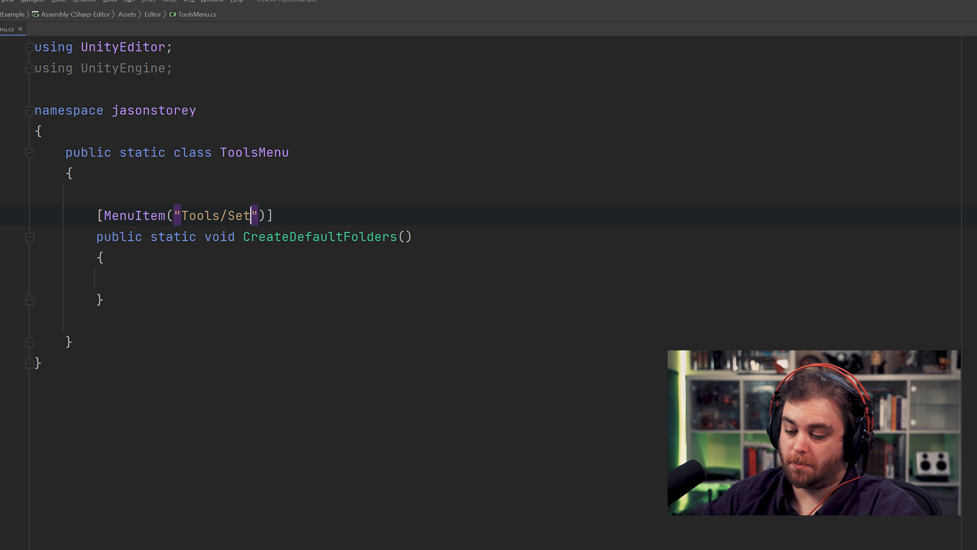
type("up/")
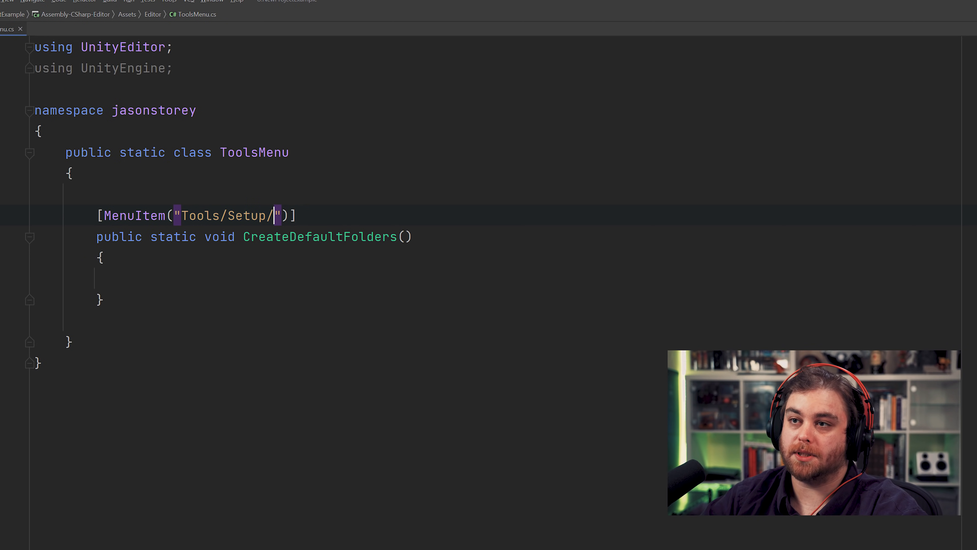
type("Create Default")
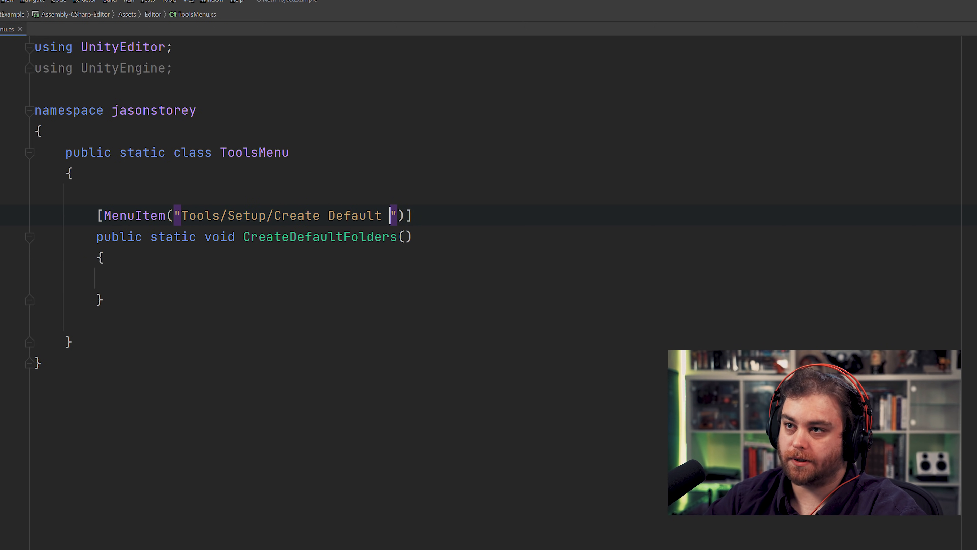
type("Folders")
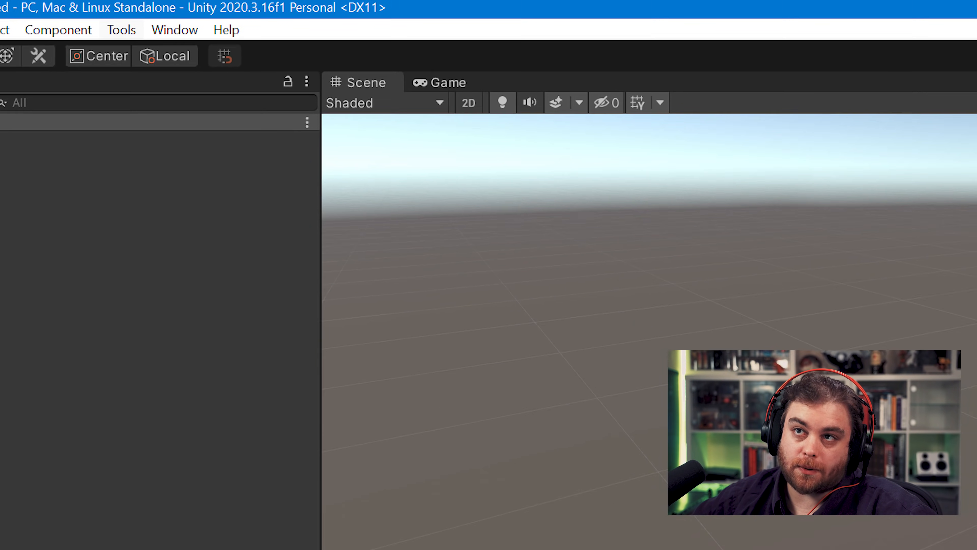
left_click(121, 29)
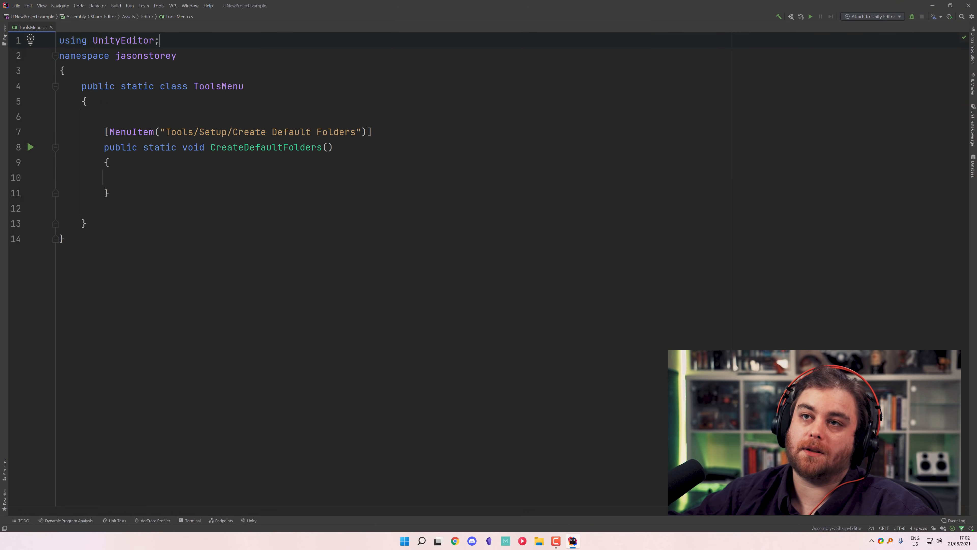
Write Directory.CreateDirectory(Path.Combine(Application.dataPath, "_Project")) in the method body.
left_click(127, 178)
type("Debug.Log(A);")
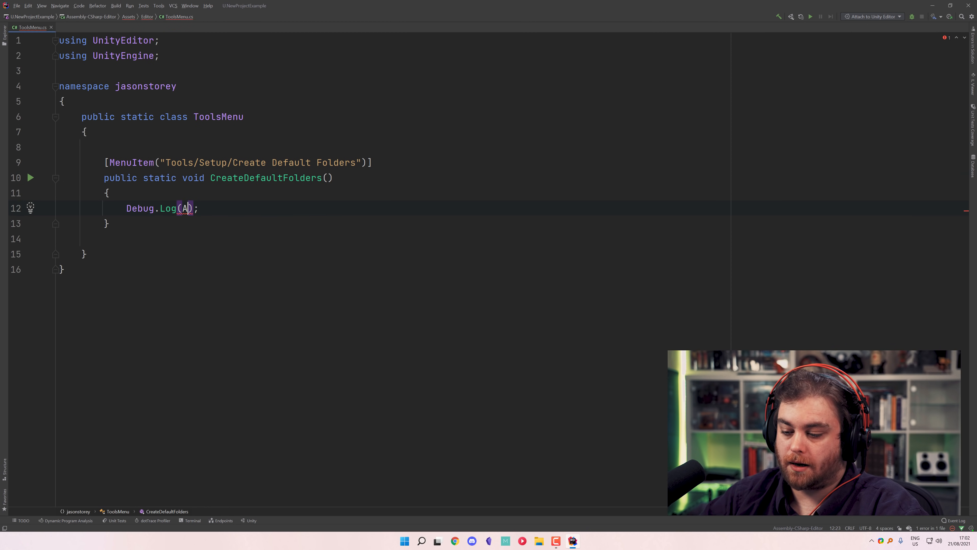
type("pplication.")
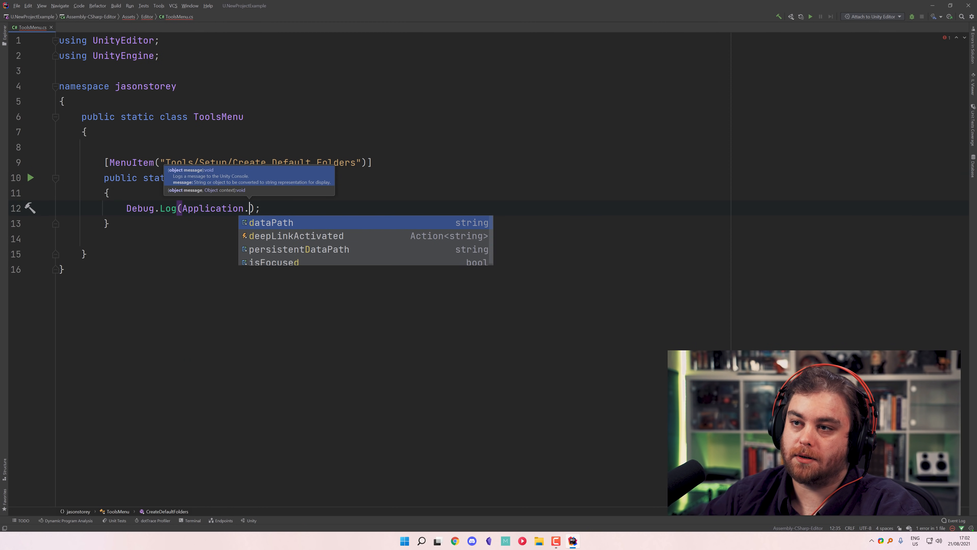
left_click(572, 541)
type("Directory")
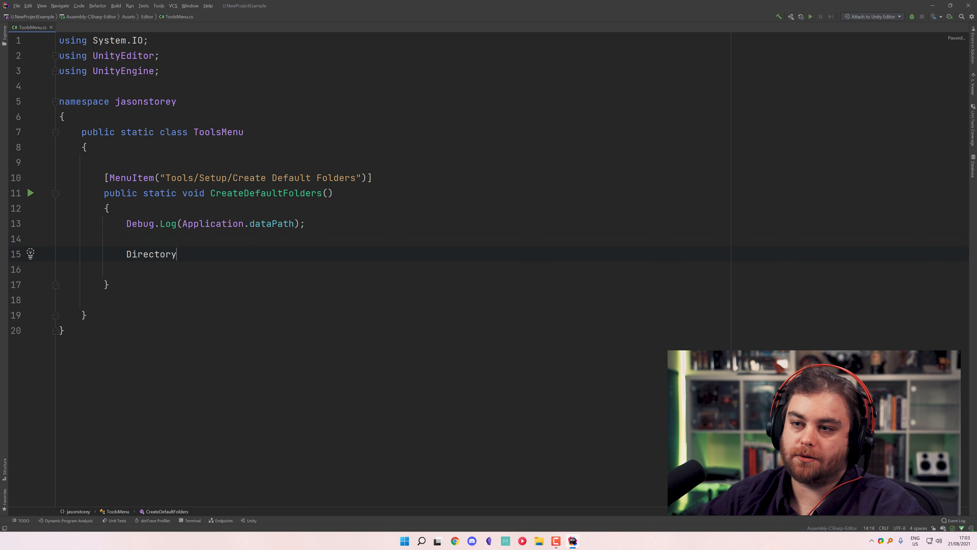
type(".CreateDirectory(")
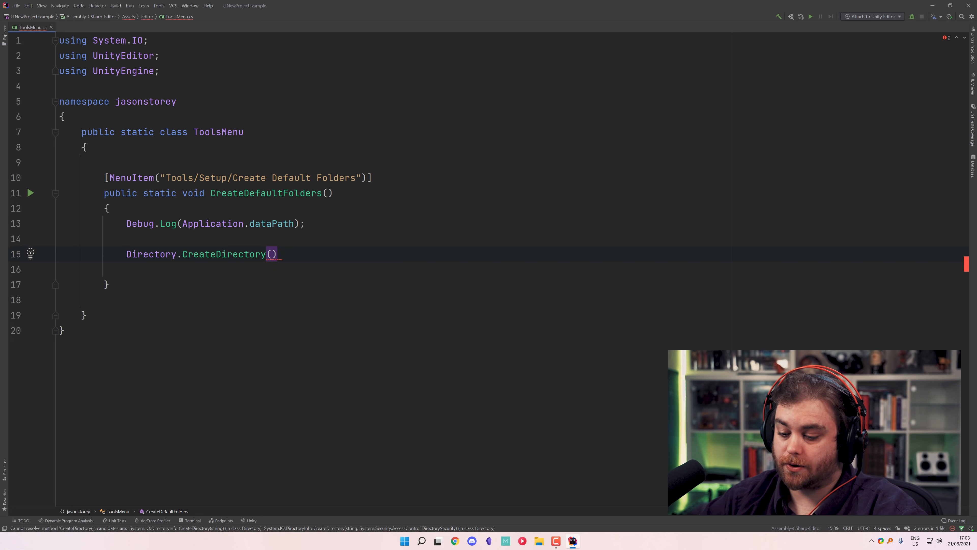
type("Path.Combine(")
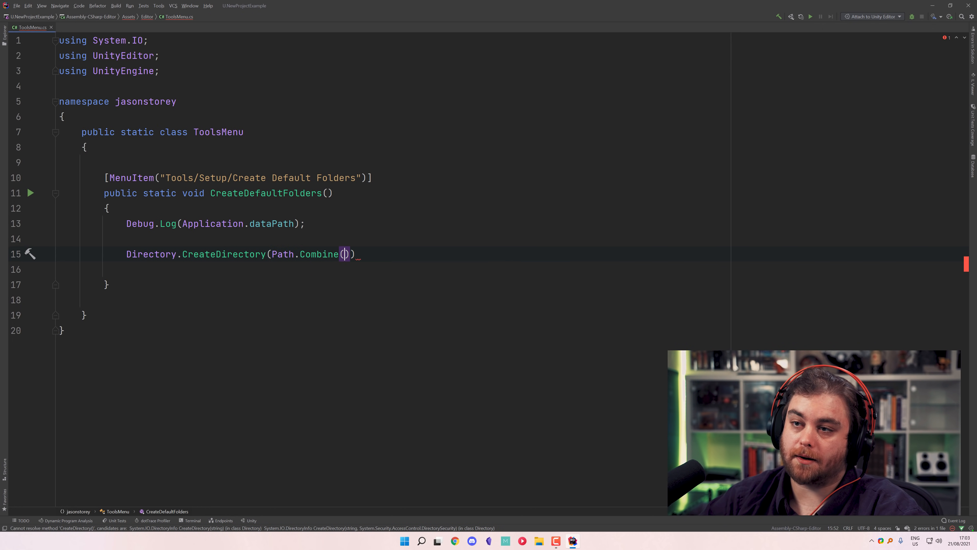
type("Application.")
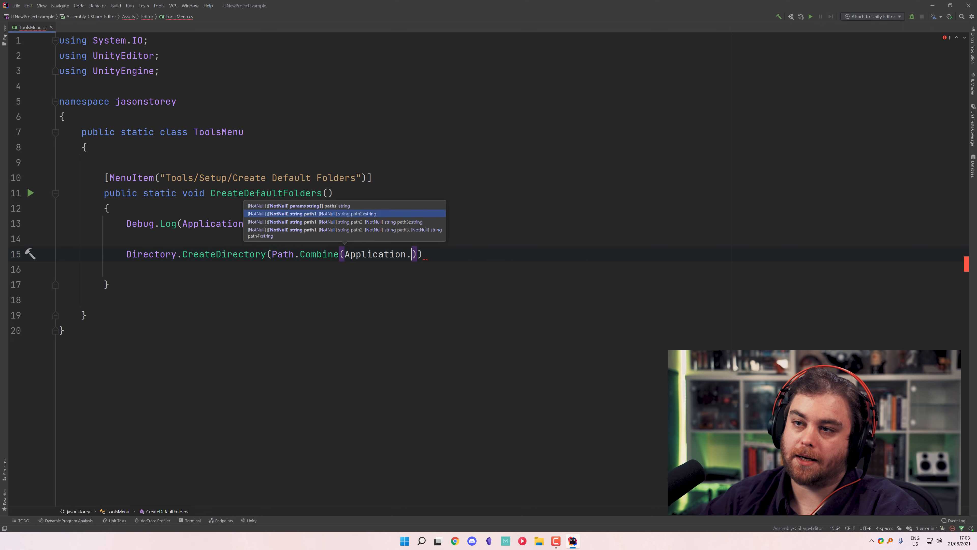
type("dataPath,")
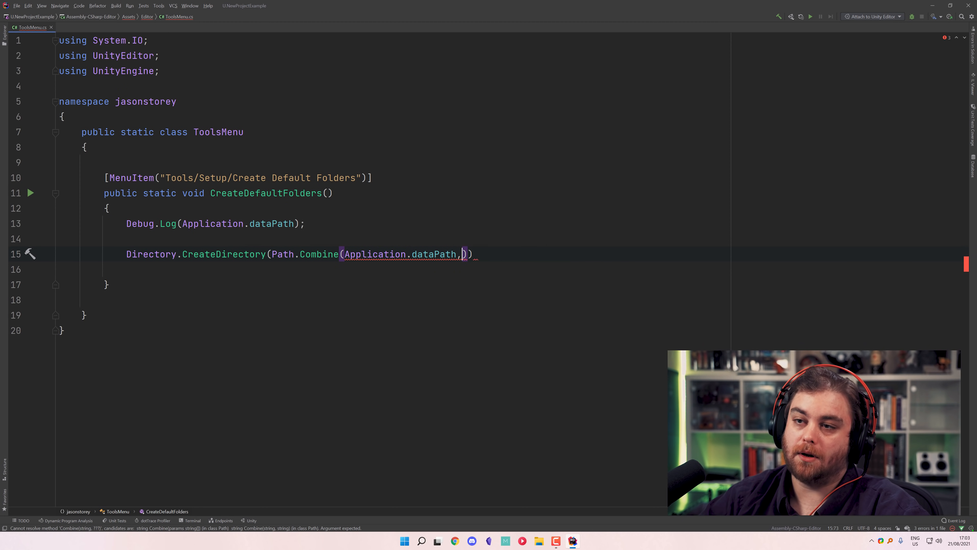
type("\"\"")
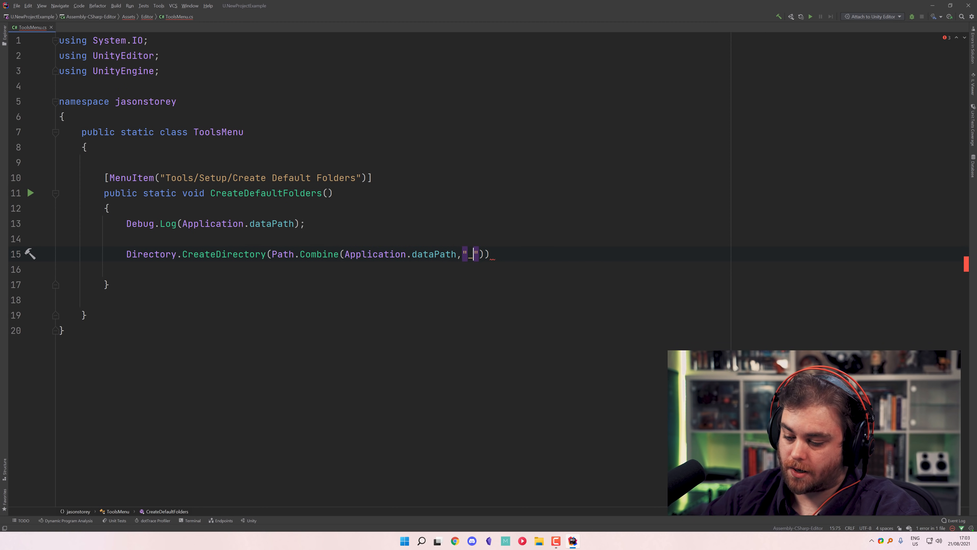
type("Project")
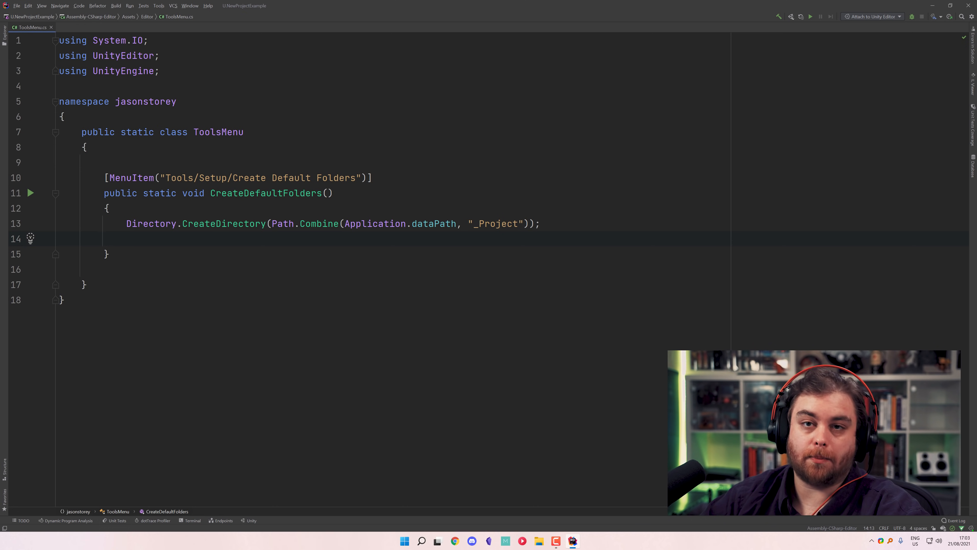
Add an AssetDatabase.Refresh() call after creating the directory.
type("A")
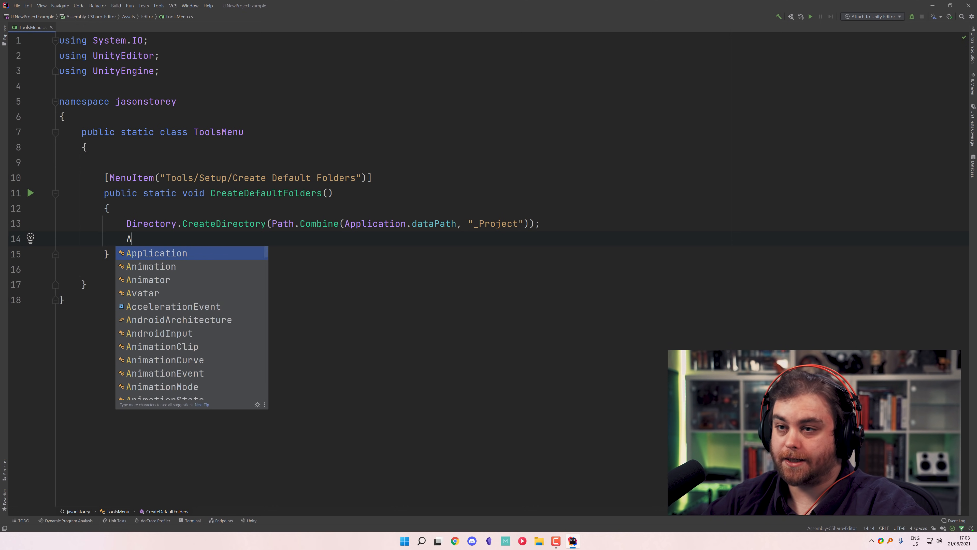
type("ssetDatabase.Refresh();")
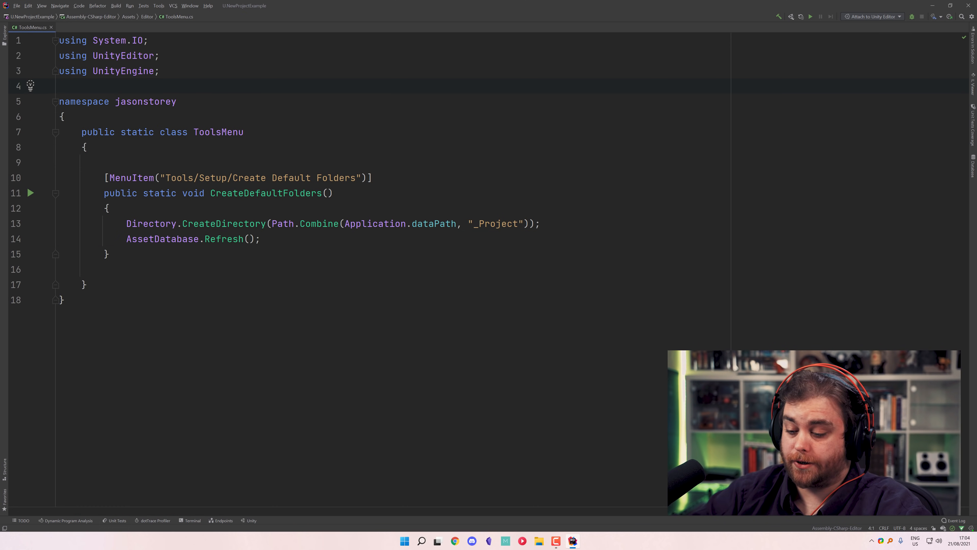
Switch the usings to 'using static' for System.IO.Directory, Path, Application and AssetDatabase, dropping class prefixes.
type("using static")
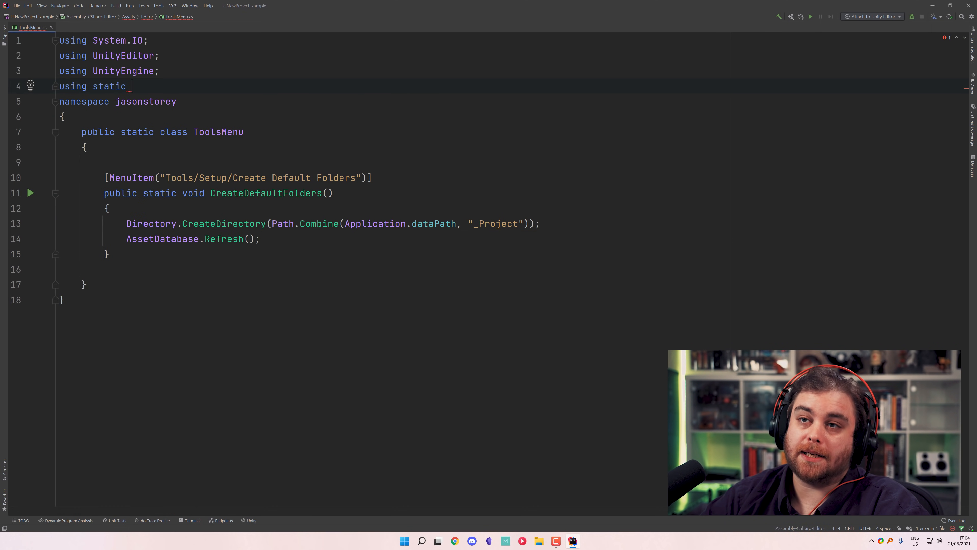
type("Dire")
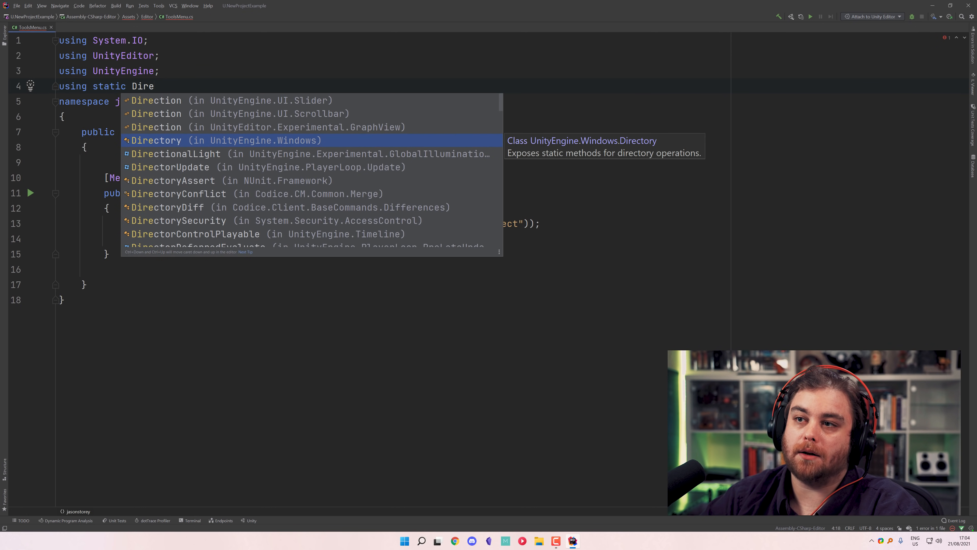
type("System")
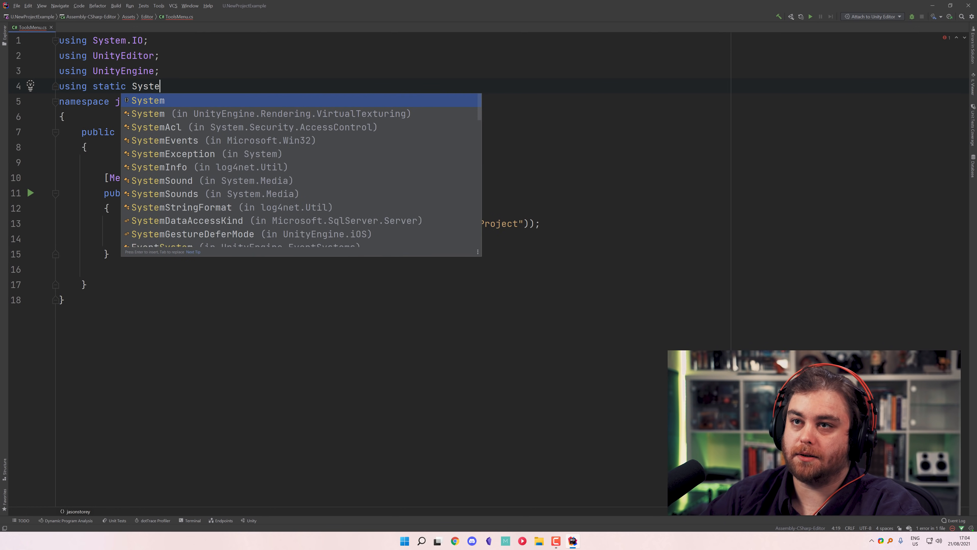
type(".I")
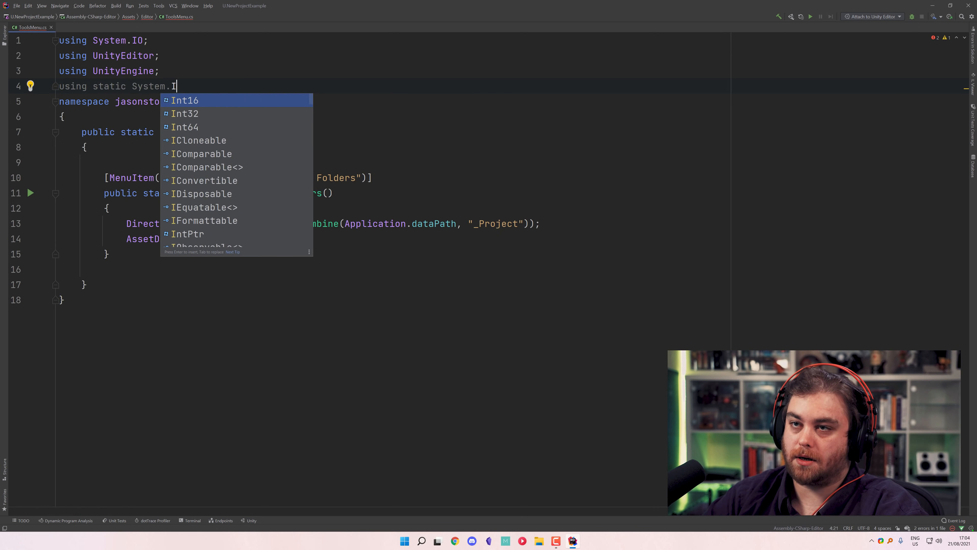
type("O.Directory;")
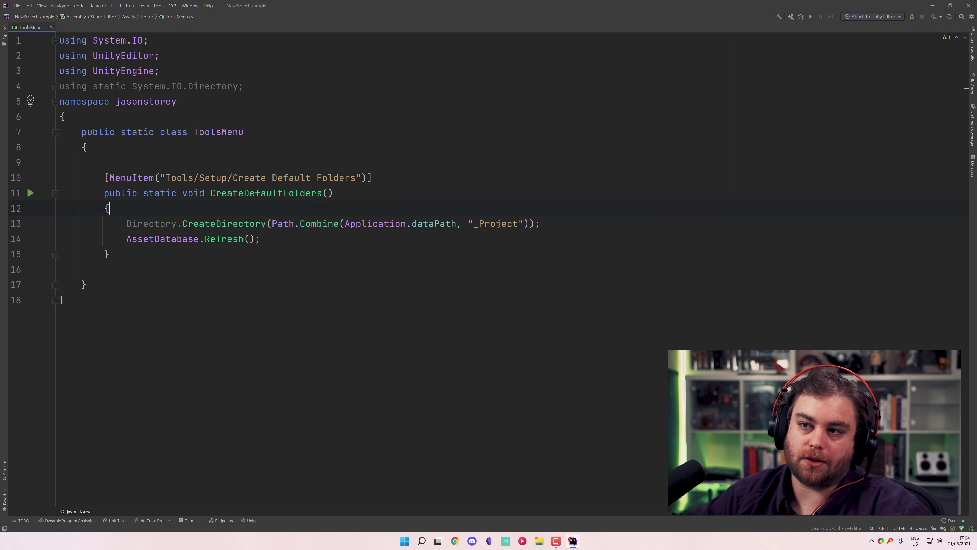
left_click(150, 224)
type("using  static UnityEditor.AssetDatabase;")
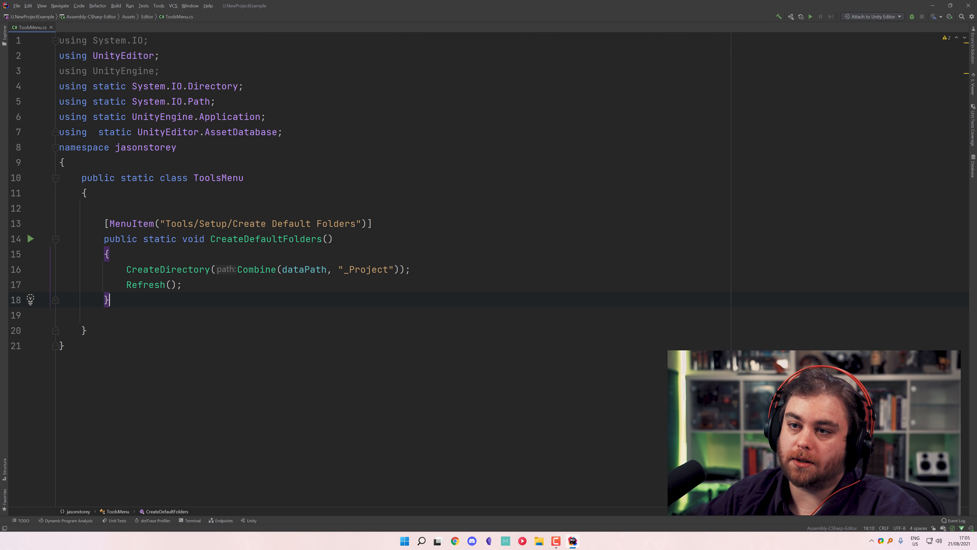
Declare a CreateDirectories(string root, params string[] dir) method below CreateDefaultFolders.
key("enter")
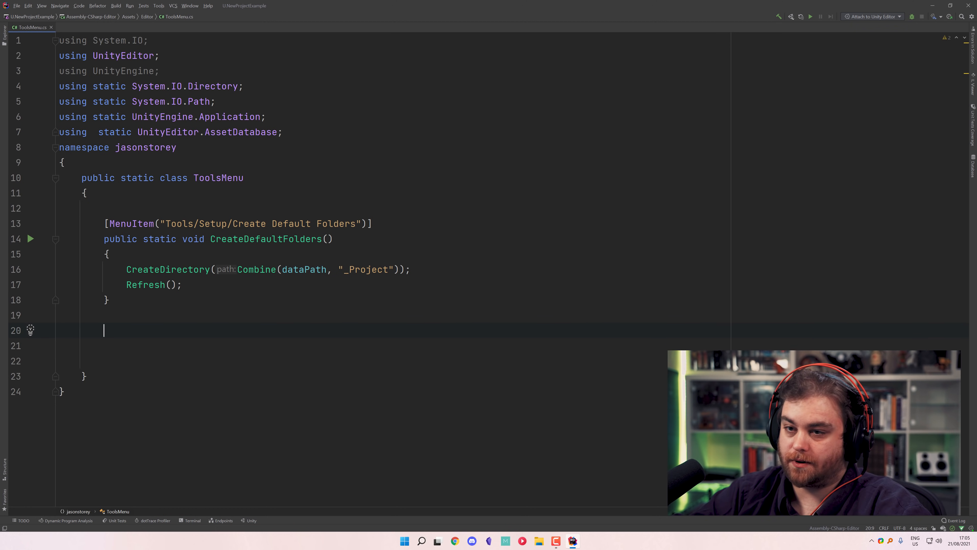
type("public void CreateDirectories(string")
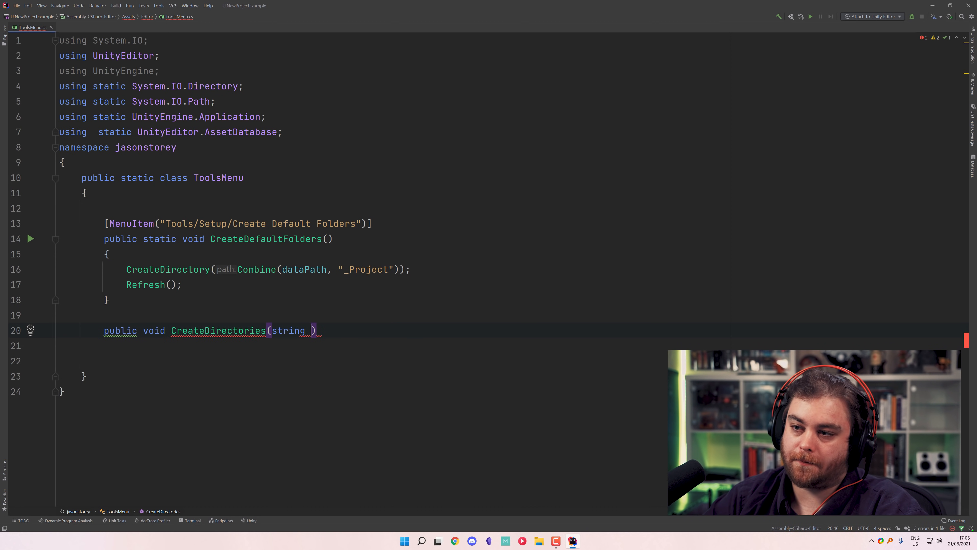
type("r")
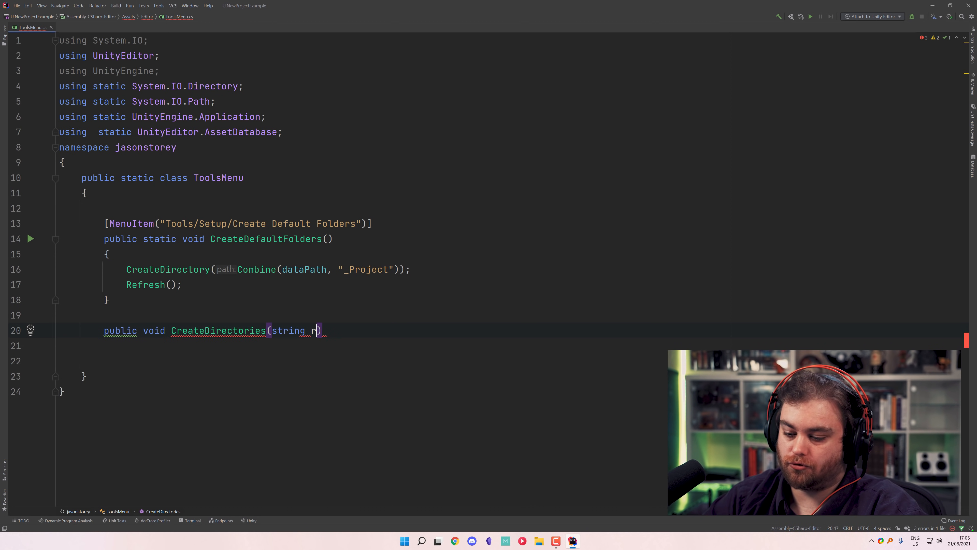
type("oot,")
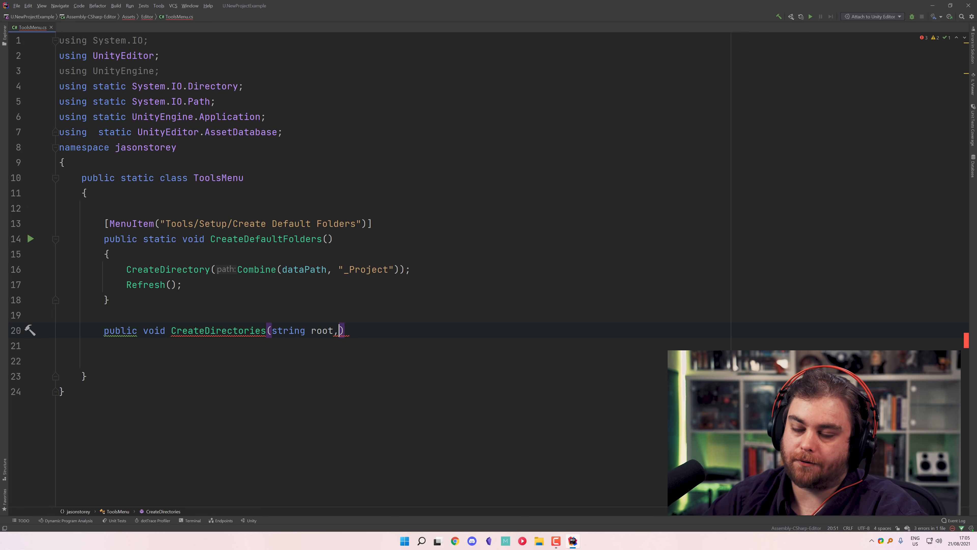
type("params")
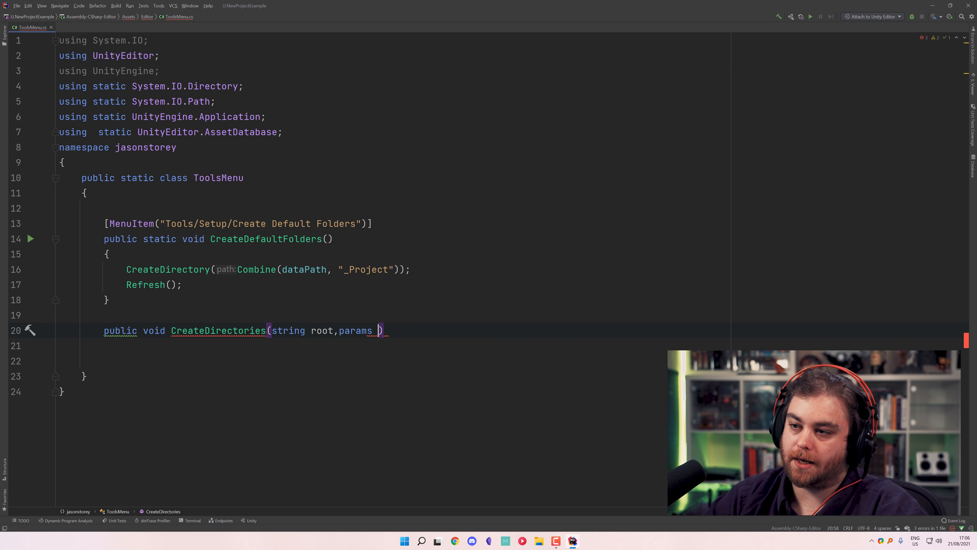
type("string[]")
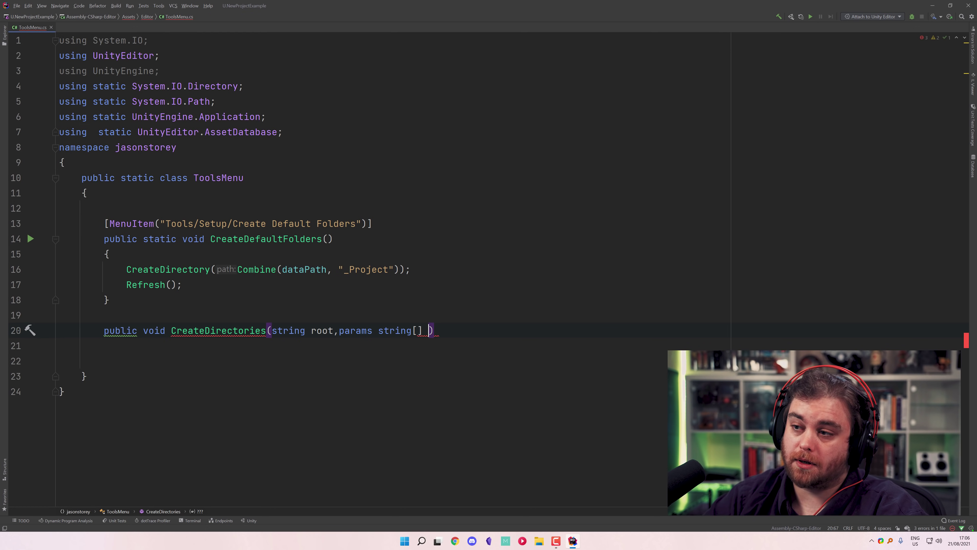
type("dir")
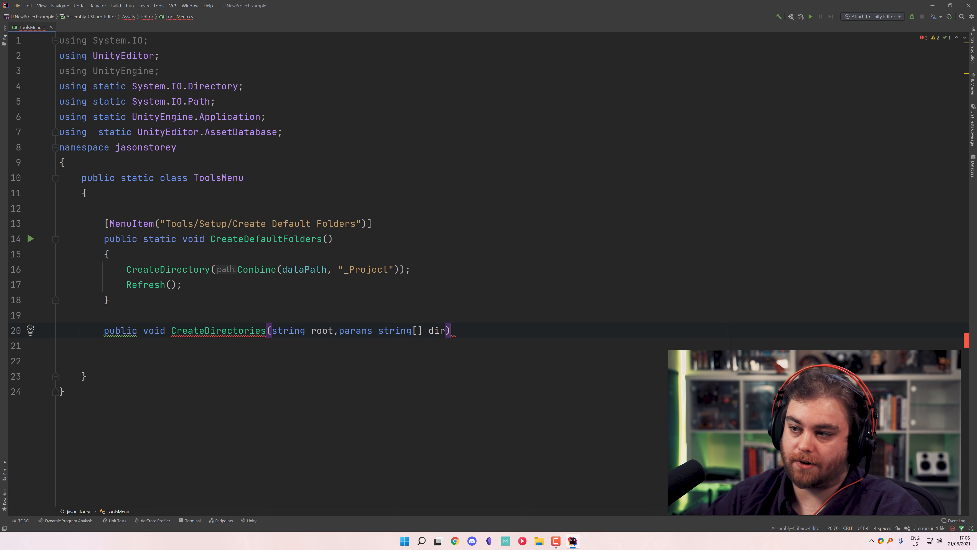
key("Enter")
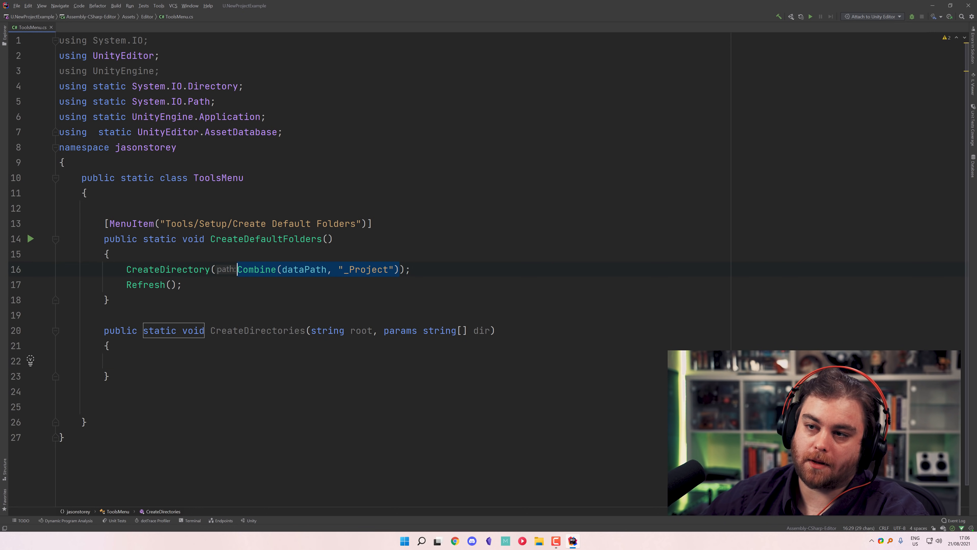
Fill its body: combine dataPath with root into fullpath, then CreateDirectory(Combine(fullpath, newDirectory)) for each dir.
left_click(127, 360)
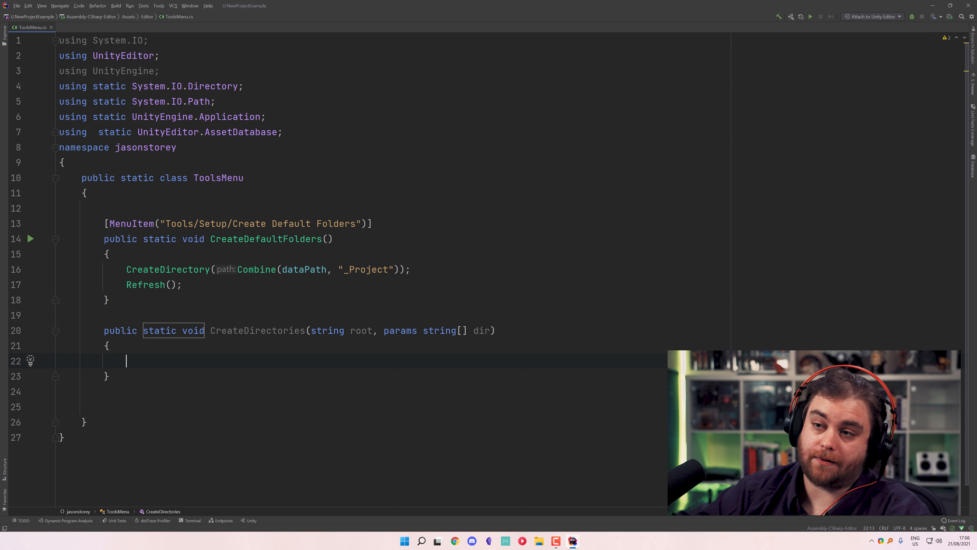
type("var t")
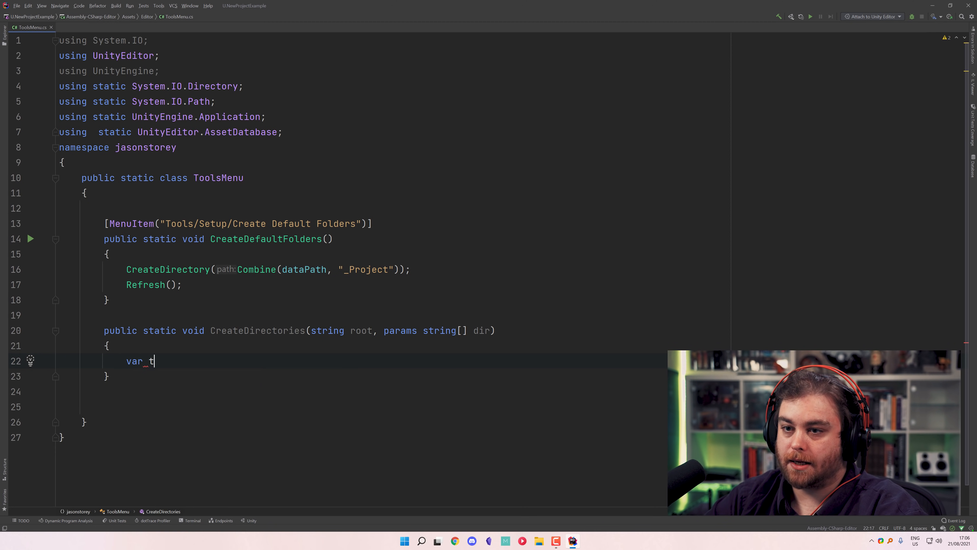
key("Backspace")
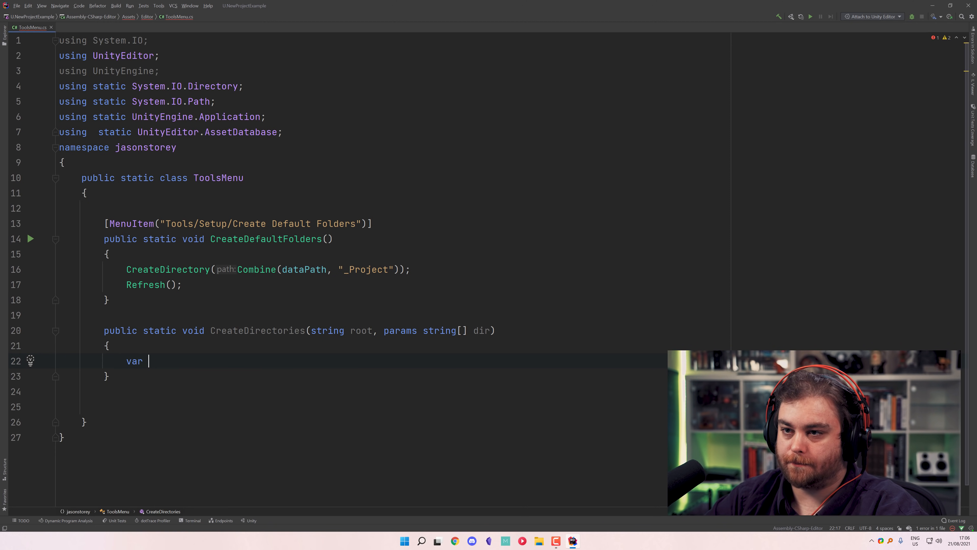
type("fullpath = Combine(dataPath,")
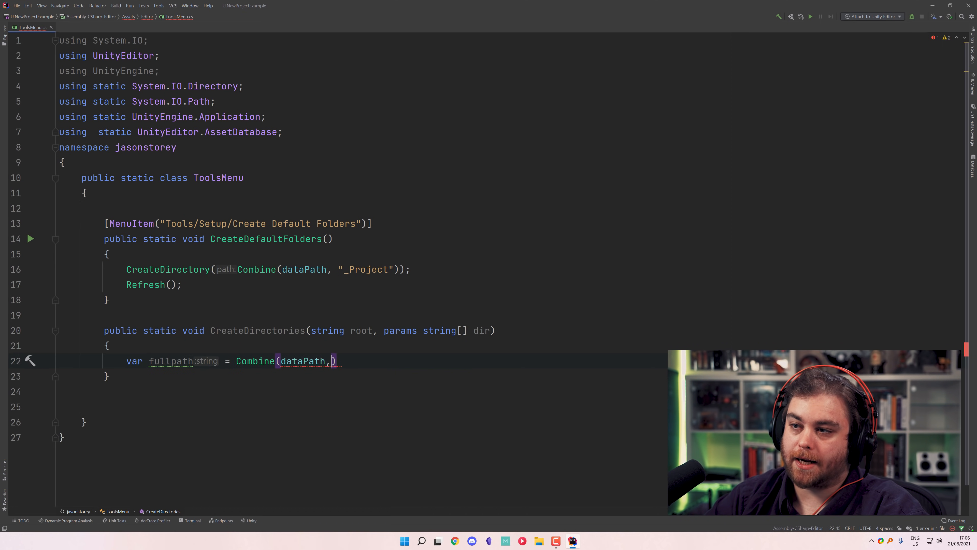
type("root")
type("foreach (var VARIABLE in dir")
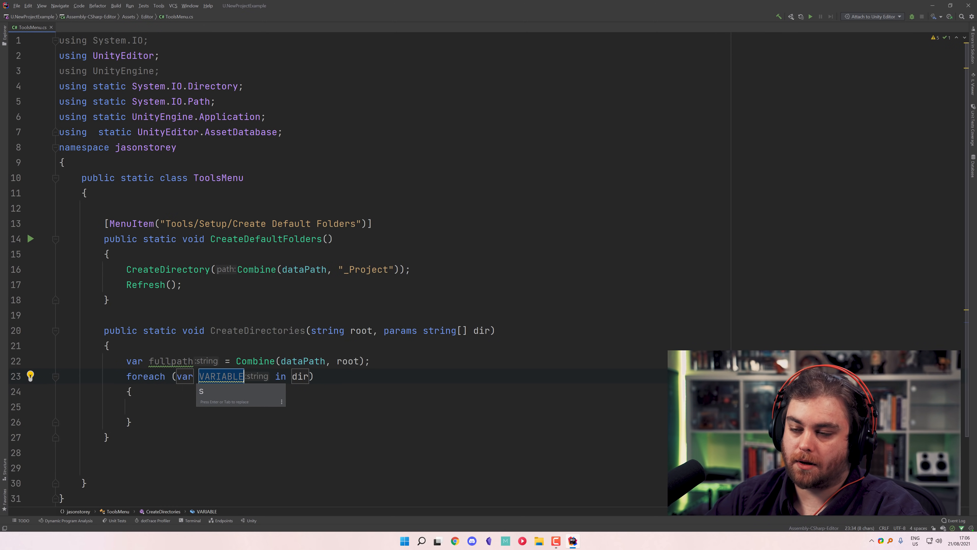
type("newDirectory")
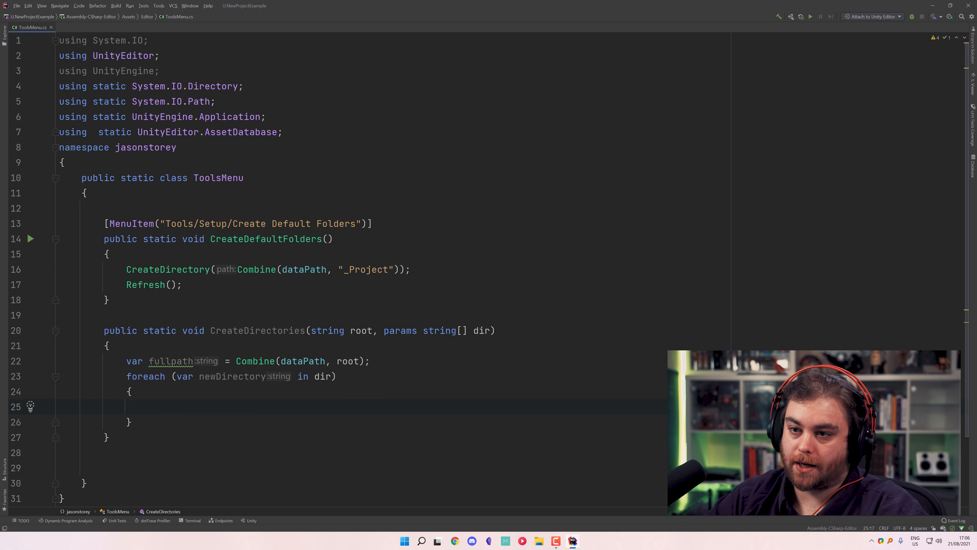
type("CreateDirectory(C")
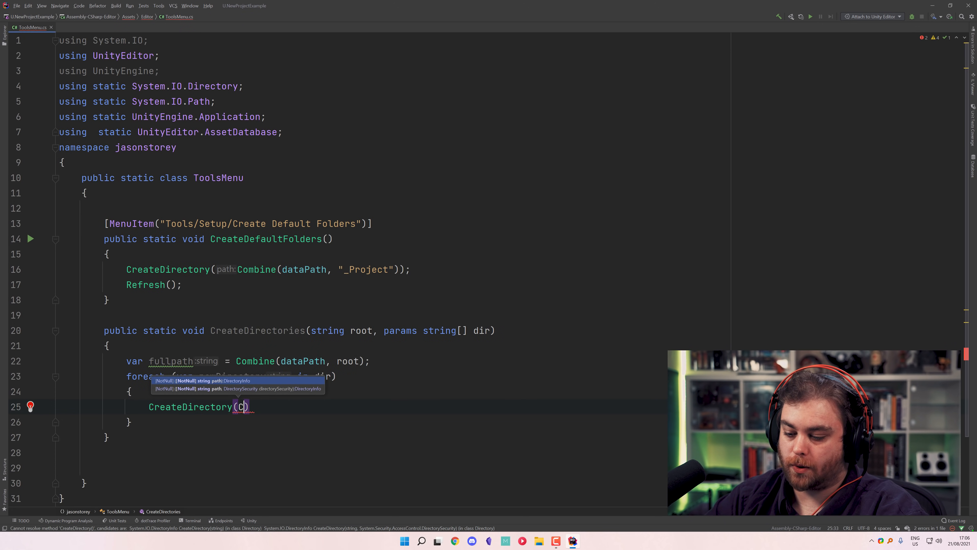
type("Combine(f")
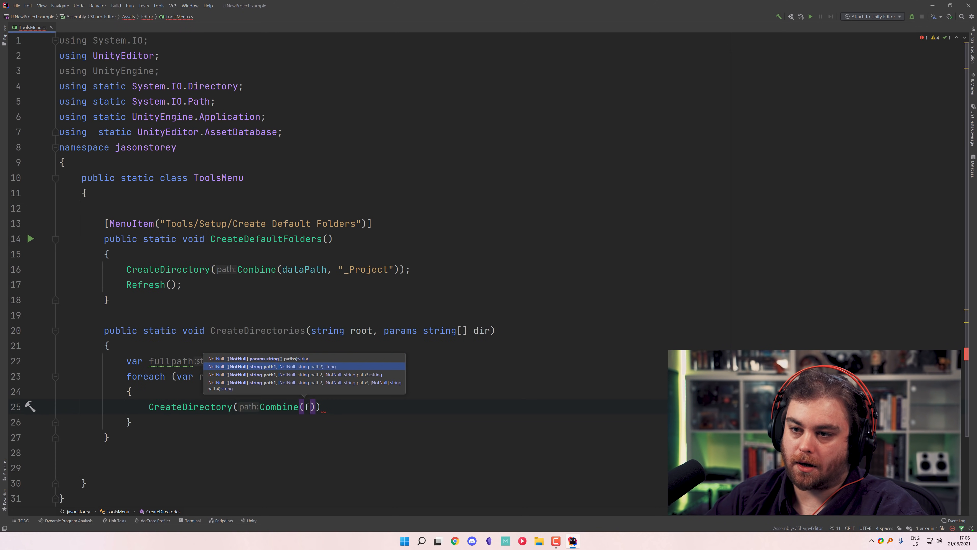
type("ullpath,newDirectory")
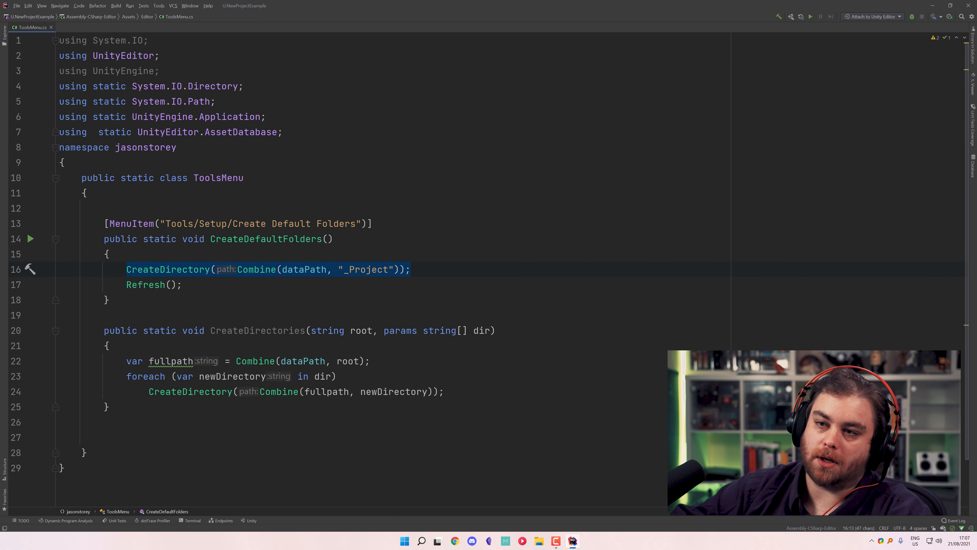
Rename the helper to Dir and call Dir("_Project", "Scripts", "Art", "Scenes") from CreateDefaultFolders.
key("Delete")
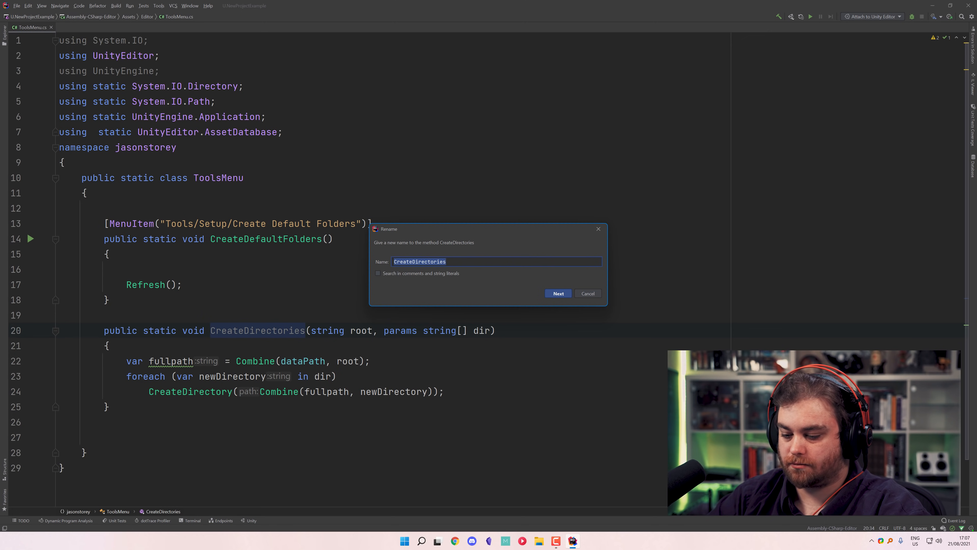
type("Dir(\"\");")
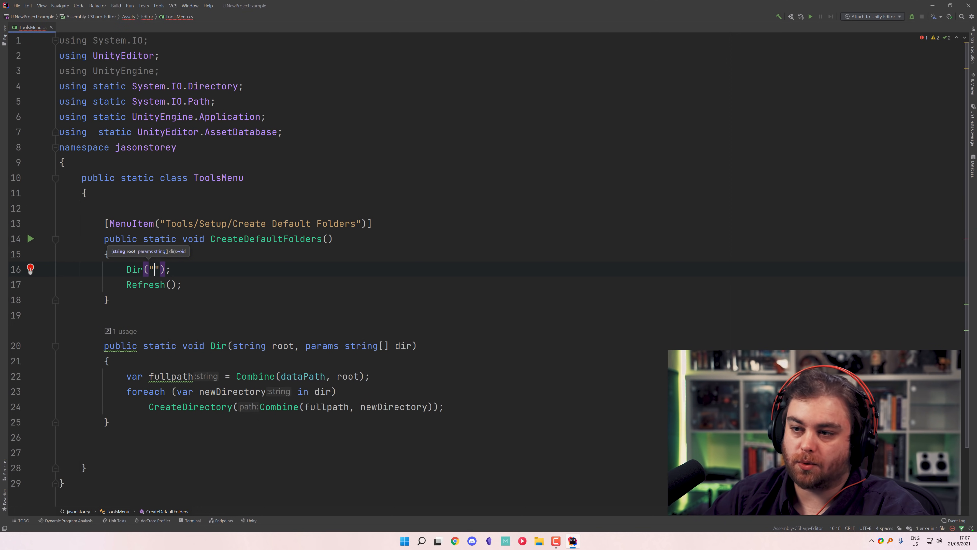
type("_Project\",")
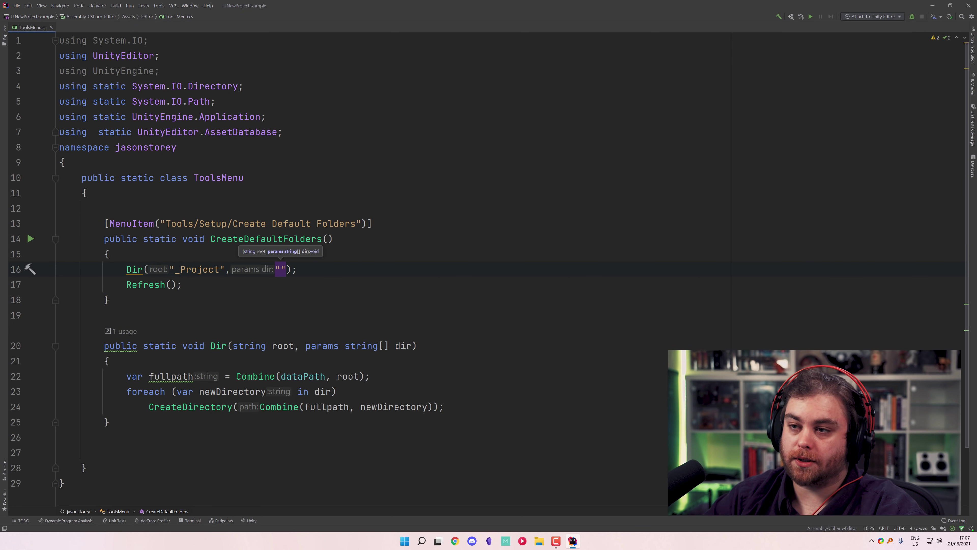
type("Scripts\",")
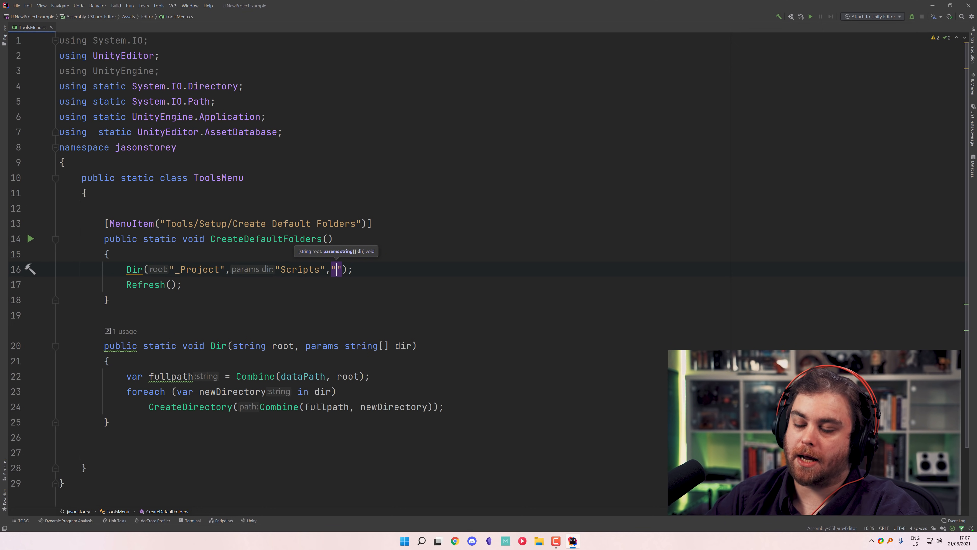
type("\"Art\",\"")
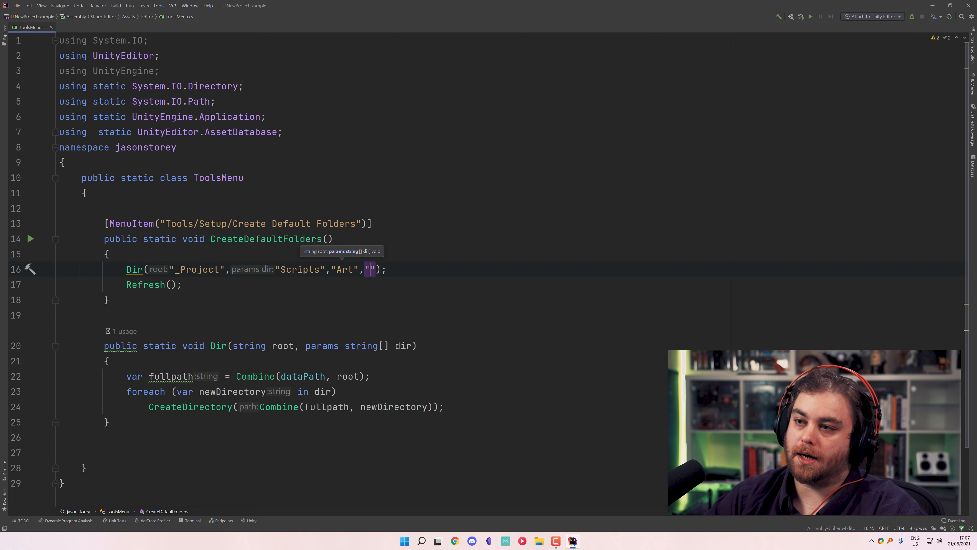
type("Sce")
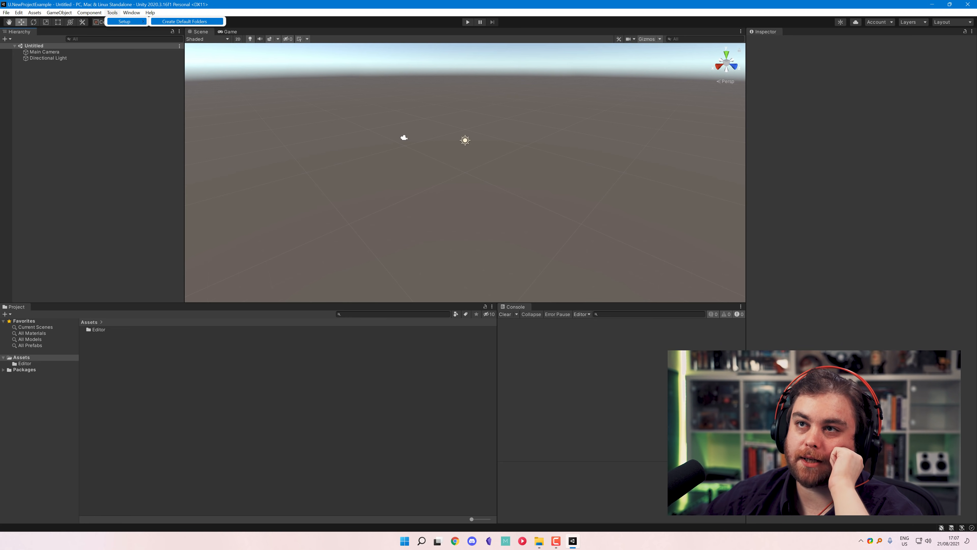
Run Tools/Setup/Create Default Folders and inspect _Project's Art, Scenes and Scripts subfolders.
left_click(186, 21)
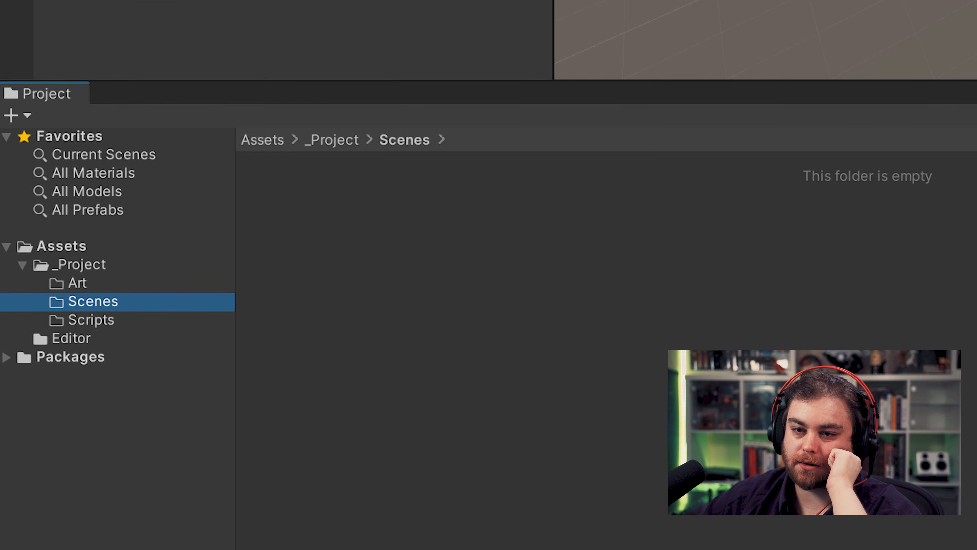
left_click(92, 319)
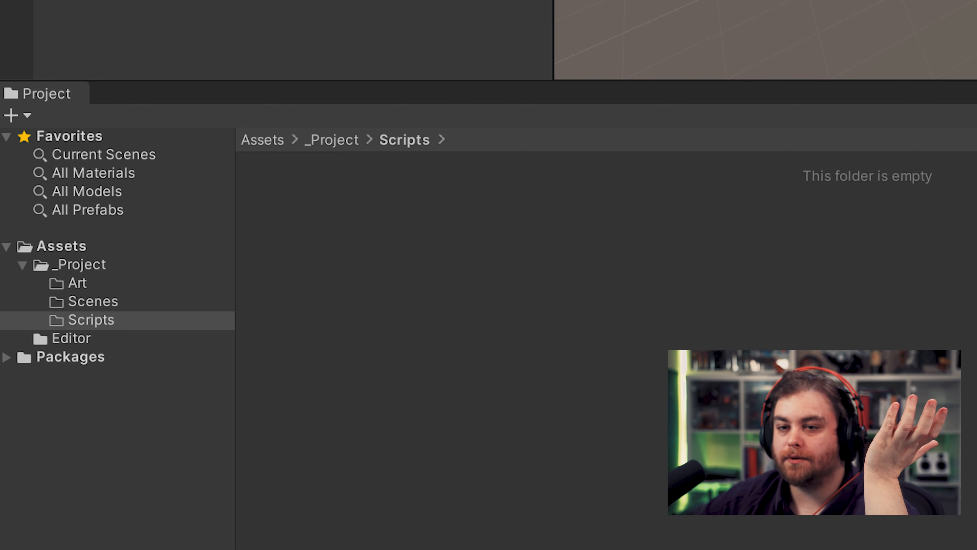
left_click(80, 263)
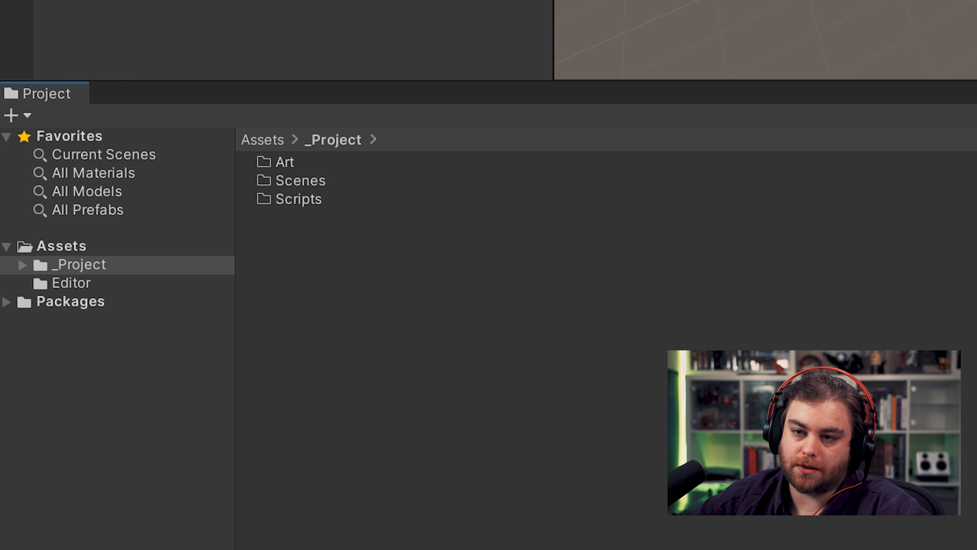
left_click(78, 264)
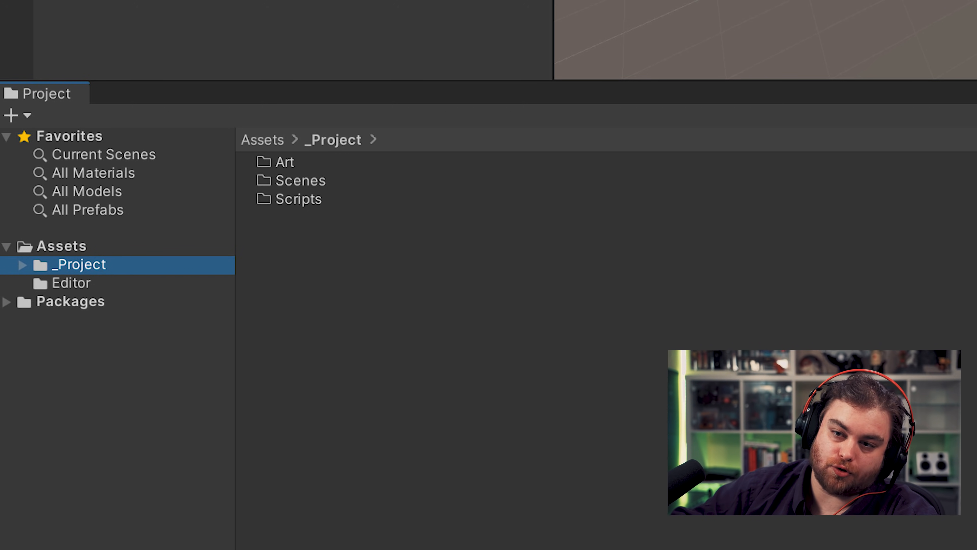
left_click(71, 283)
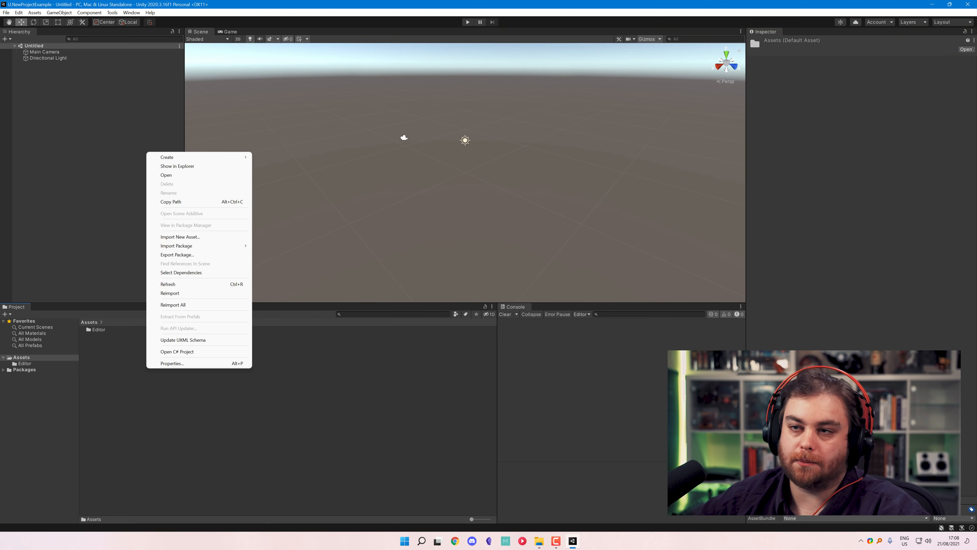
mouse_move(166, 184)
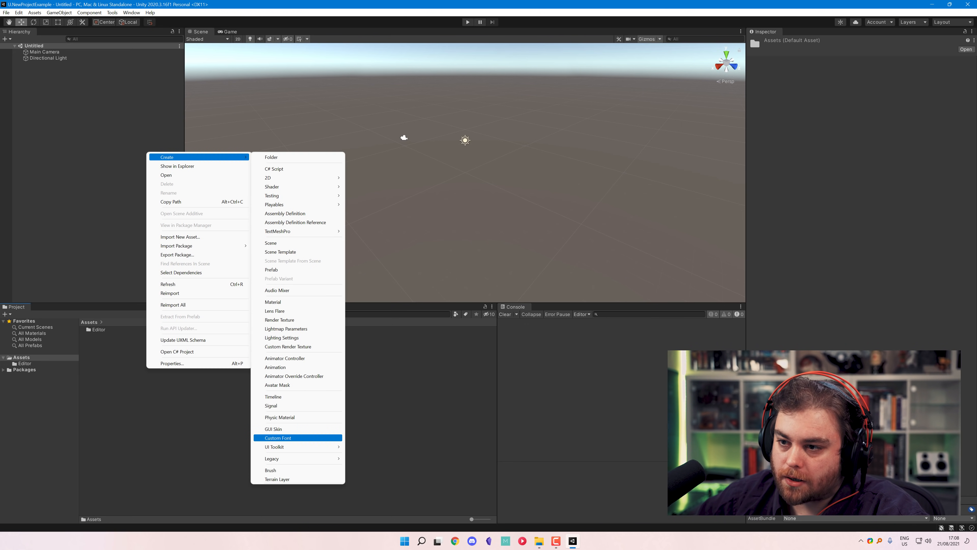
Create an Assembly Definition in Assets and name it JasonStorey.
left_click(285, 213)
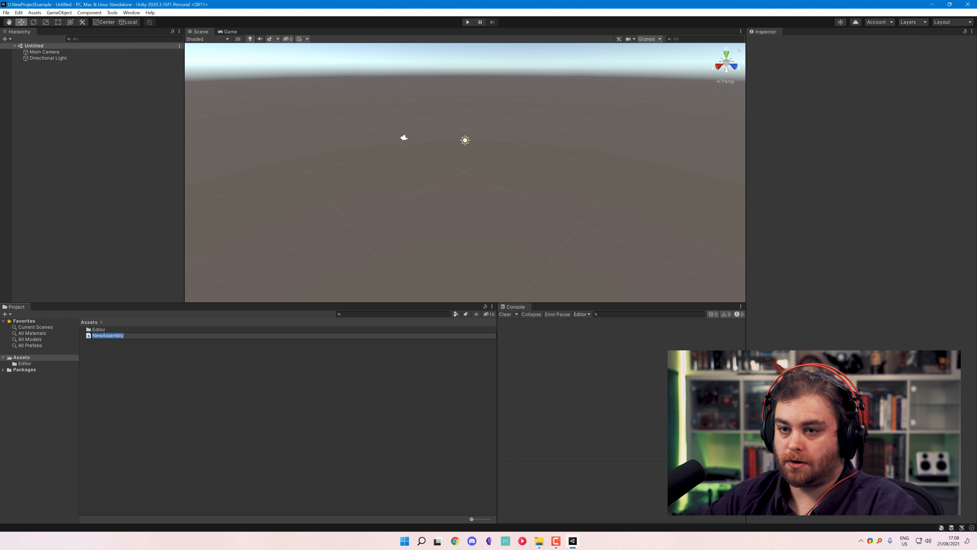
type("JasonStorey")
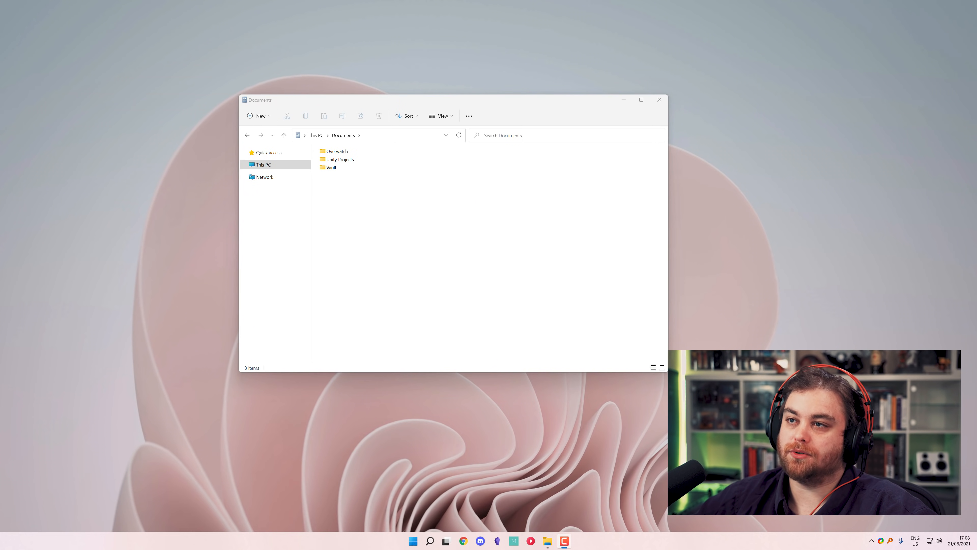
Create Documents/Unity Packages/Tools and a package.json text file inside it, confirming the extension change.
left_click(641, 100)
type("Unity Packages")
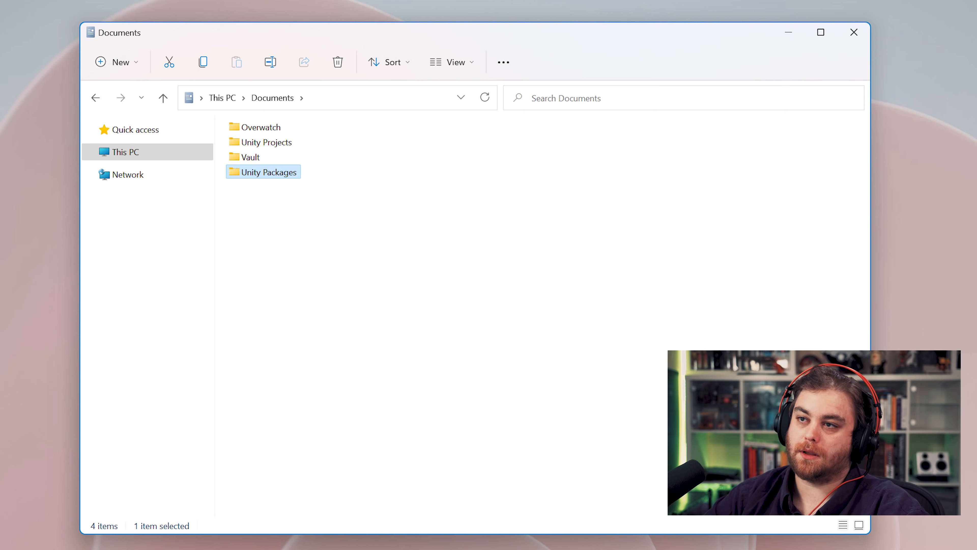
double_click(263, 171)
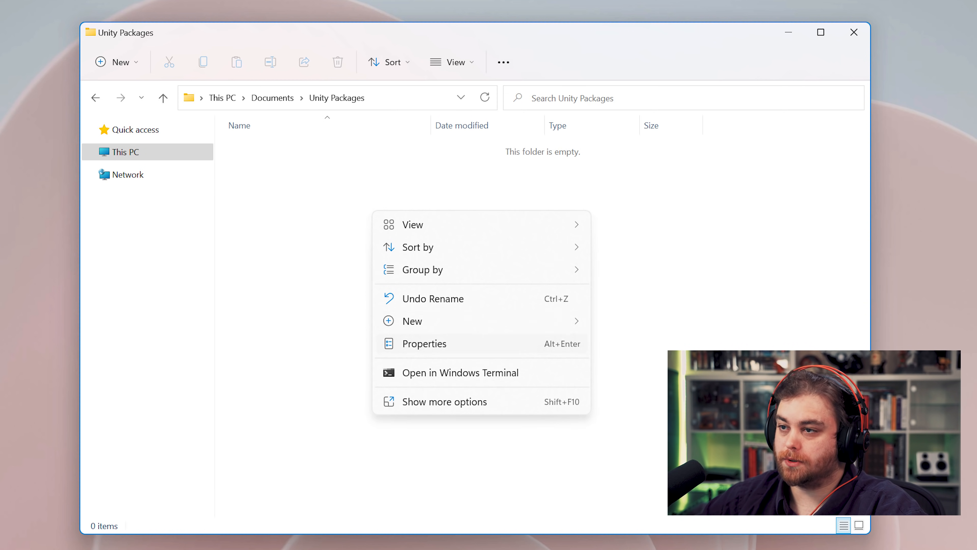
left_click(412, 322)
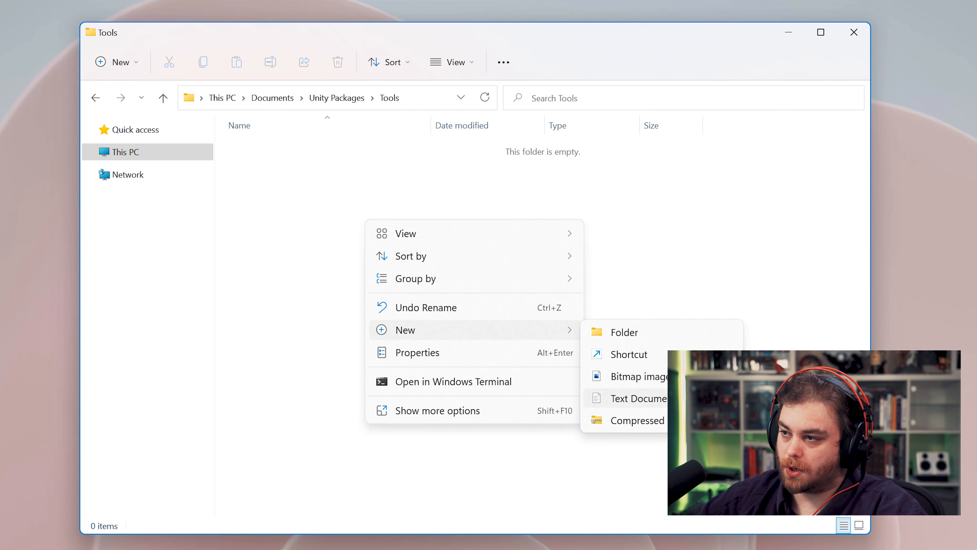
left_click(637, 398)
type("package.json")
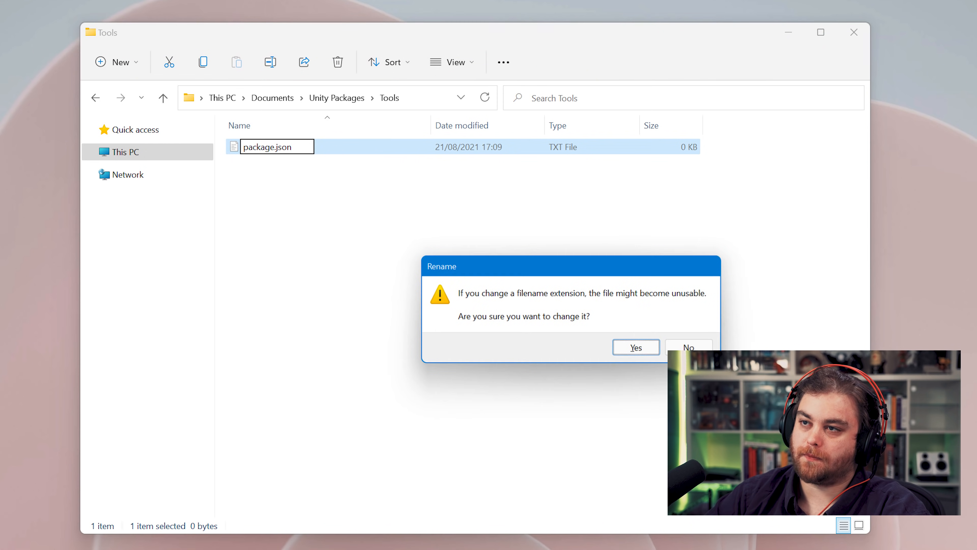
left_click(635, 347)
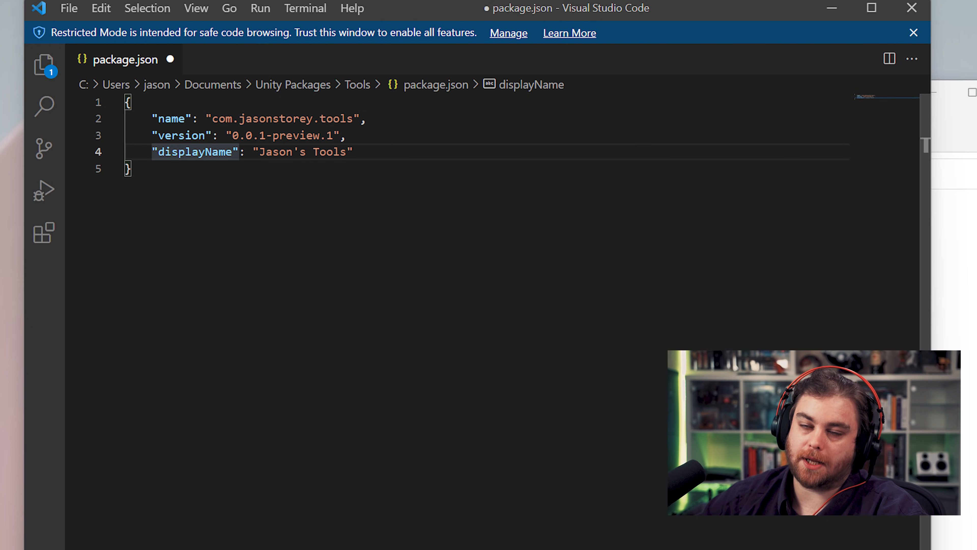
Save package.json defining com.jasonstorey.tools 0.0.1-preview.1, display name Jason's Tools.
left_click(130, 168)
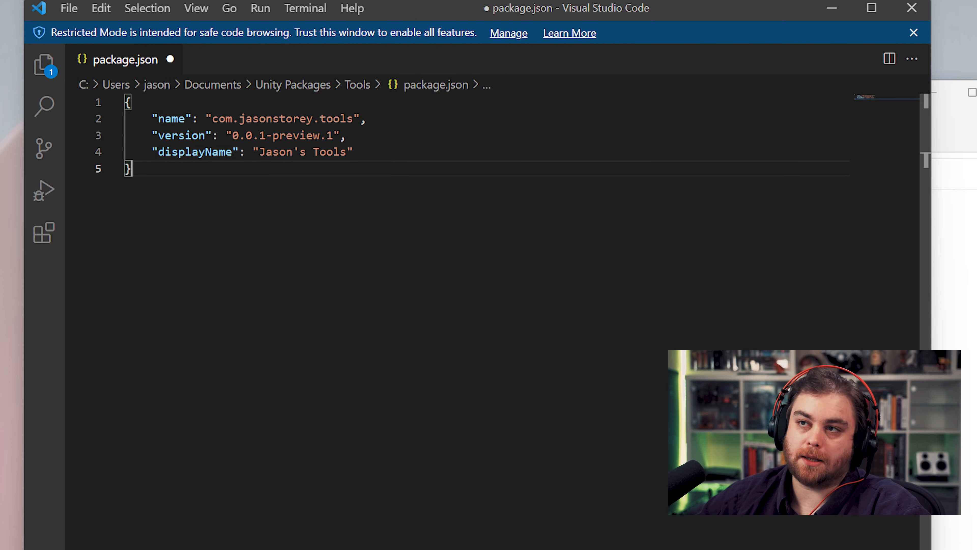
key("ctrl+s")
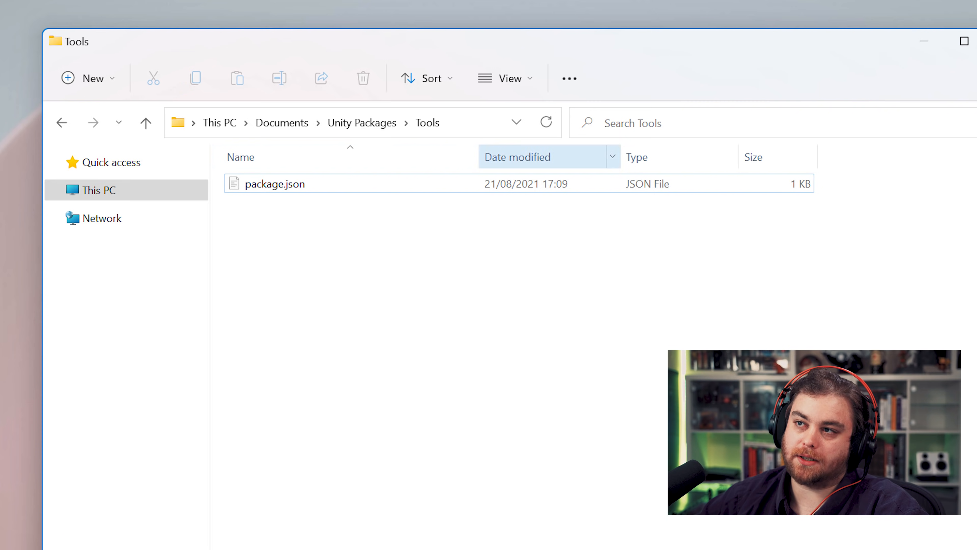
Reveal the Unity project in File Explorer and go into its Assets folder.
left_click(963, 41)
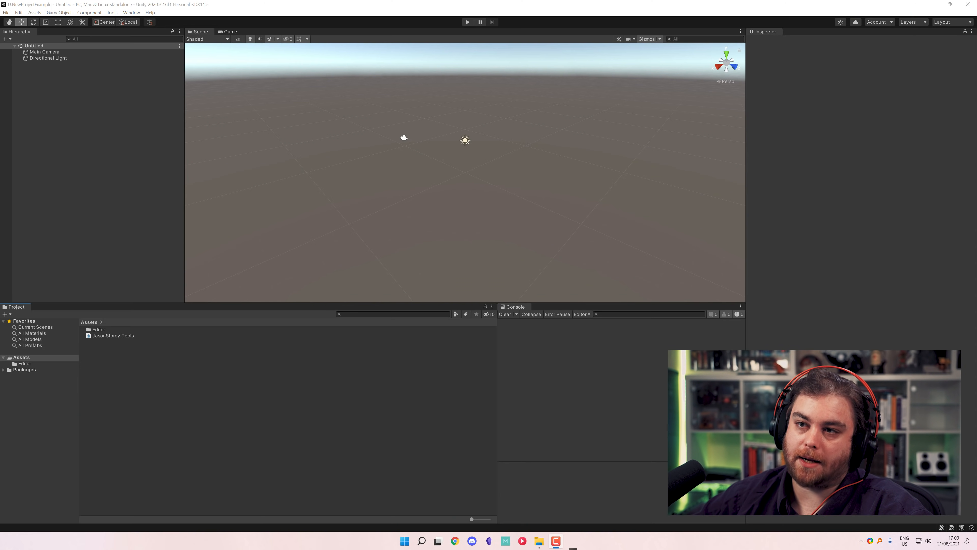
left_click(22, 356)
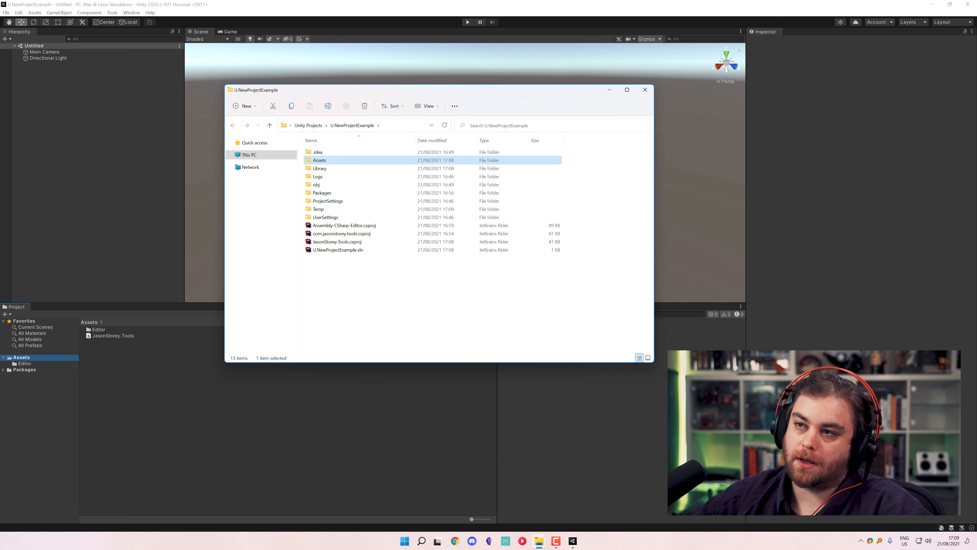
double_click(319, 160)
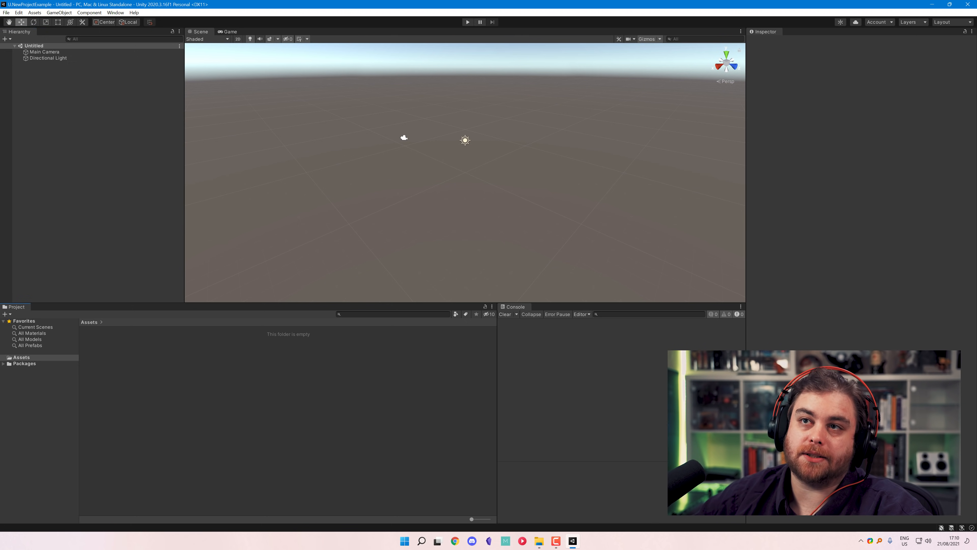
Install Jason's Tools from disk by selecting package.json in the Unity Packages\Tools folder.
left_click(116, 12)
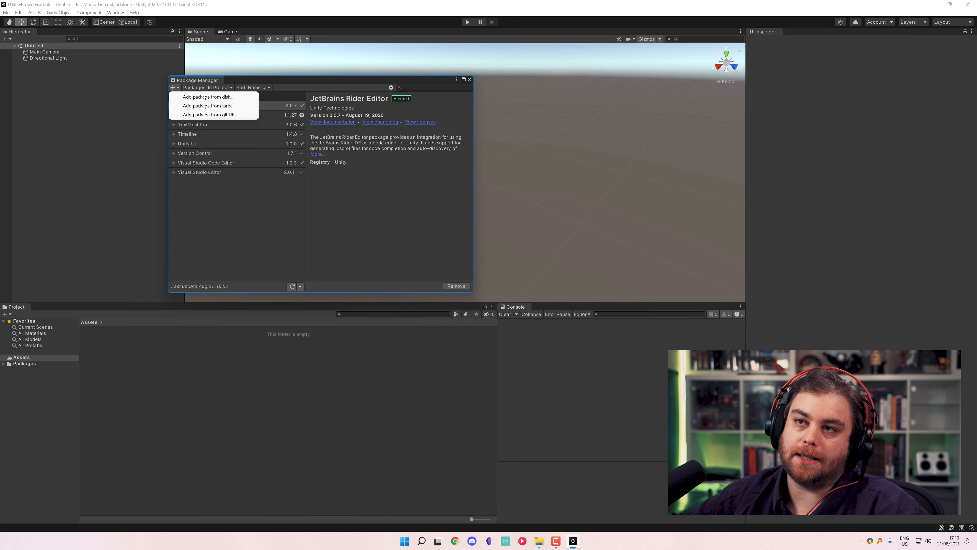
left_click(207, 97)
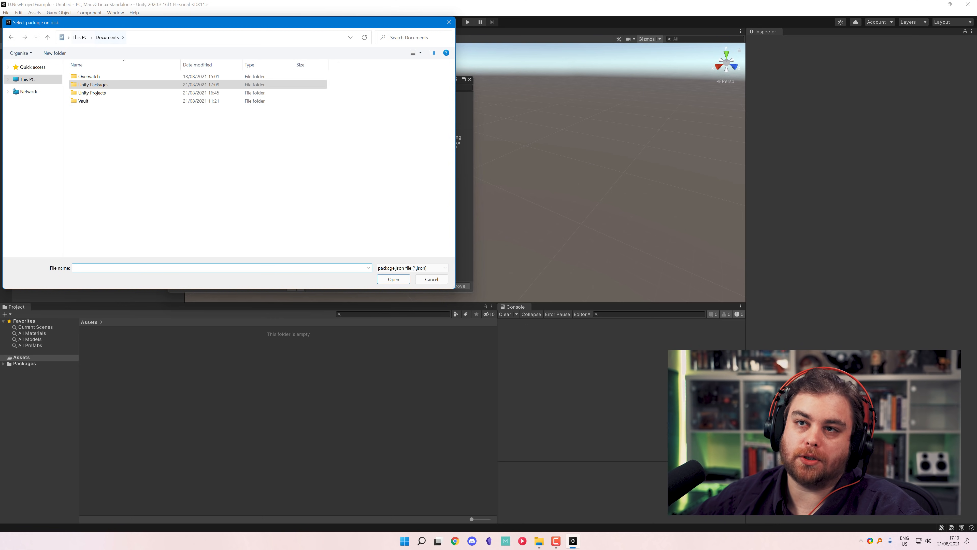
double_click(92, 84)
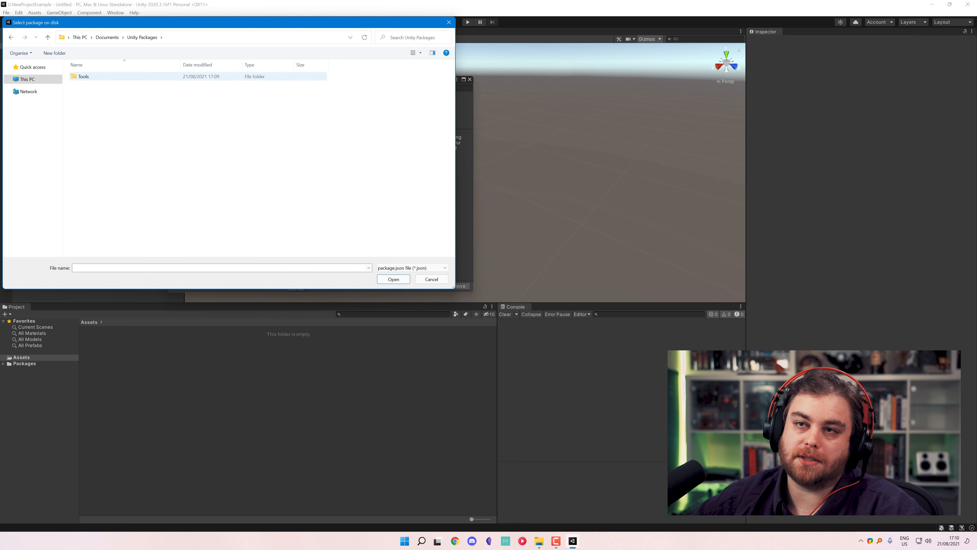
double_click(83, 76)
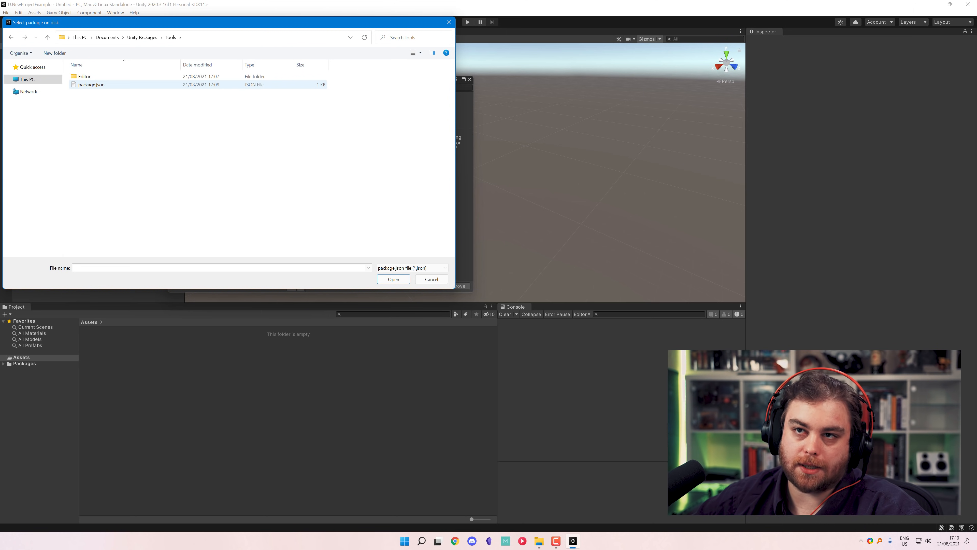
left_click(393, 278)
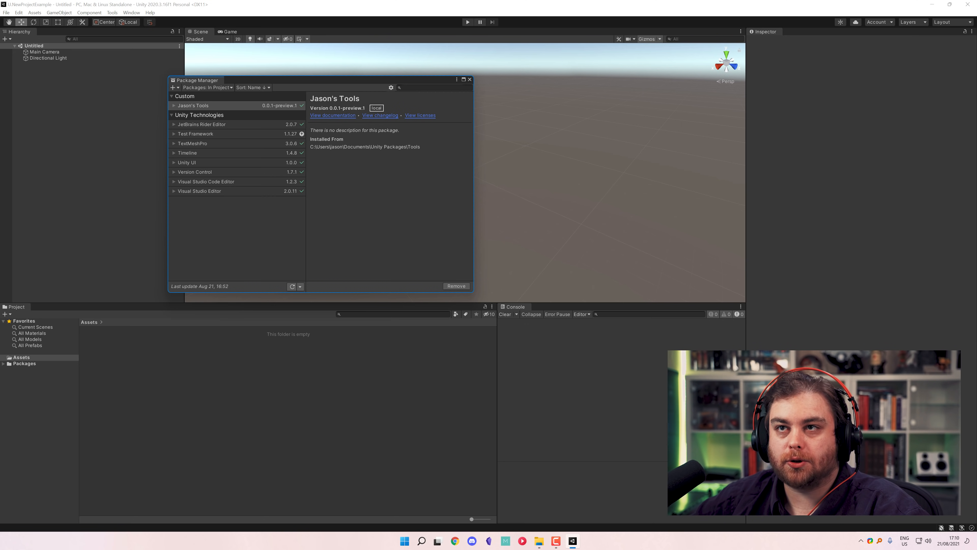
Run Tools > create folders and confirm _Project holds Art, Scenes and Scripts.
left_click(469, 79)
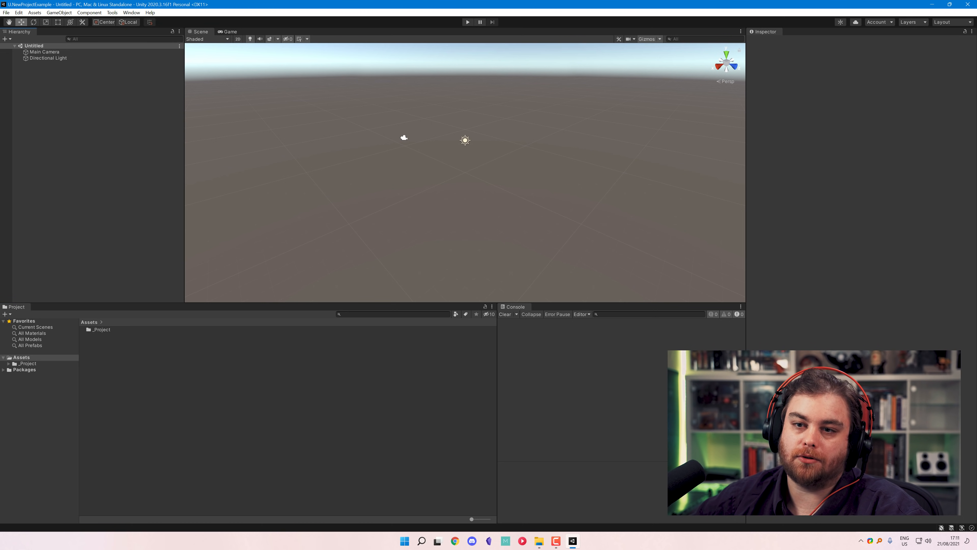
left_click(26, 369)
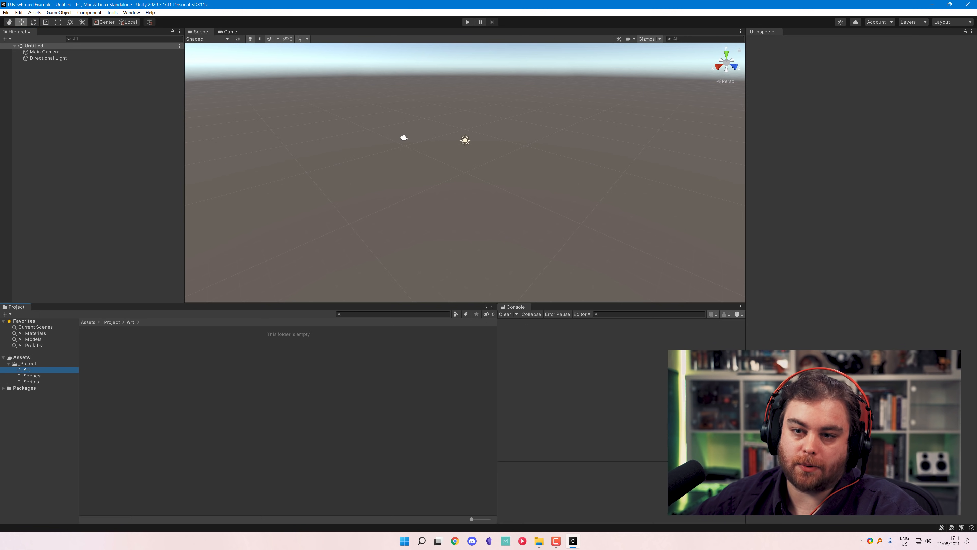
left_click(27, 363)
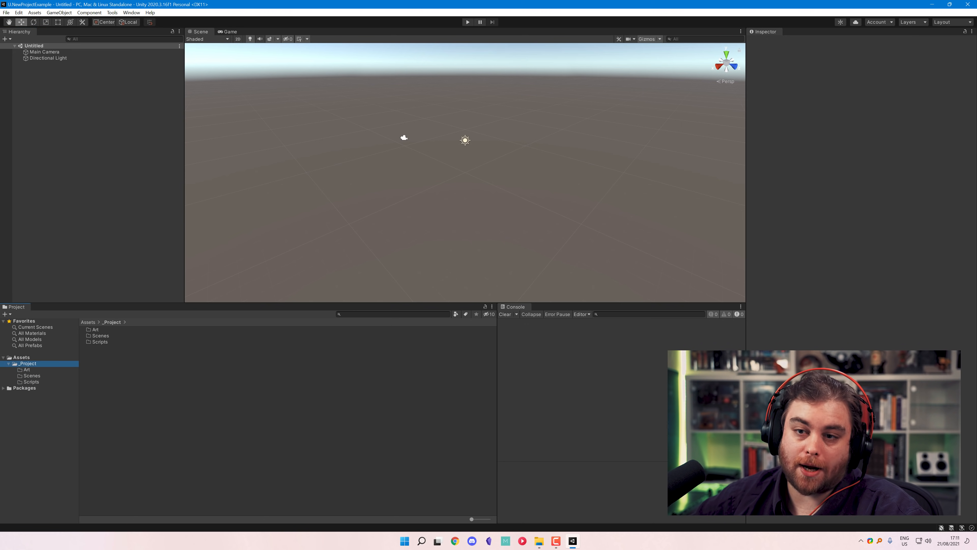
left_click(89, 322)
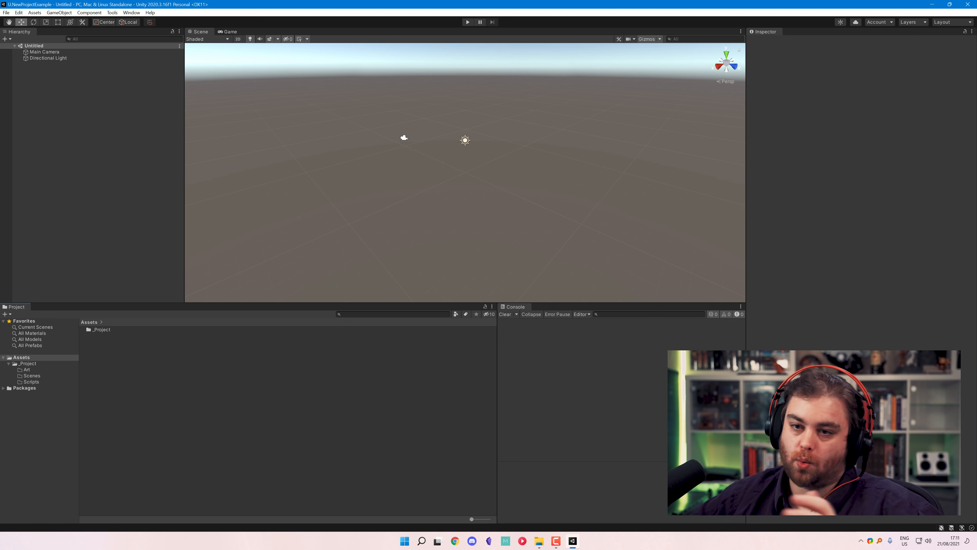
Browse the Jason's Tools package showing Editor, JasonStorey.Tools and package.
left_click(24, 388)
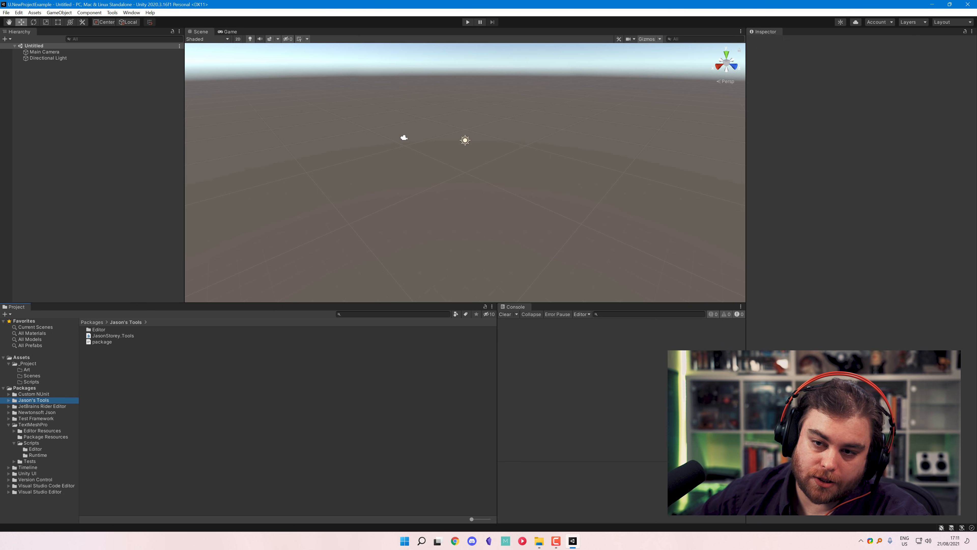
left_click(37, 418)
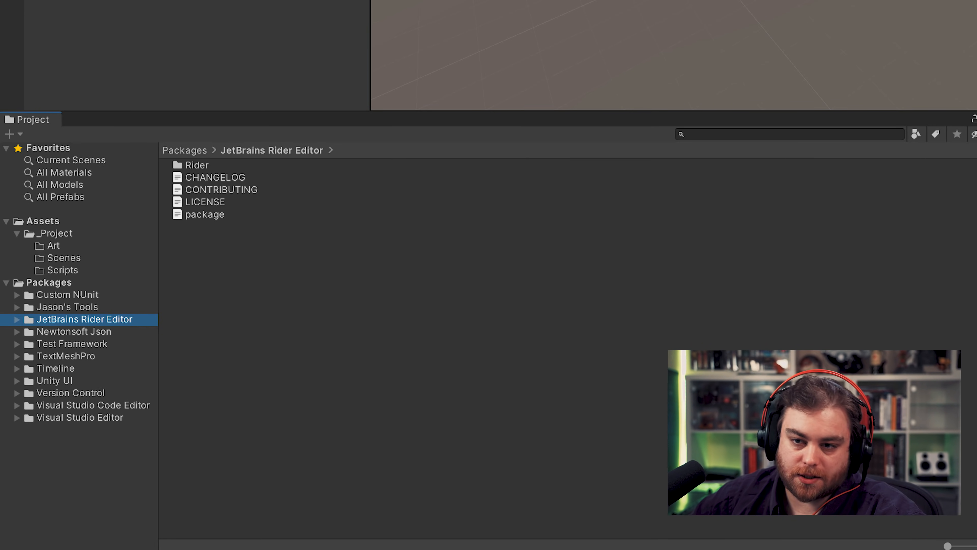
left_click(67, 306)
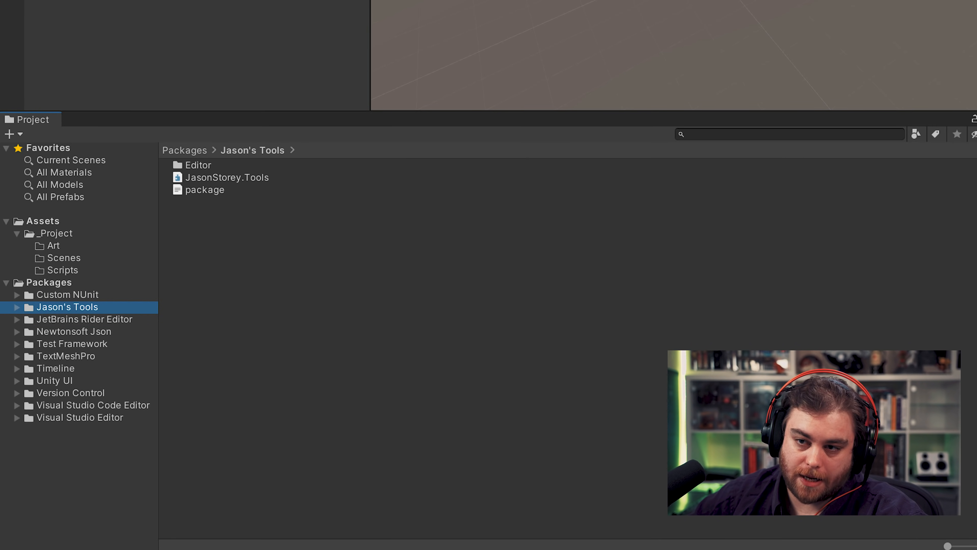